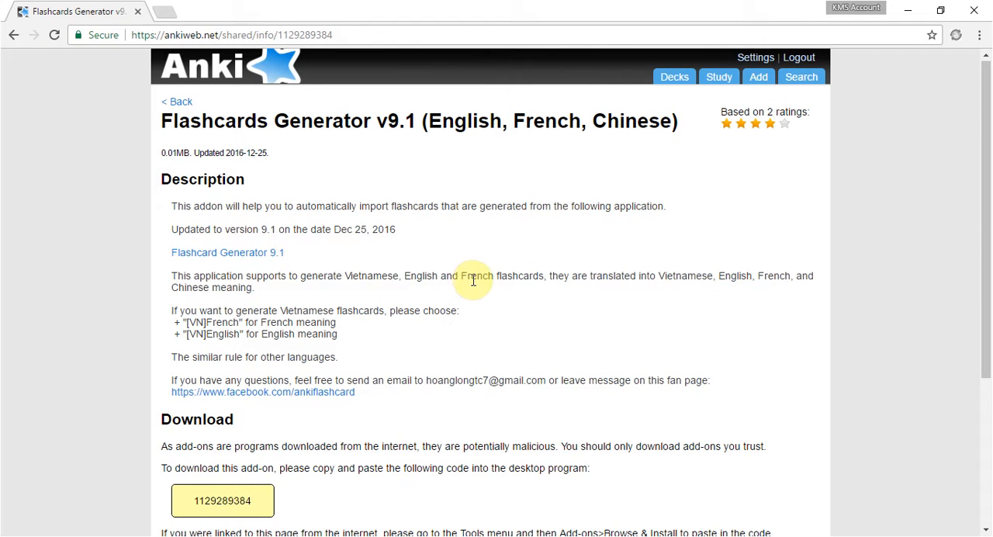
{"action": "mouse_move", "coordinate": [446, 273]}
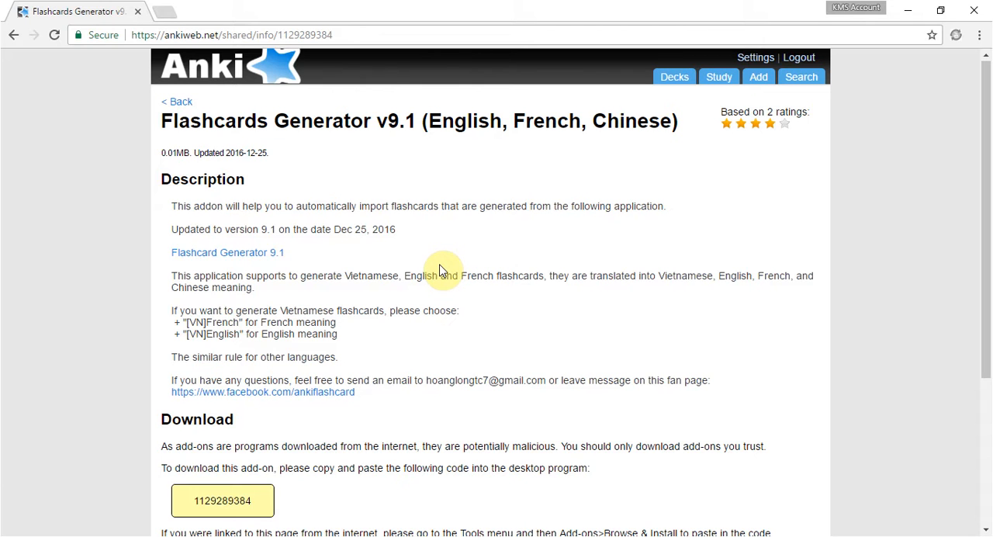
{"action": "mouse_move", "coordinate": [453, 273]}
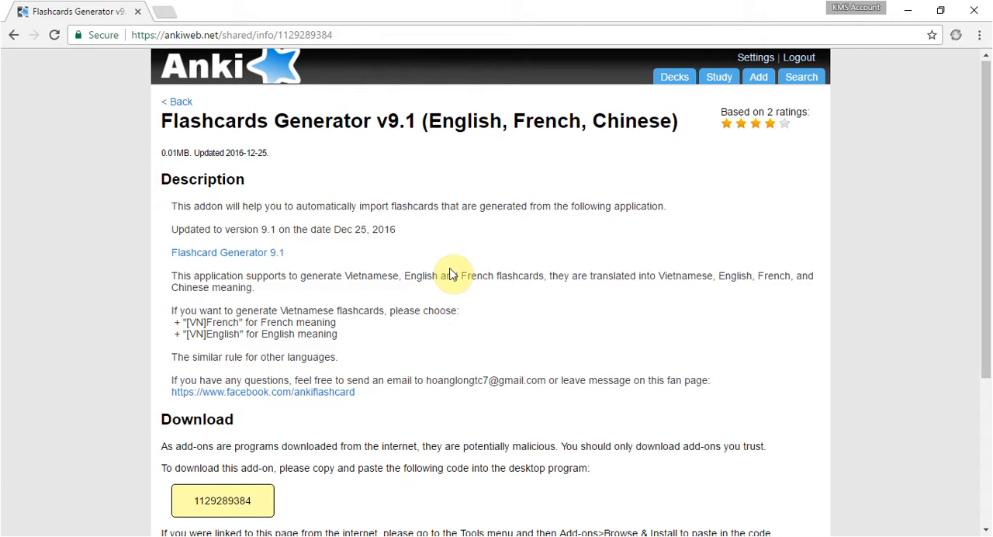
{"action": "mouse_move", "coordinate": [404, 247]}
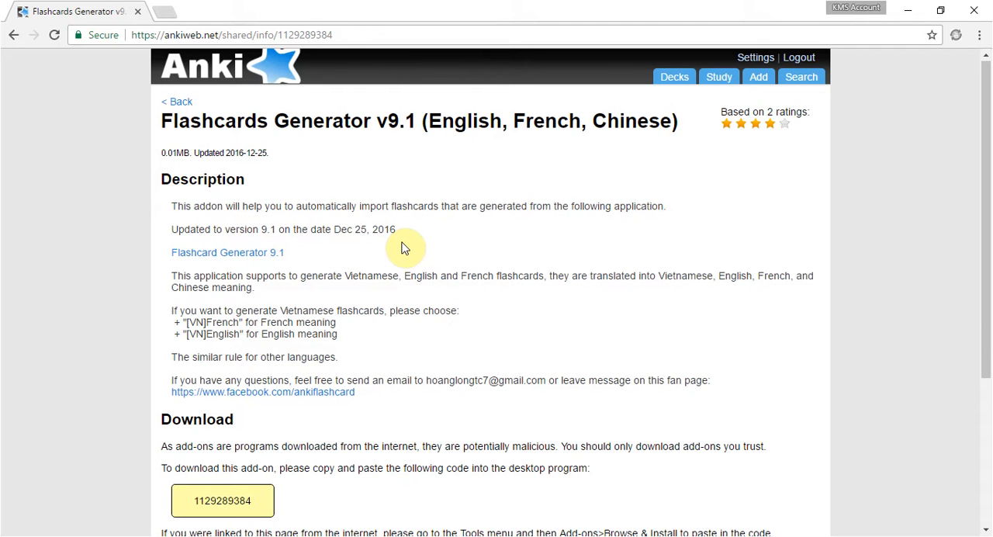
{"action": "mouse_move", "coordinate": [403, 250]}
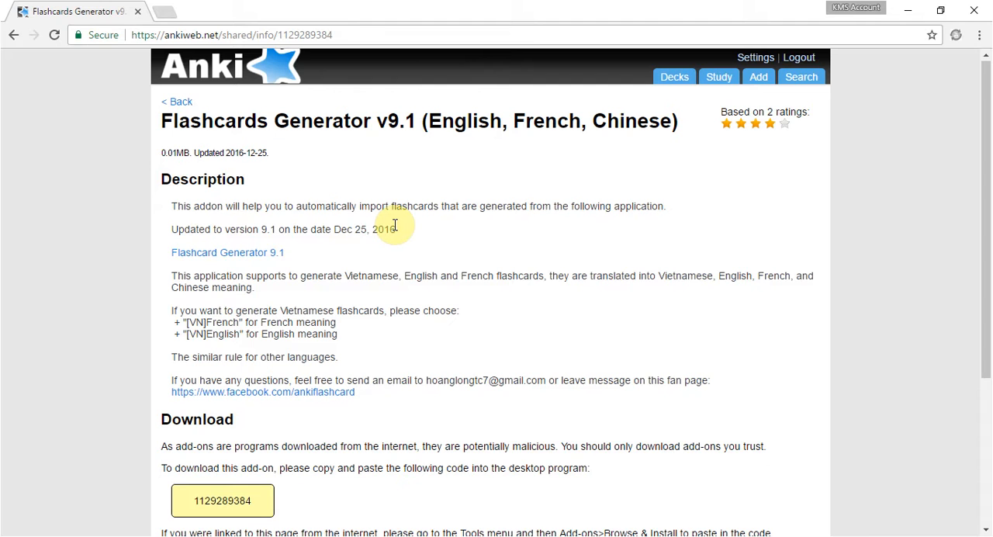
{"action": "mouse_move", "coordinate": [285, 228]}
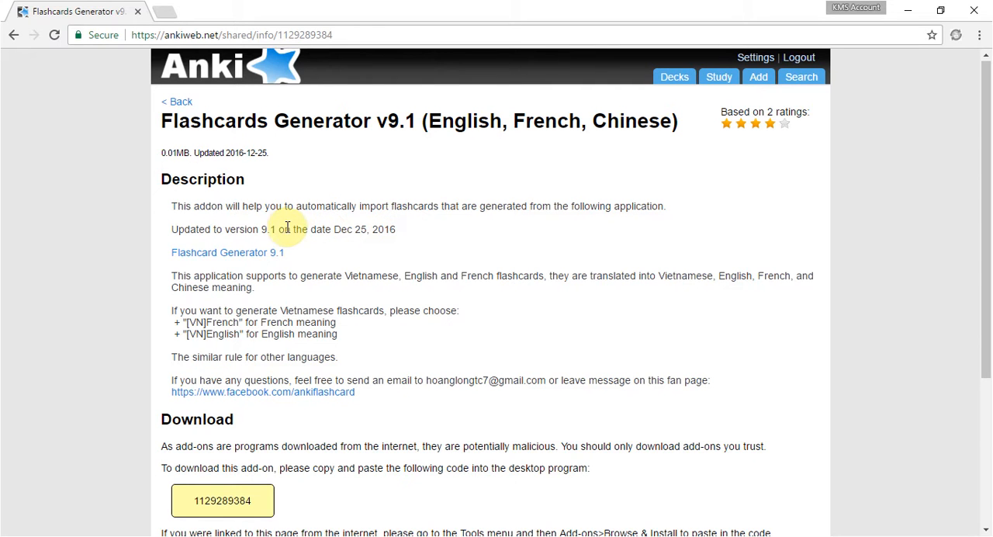
{"action": "mouse_move", "coordinate": [250, 249]}
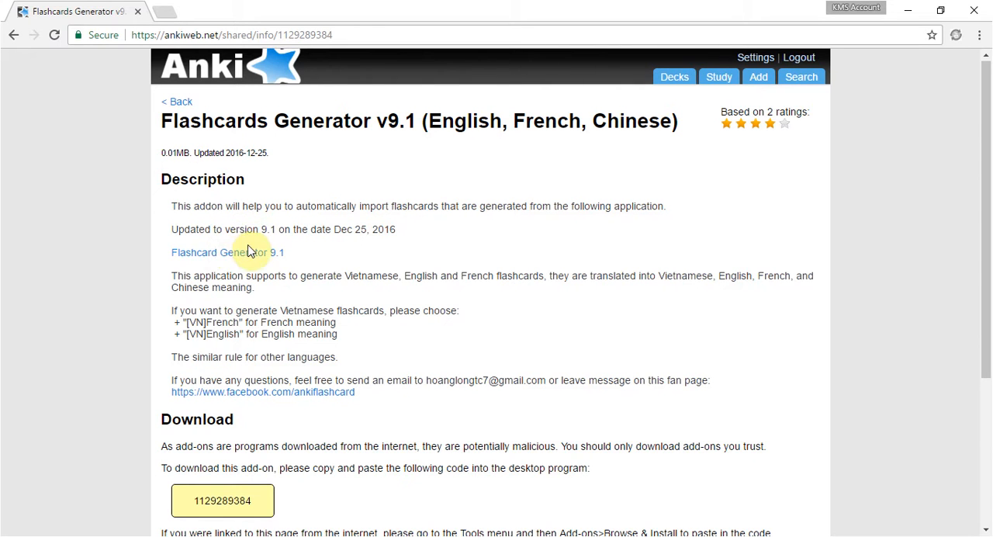
Open the Google Drive download page for Flashcards Generator v9.1.exe
{"action": "left_click", "coordinate": [227, 251]}
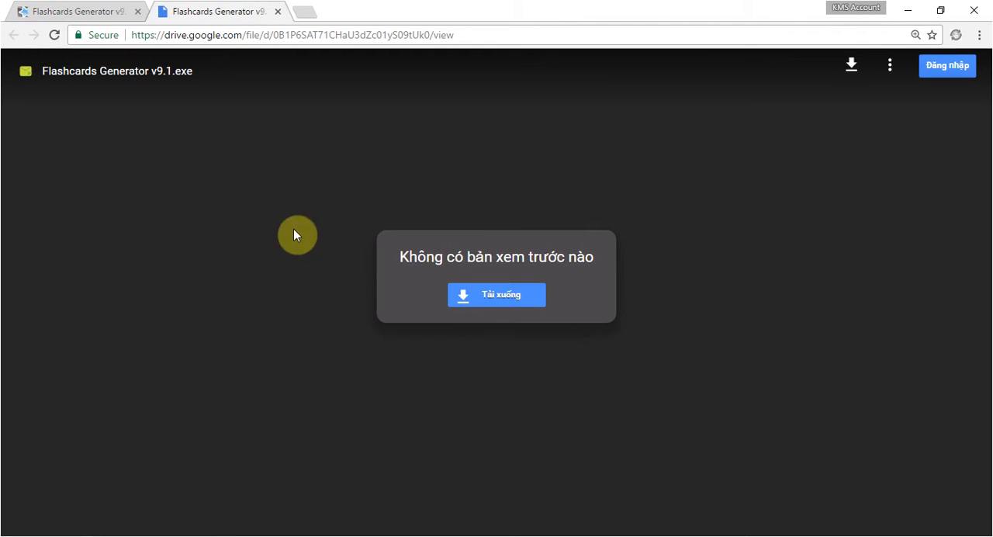
{"action": "mouse_move", "coordinate": [170, 509]}
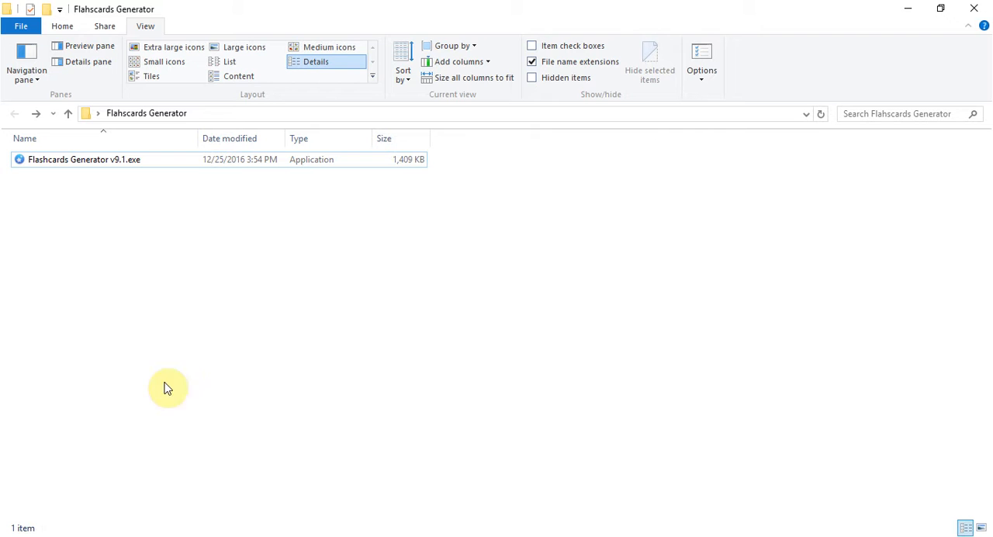
{"action": "mouse_move", "coordinate": [76, 192]}
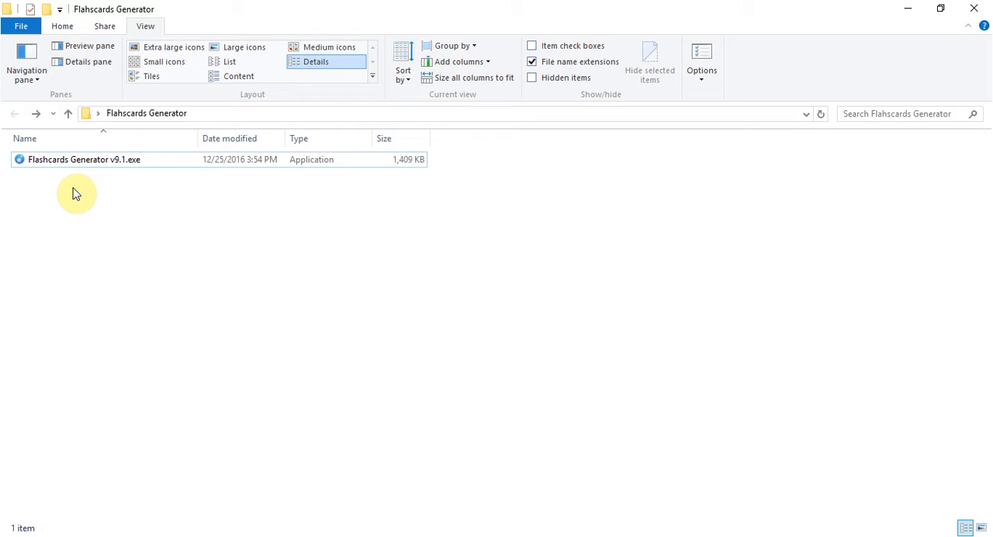
Launch Flashcards Generator v9.1.exe from its folder, noting the AnkiFlashcards folder beside it
{"action": "left_click", "coordinate": [84, 158]}
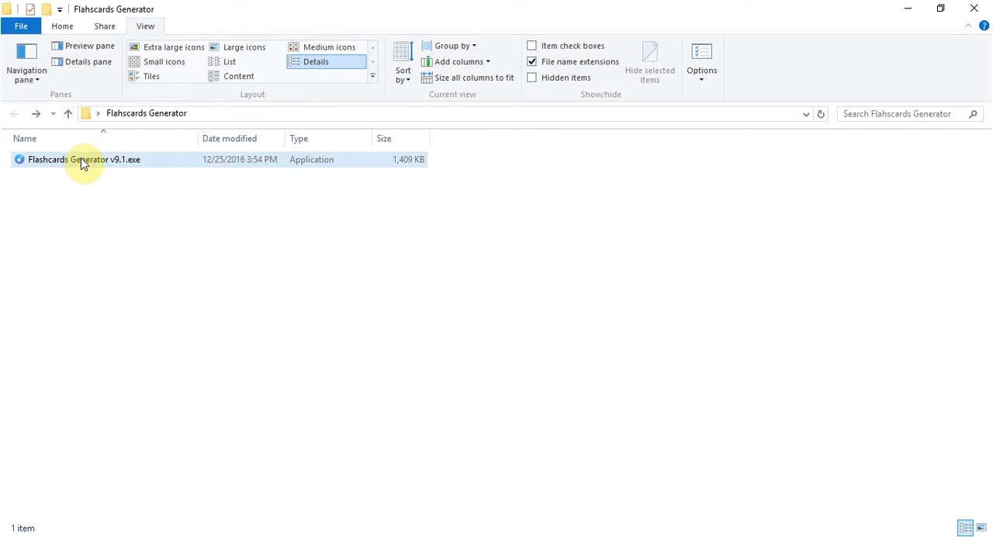
{"action": "mouse_move", "coordinate": [137, 169]}
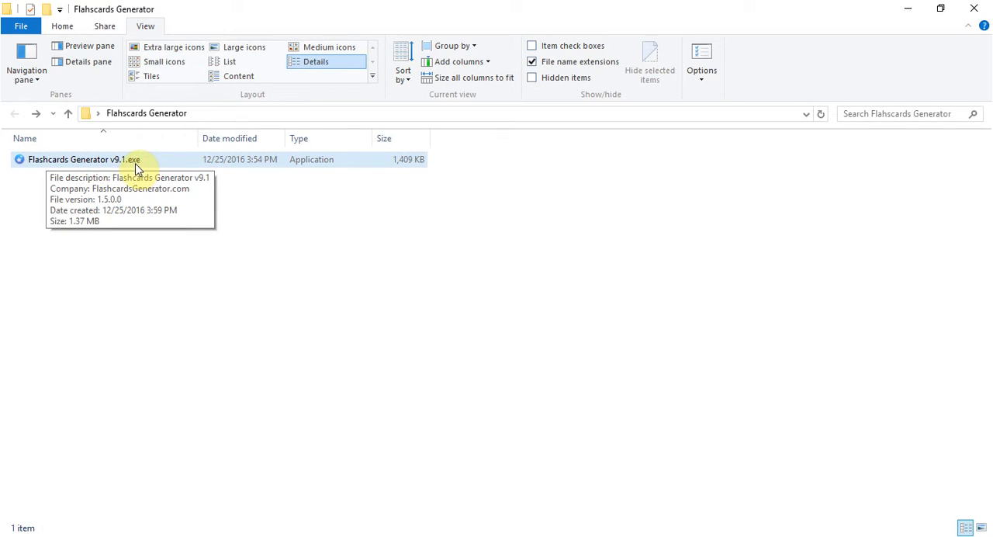
{"action": "mouse_move", "coordinate": [112, 169]}
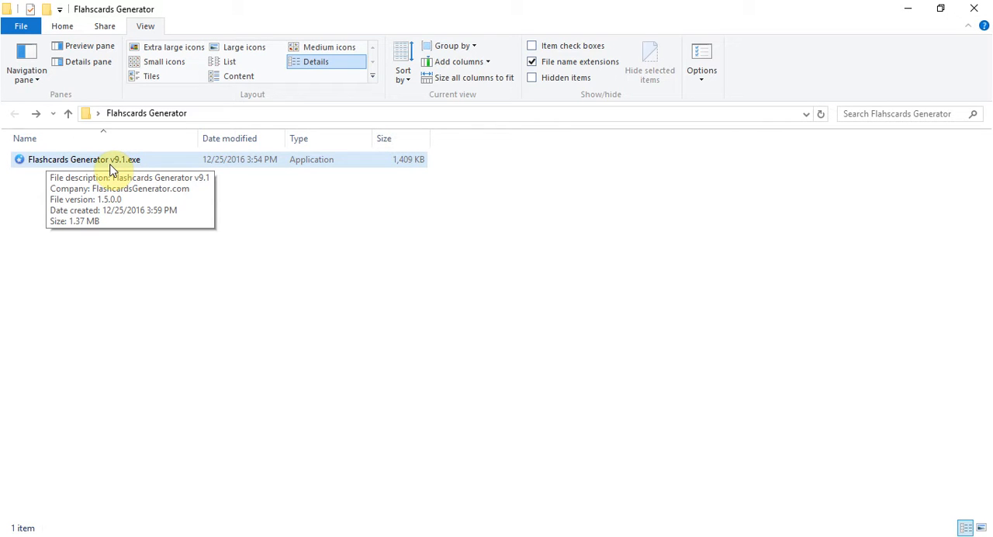
{"action": "double_click", "coordinate": [83, 158]}
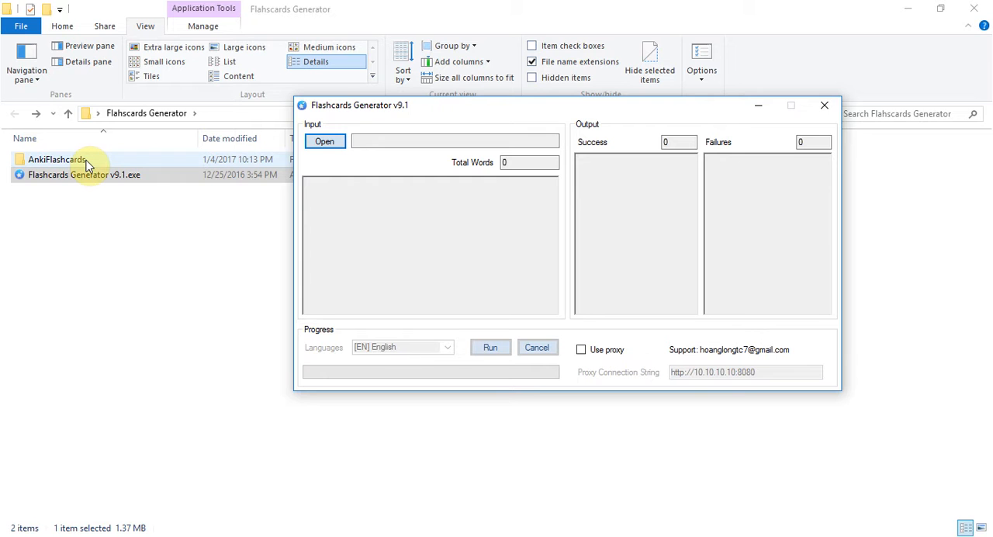
{"action": "left_click", "coordinate": [823, 106]}
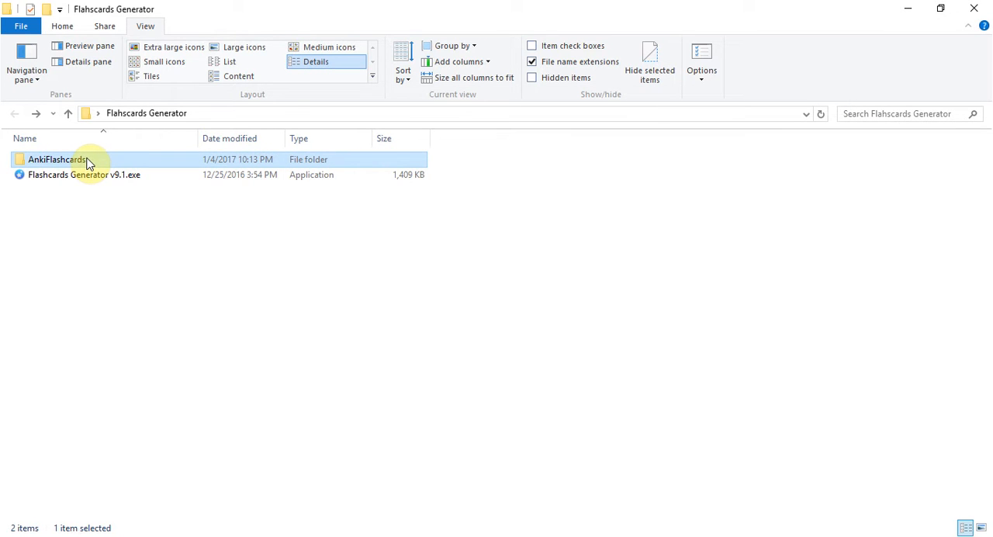
{"action": "mouse_move", "coordinate": [108, 163]}
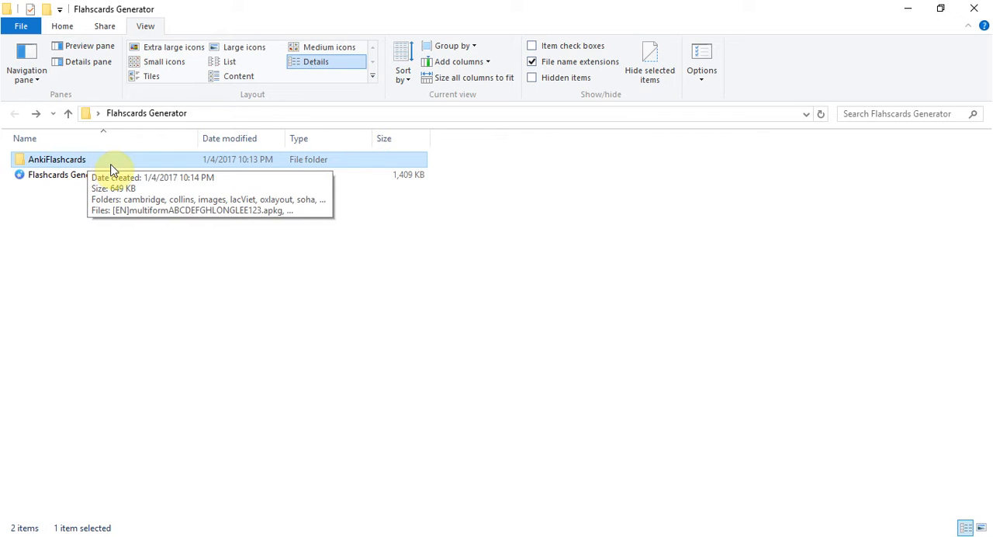
{"action": "mouse_move", "coordinate": [515, 534]}
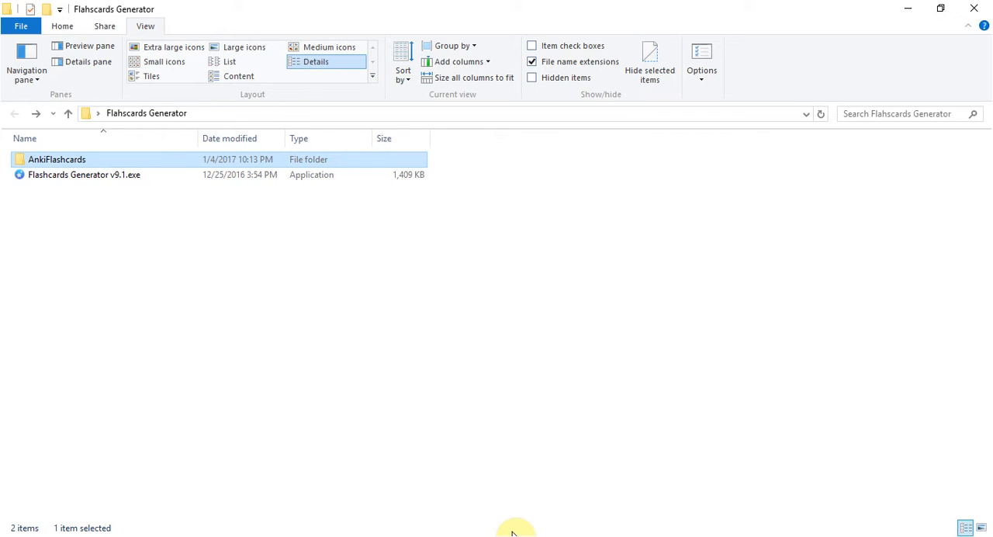
{"action": "double_click", "coordinate": [84, 174]}
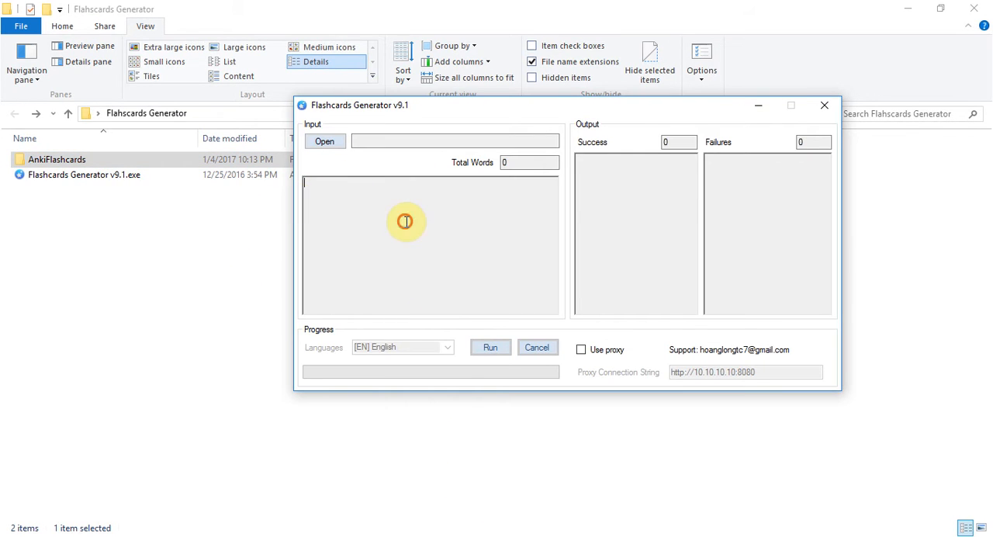
{"action": "mouse_move", "coordinate": [512, 121]}
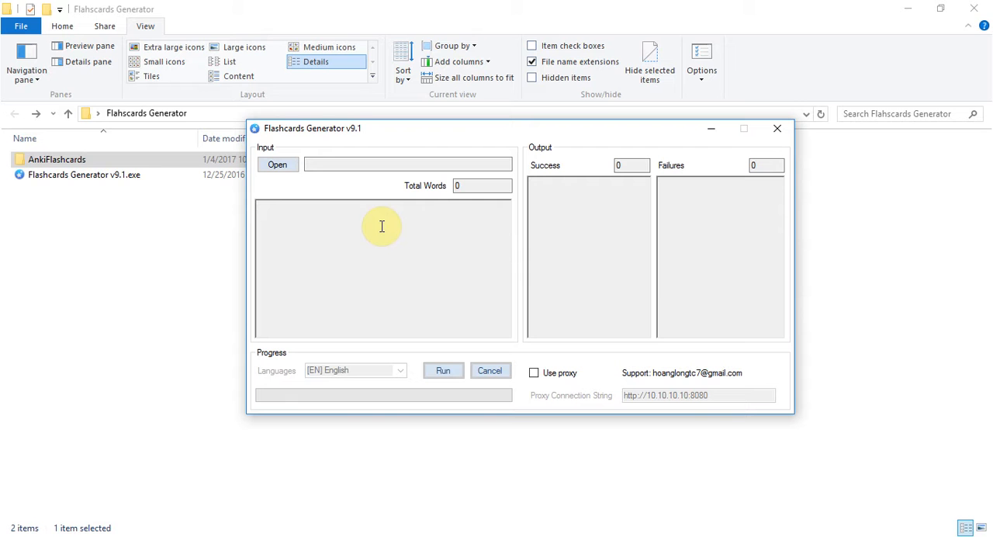
{"action": "mouse_move", "coordinate": [363, 198]}
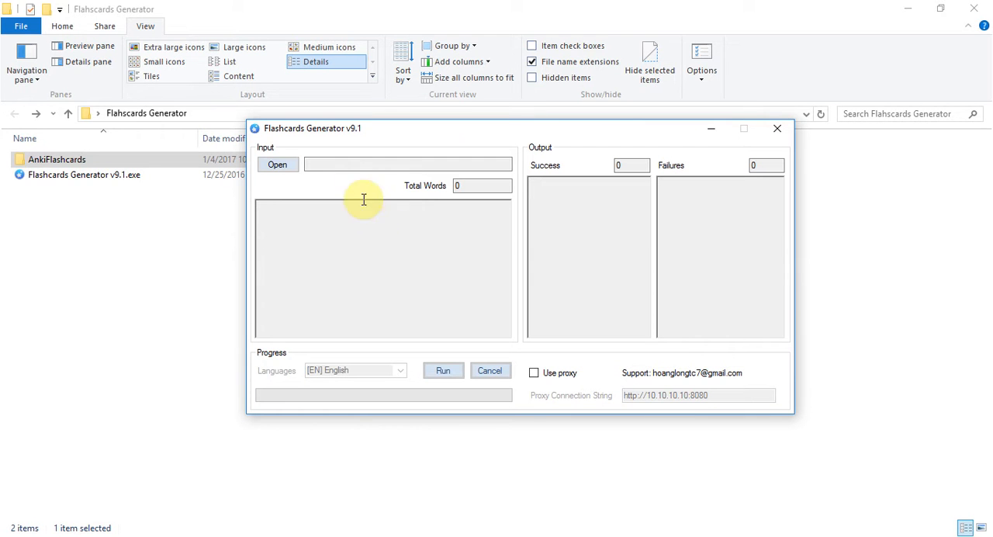
Enter nine words one per line into the Input box so Total Words reads 9
{"action": "left_click", "coordinate": [276, 165]}
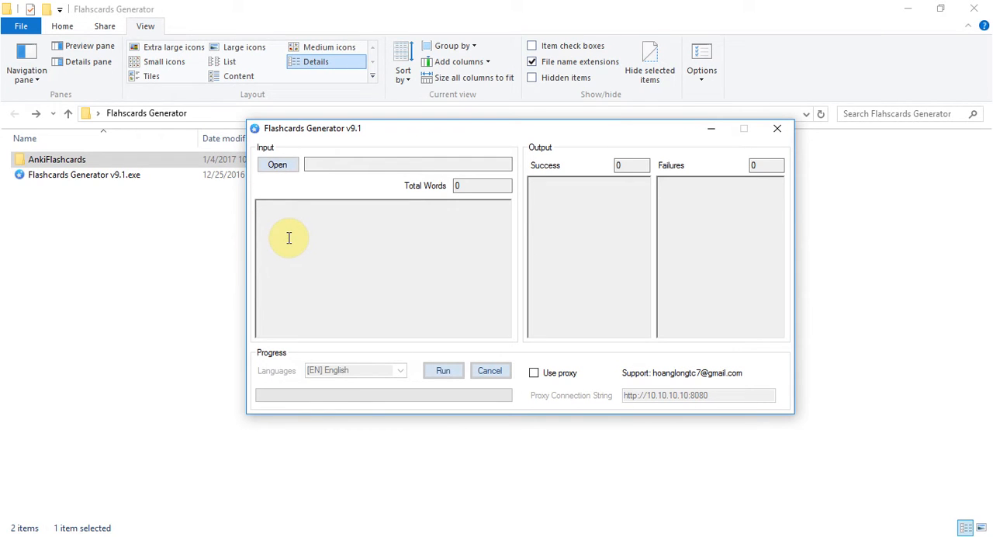
{"action": "type", "text": "you can"}
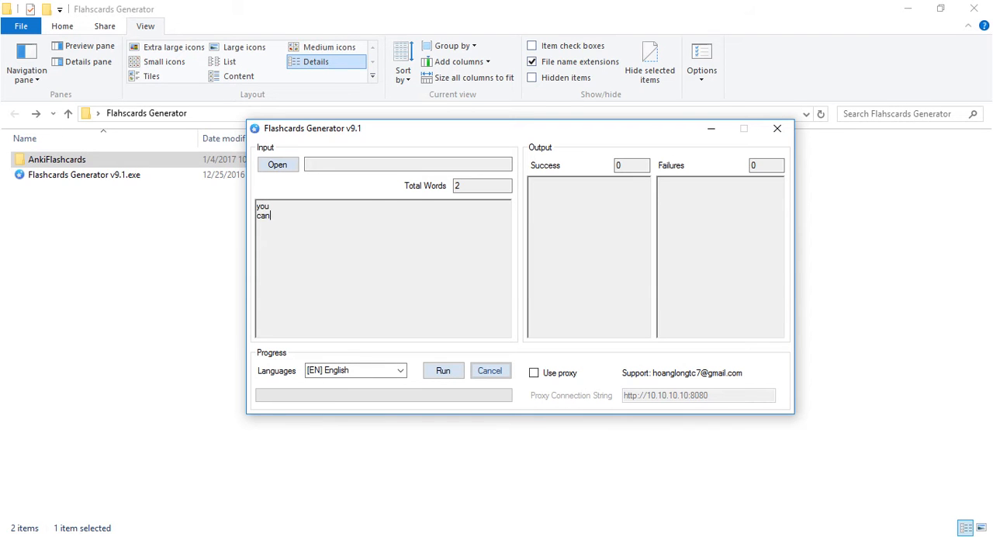
{"action": "type", "text": "type"}
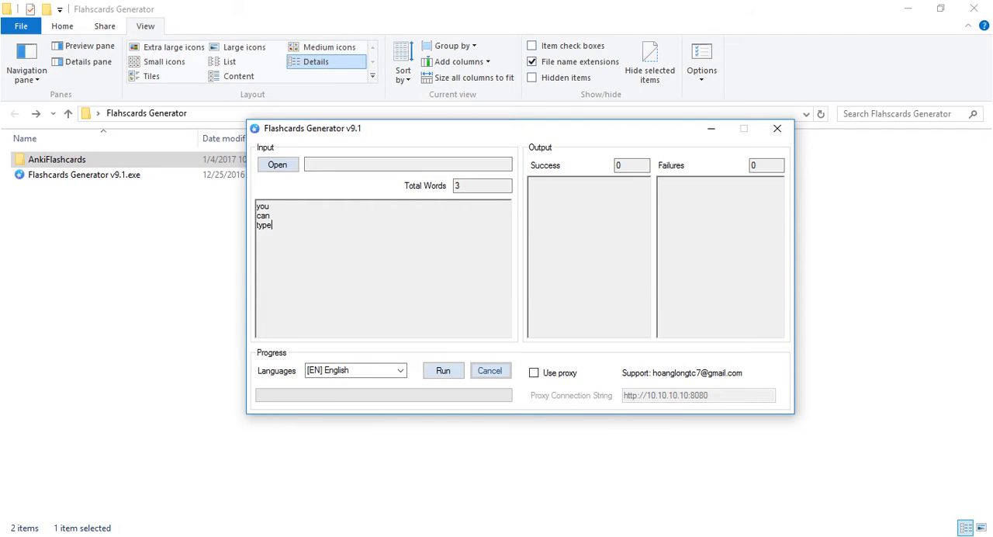
{"action": "type", "text": "or"}
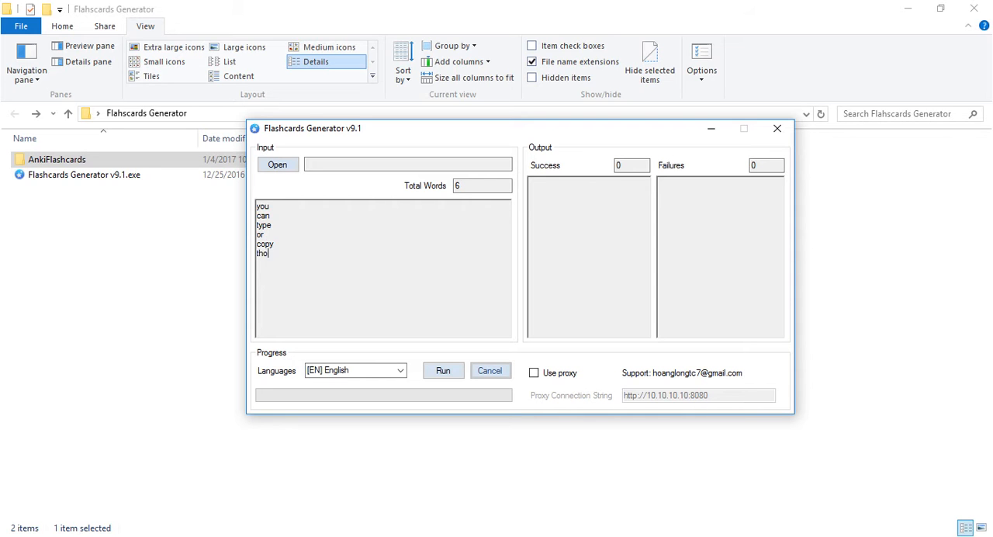
{"action": "type", "text": "se"}
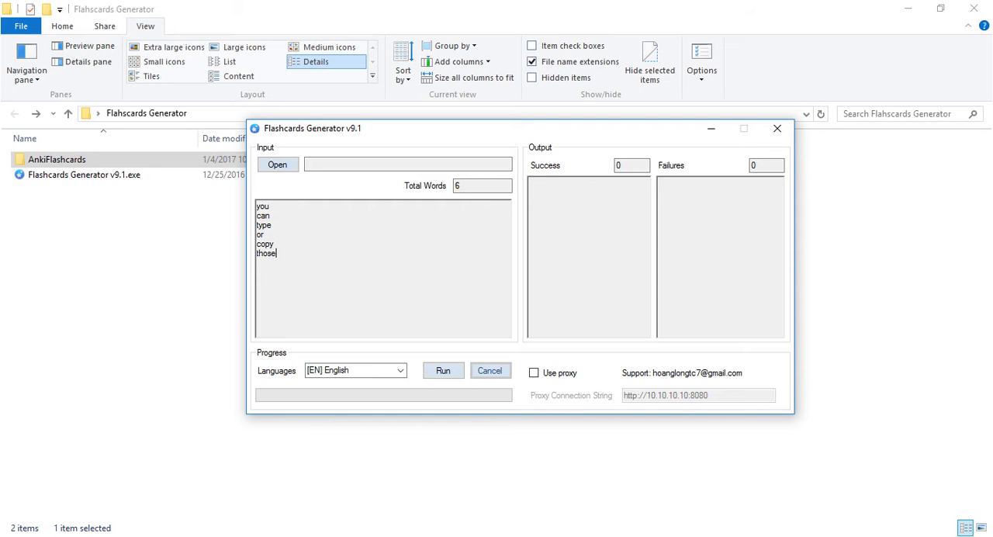
{"action": "type", "text": "wor"}
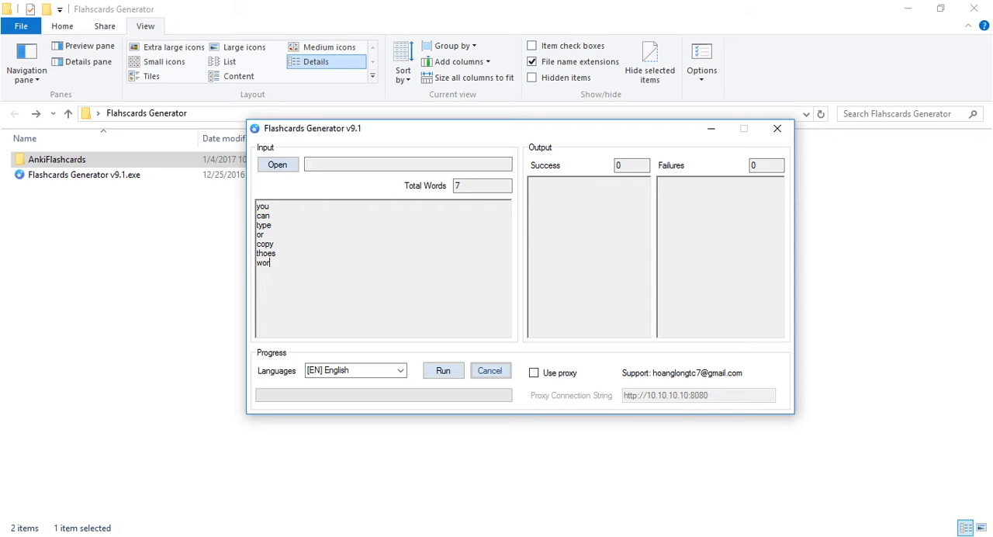
{"action": "type", "text": "dss"}
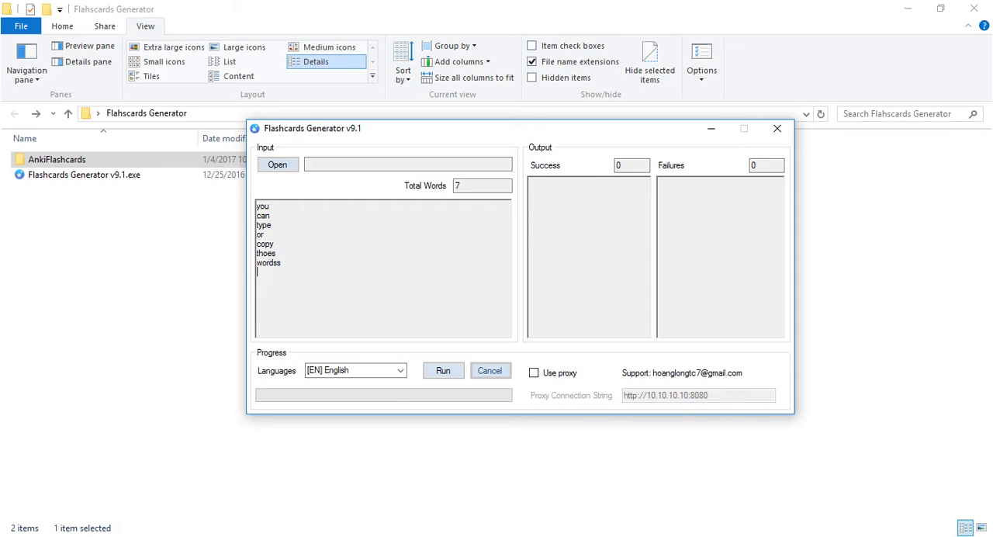
{"action": "type", "text": "directly"}
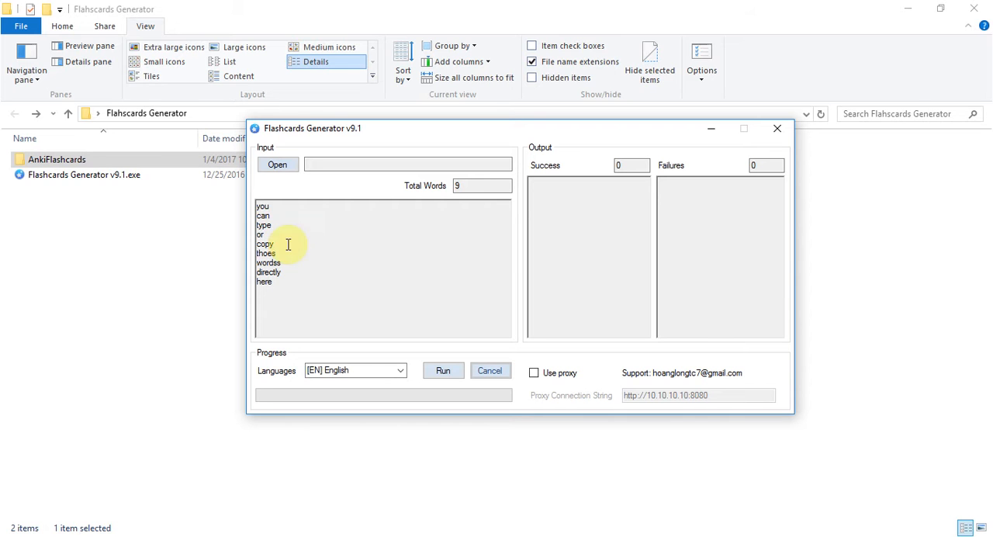
{"action": "mouse_move", "coordinate": [401, 313]}
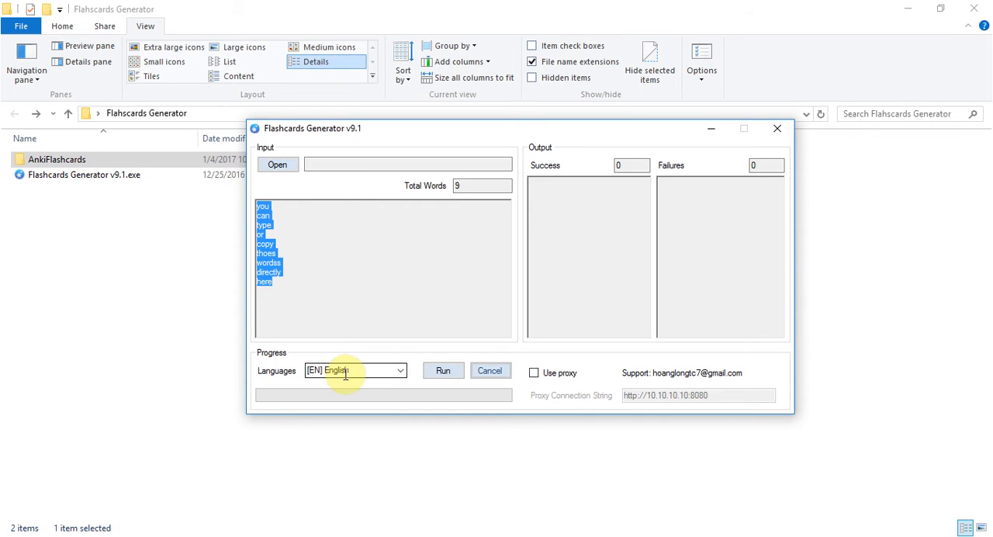
Choose [EN] Vietnamese from the Languages list instead of [EN] English
{"action": "left_click", "coordinate": [329, 310]}
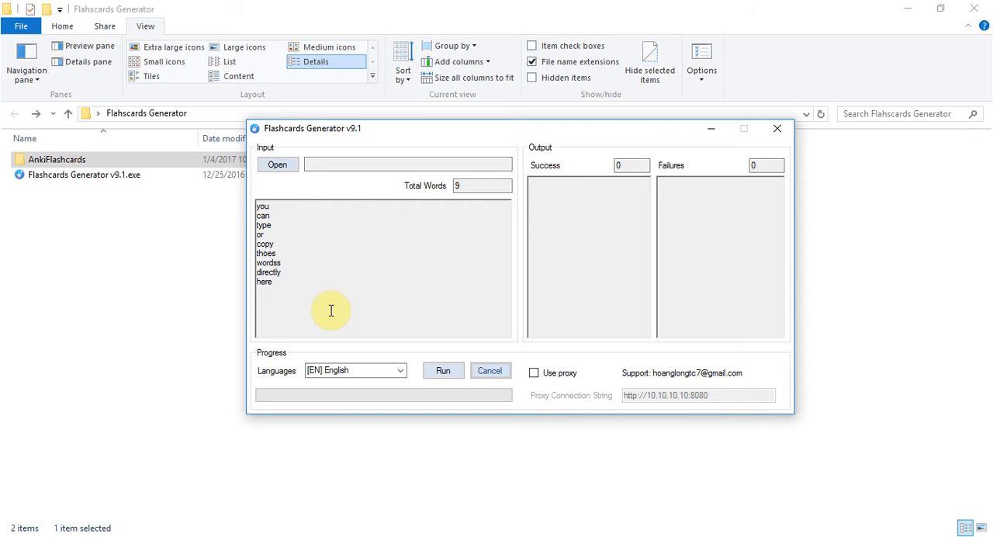
{"action": "mouse_move", "coordinate": [406, 366]}
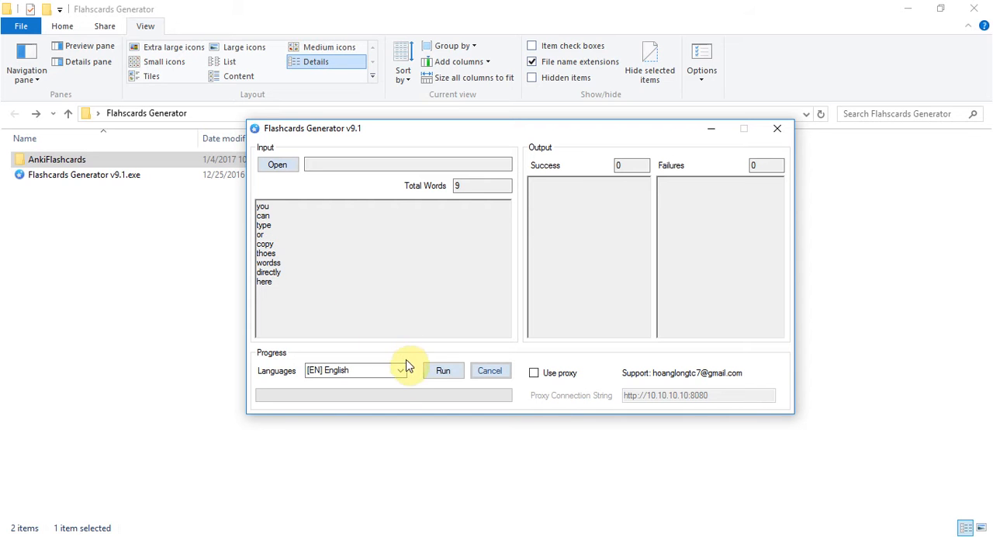
{"action": "left_click", "coordinate": [400, 369]}
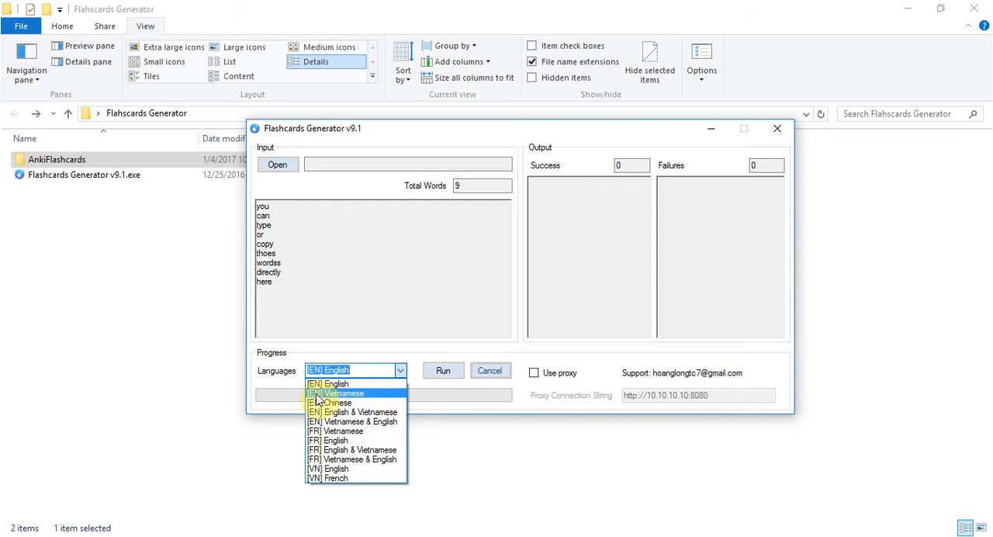
{"action": "mouse_move", "coordinate": [325, 402]}
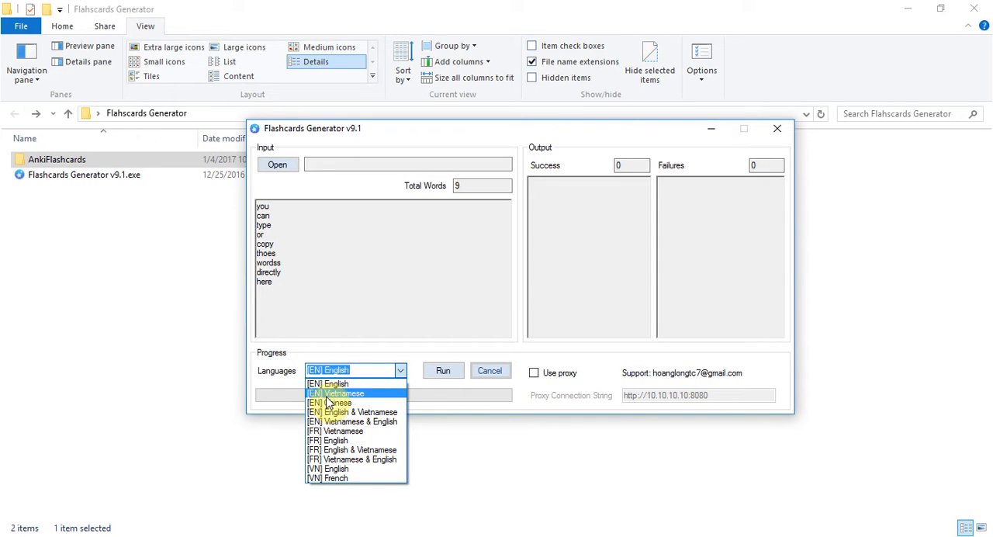
{"action": "mouse_move", "coordinate": [329, 402]}
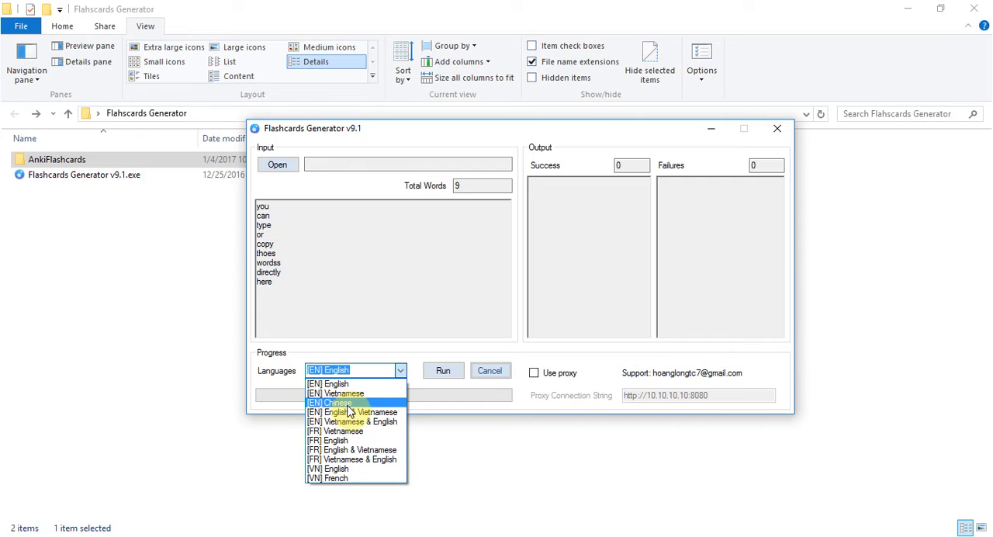
{"action": "mouse_move", "coordinate": [350, 422]}
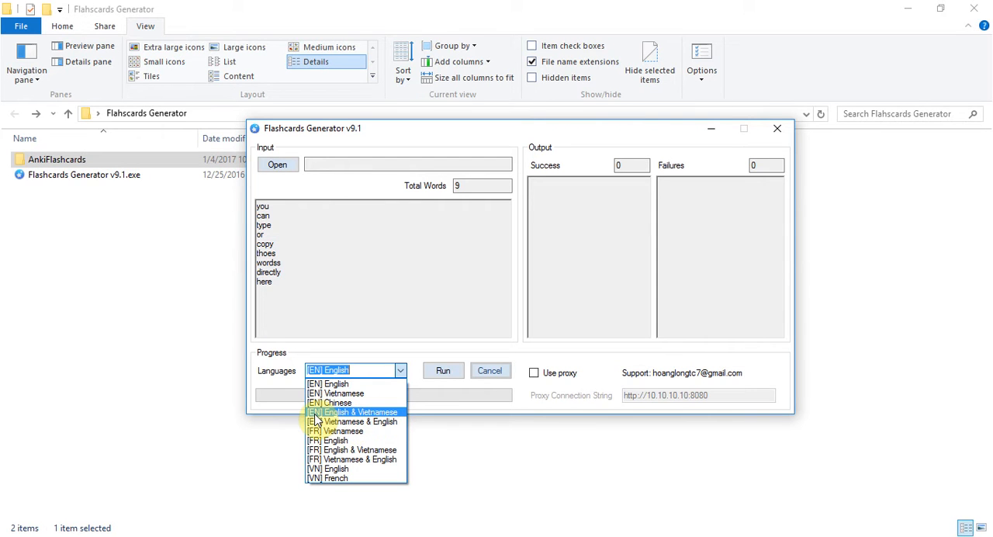
{"action": "mouse_move", "coordinate": [349, 422]}
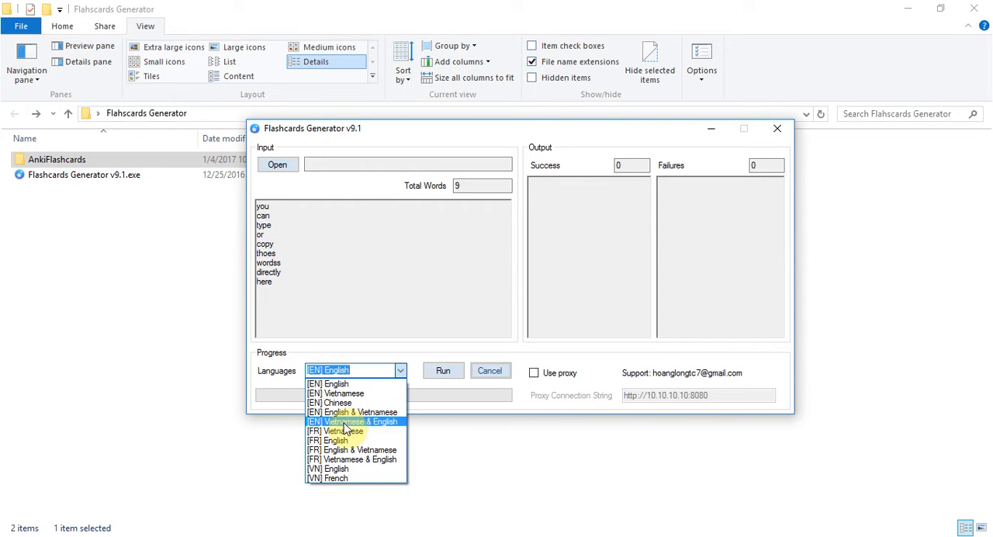
{"action": "mouse_move", "coordinate": [353, 413]}
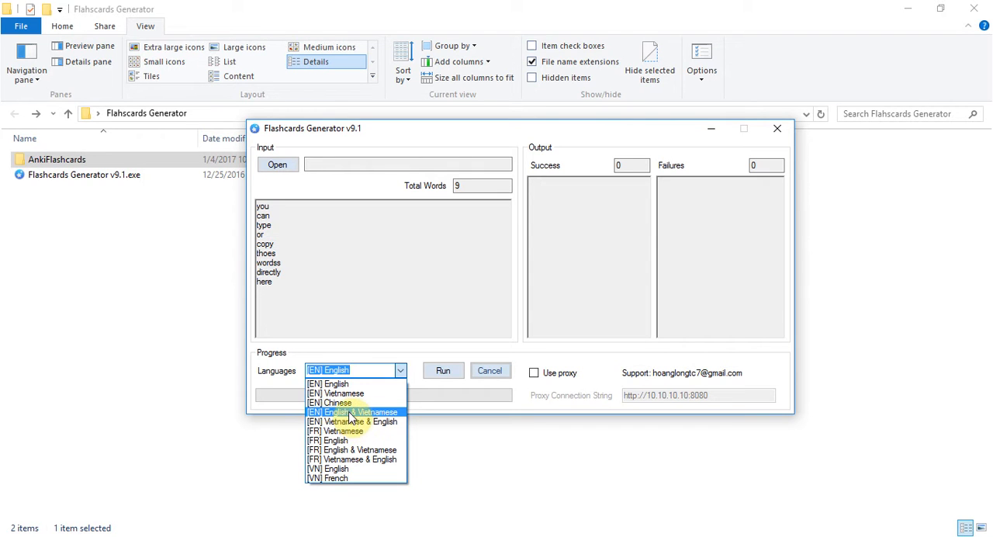
{"action": "mouse_move", "coordinate": [335, 393]}
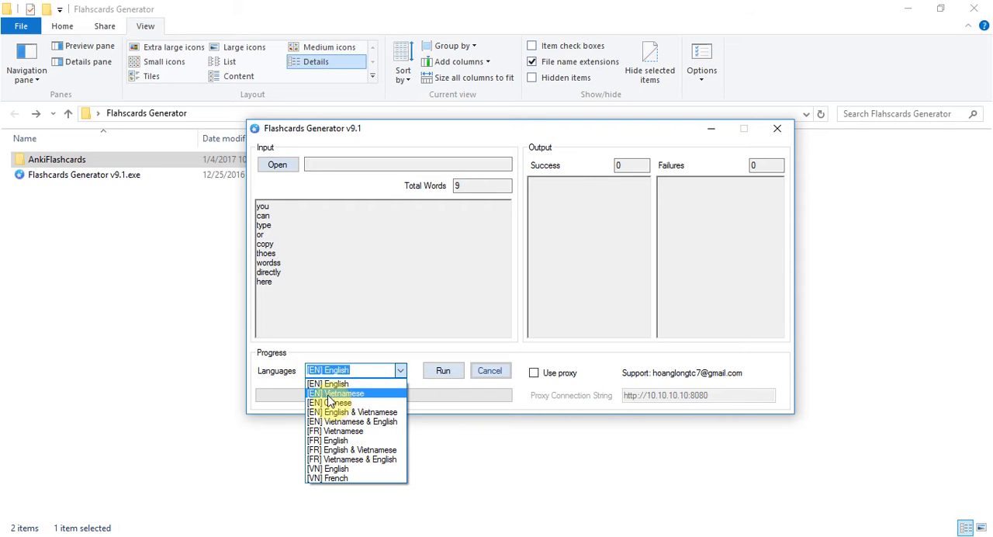
{"action": "left_click", "coordinate": [335, 393]}
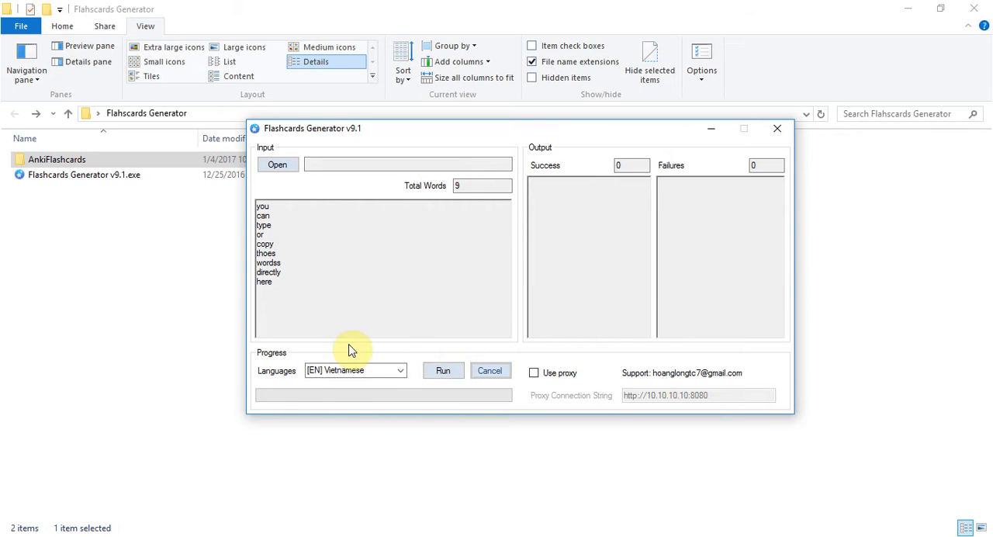
Run the generator and wait for the Completed notice with 7 successes and 2 failures
{"action": "left_click", "coordinate": [442, 370]}
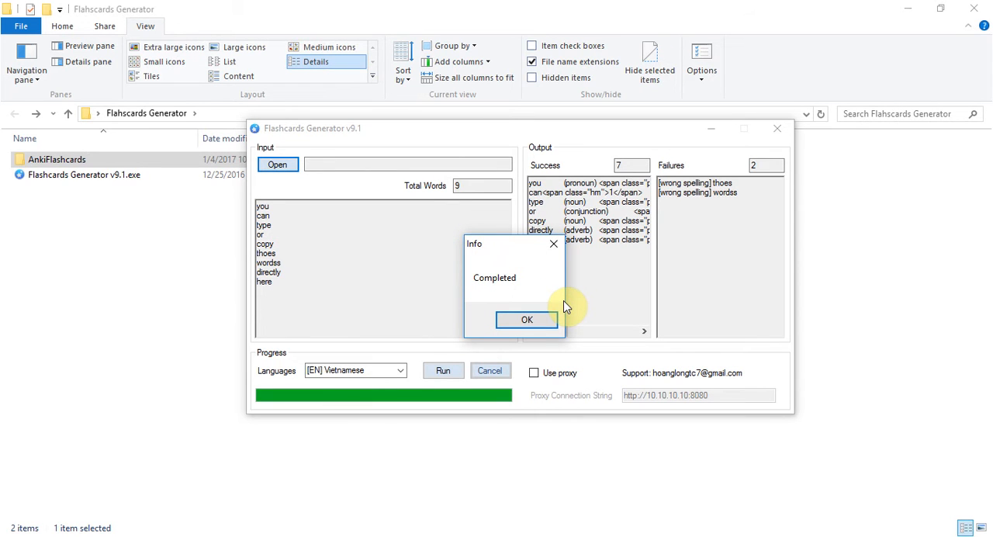
{"action": "mouse_move", "coordinate": [479, 250]}
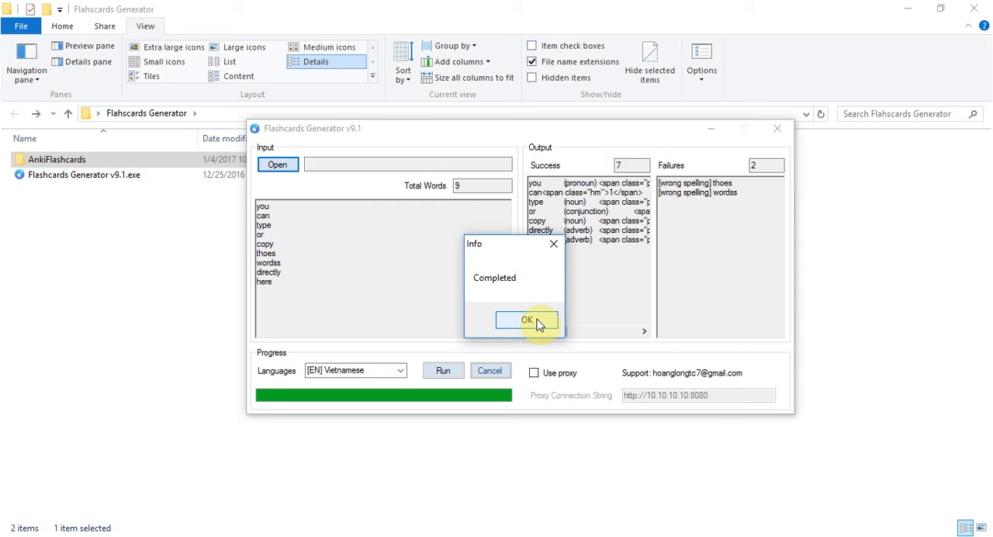
{"action": "left_click", "coordinate": [528, 320]}
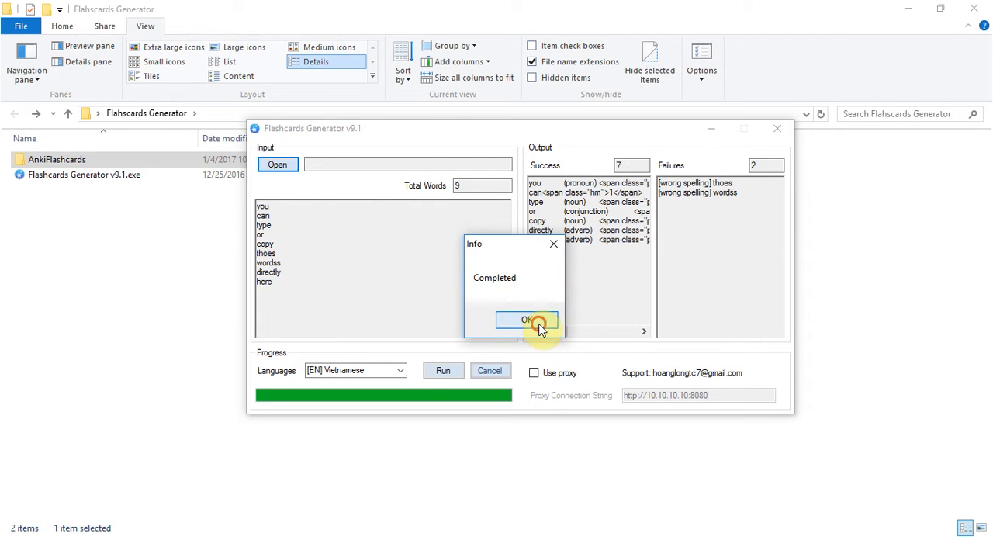
Dismiss the Info dialog and inspect the misspelled thoes and wordas among the failures
{"action": "left_click", "coordinate": [528, 321]}
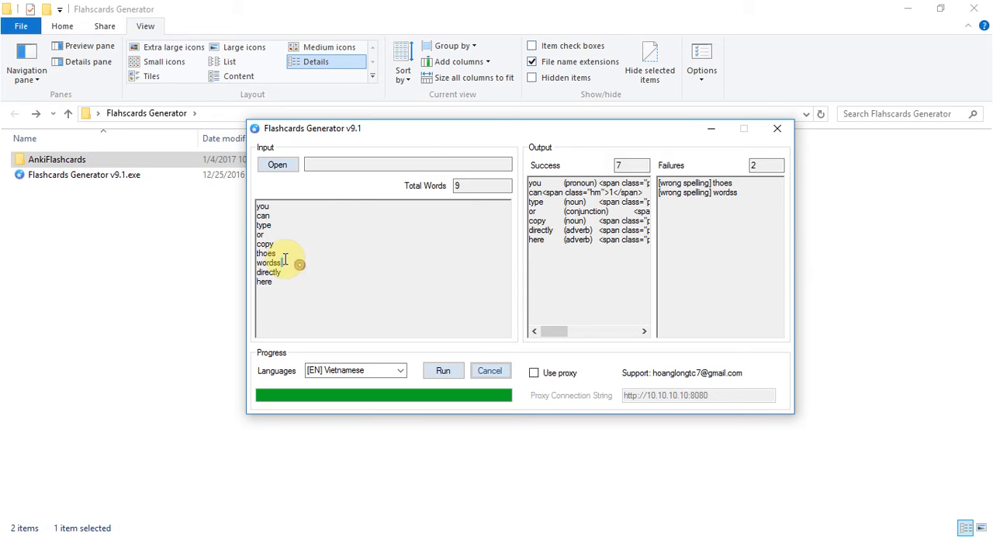
{"action": "double_click", "coordinate": [267, 262]}
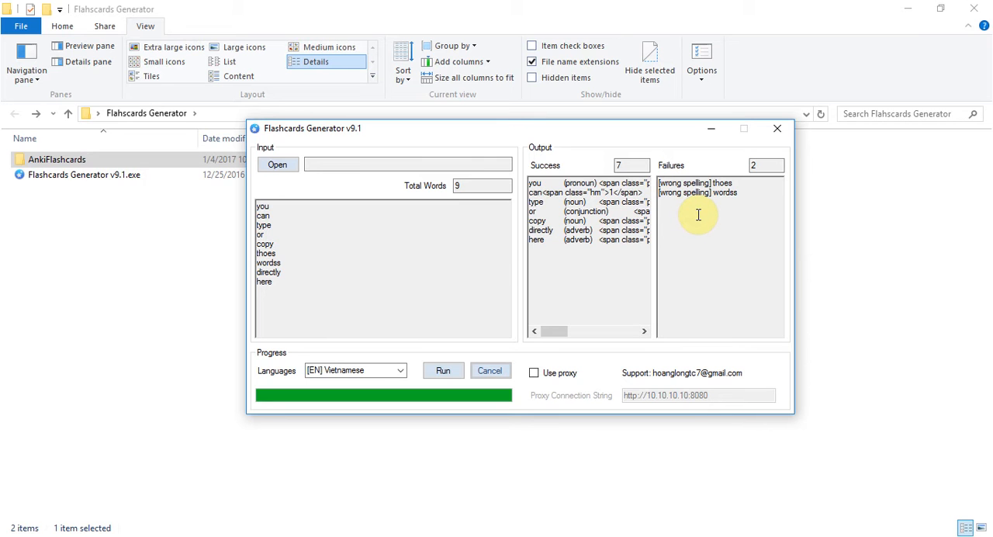
{"action": "double_click", "coordinate": [683, 183]}
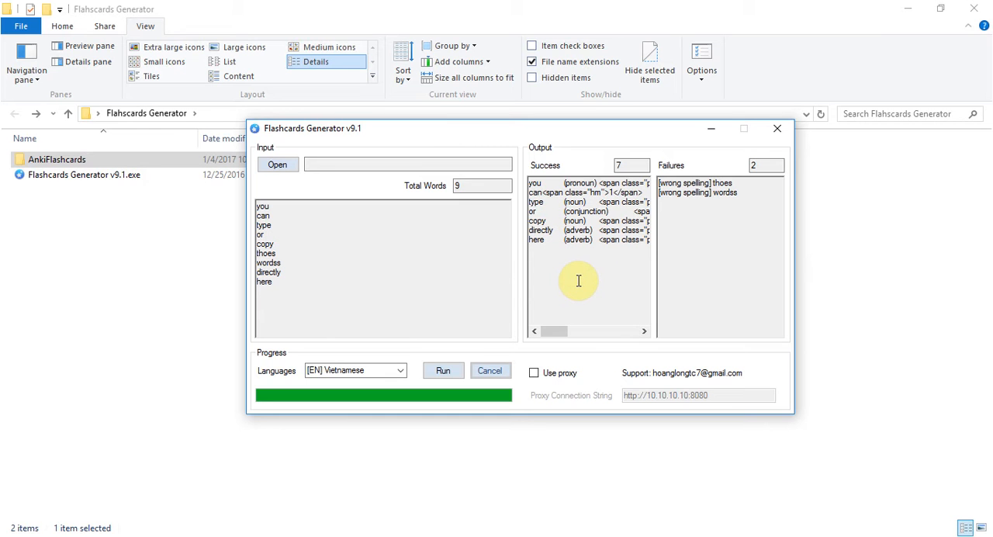
{"action": "mouse_move", "coordinate": [580, 276]}
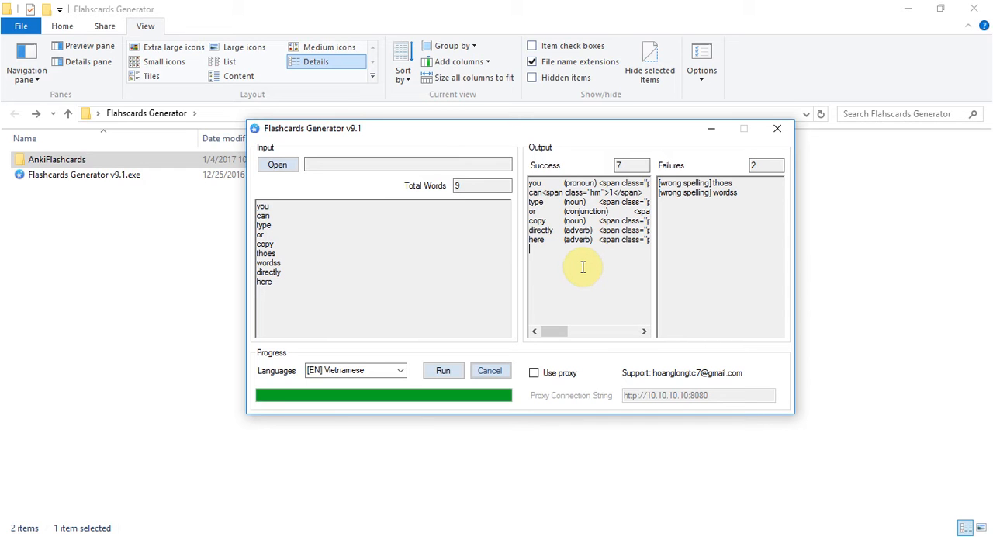
{"action": "mouse_move", "coordinate": [570, 282]}
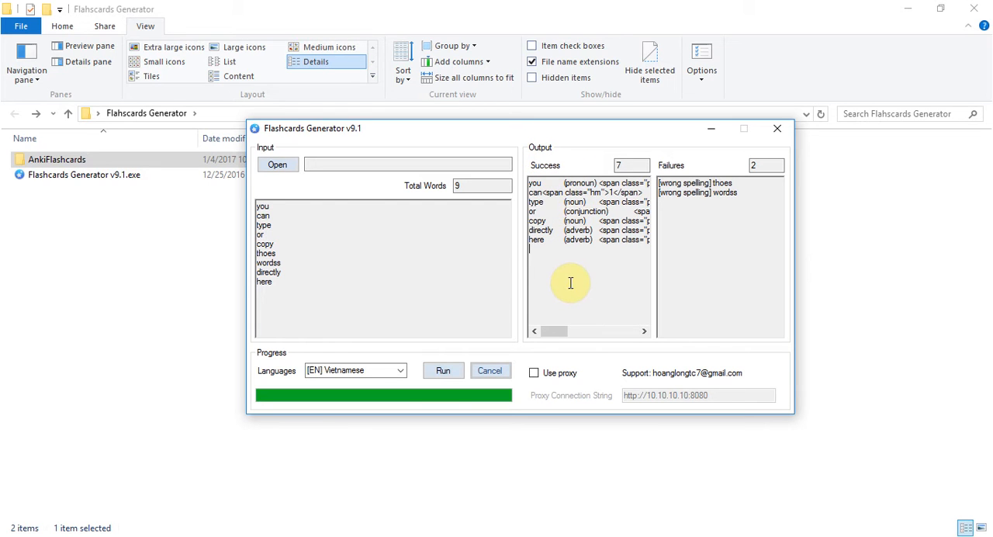
{"action": "mouse_move", "coordinate": [552, 260]}
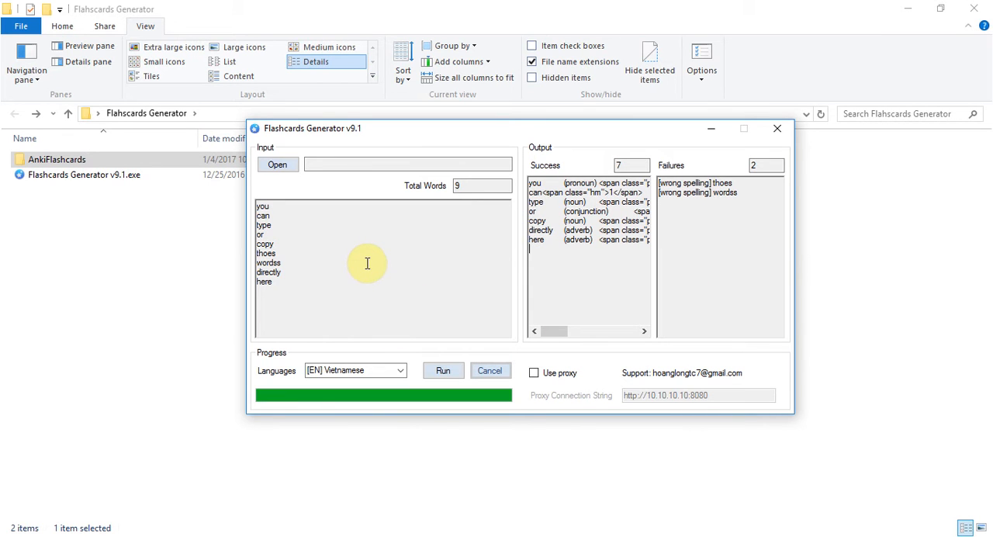
{"action": "mouse_move", "coordinate": [376, 254]}
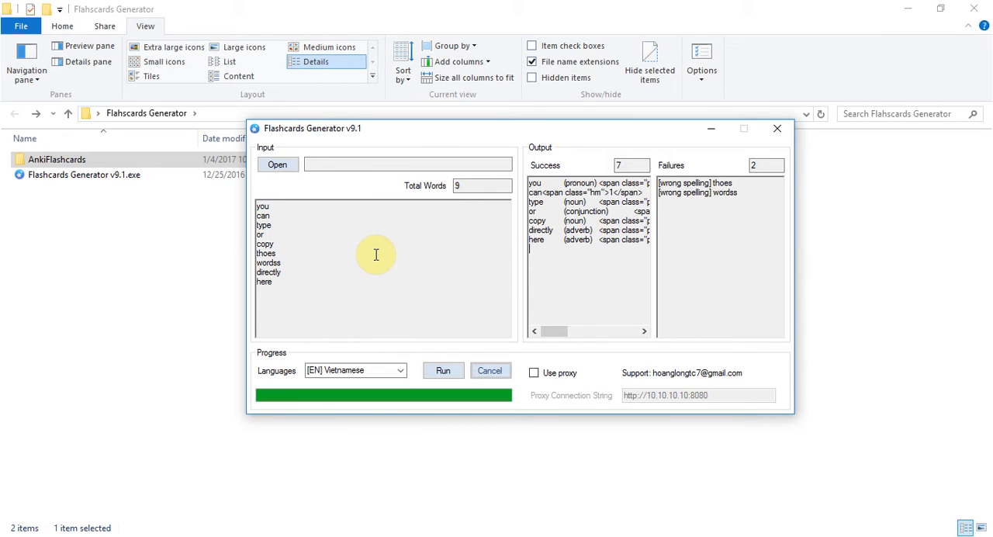
{"action": "left_click", "coordinate": [56, 159]}
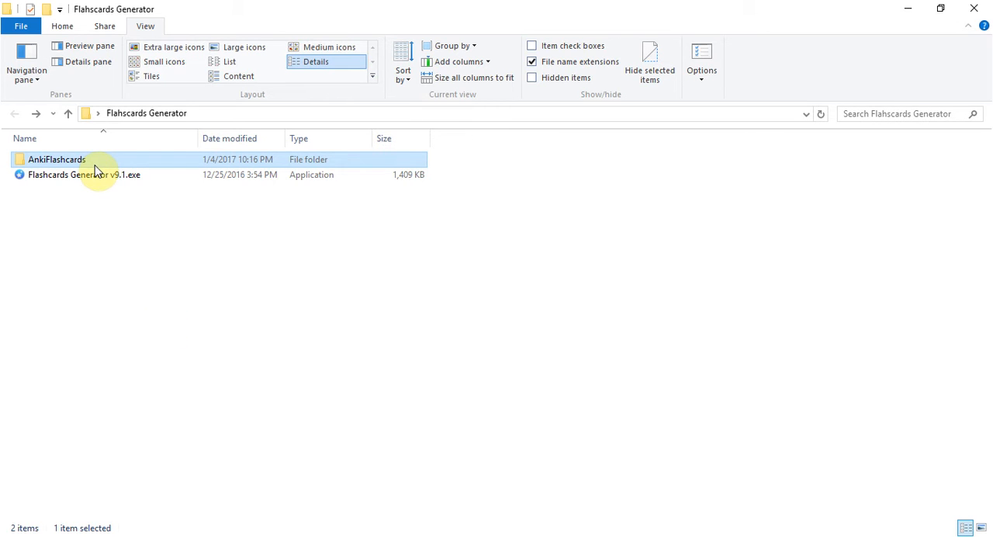
{"action": "mouse_move", "coordinate": [478, 473]}
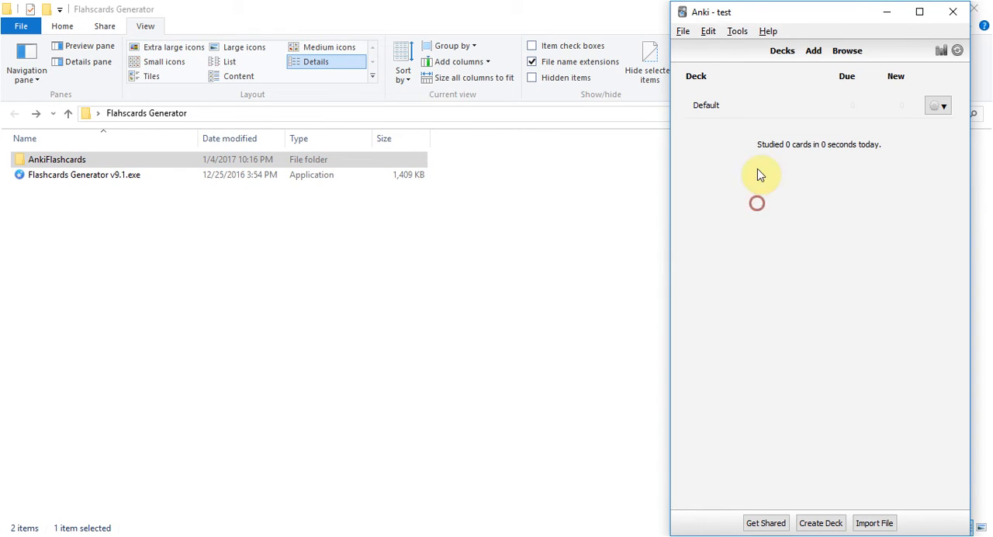
{"action": "left_click", "coordinate": [735, 31]}
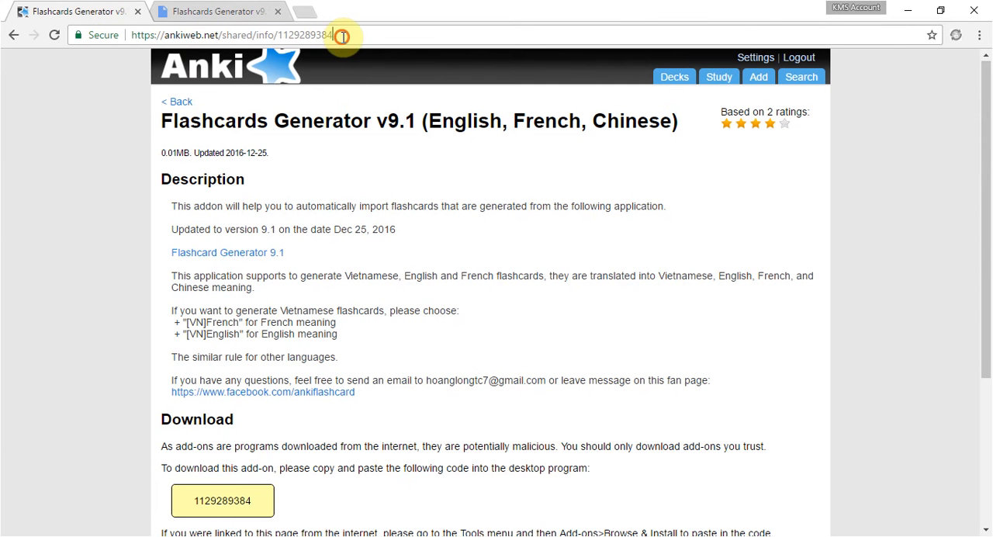
{"action": "scroll", "scroll_direction": "down", "scroll_amount": 3}
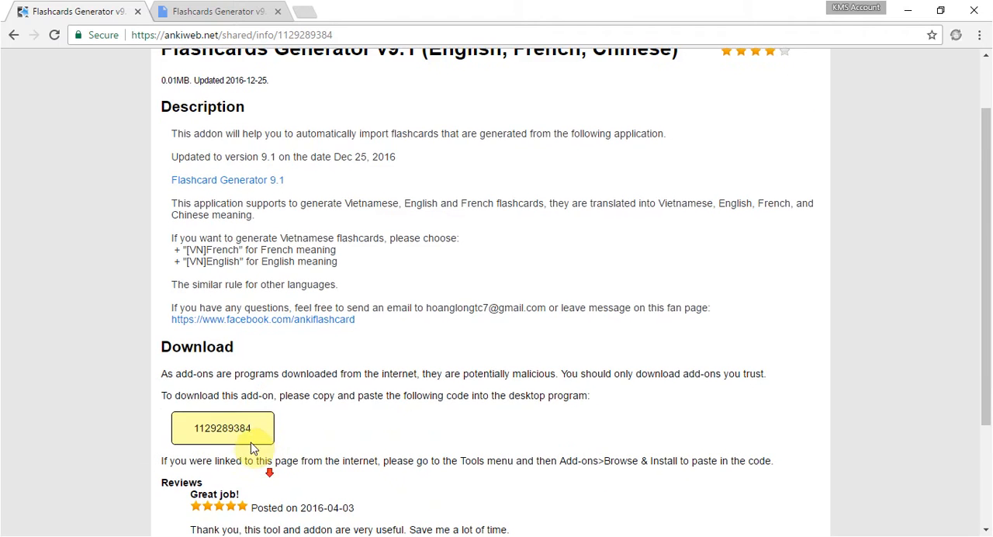
{"action": "double_click", "coordinate": [223, 428]}
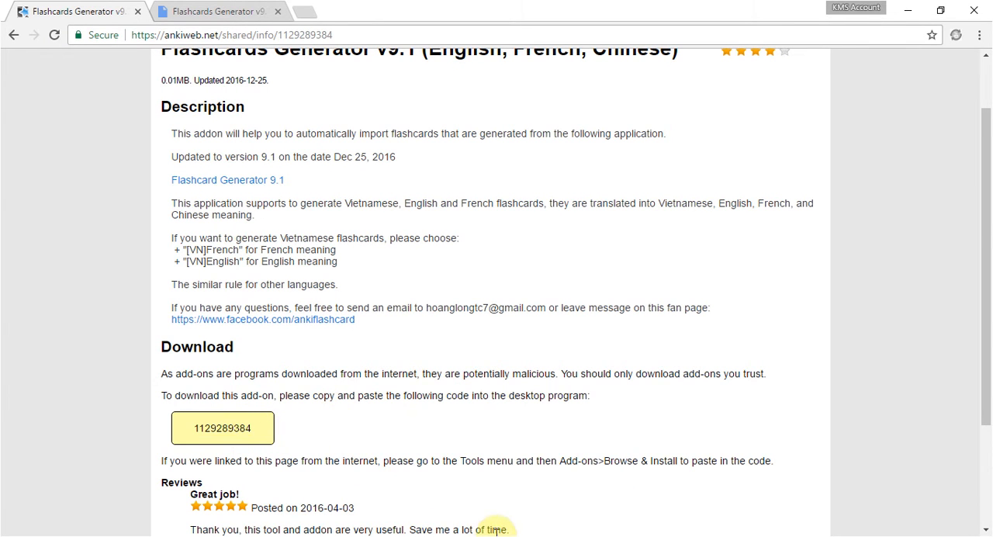
{"action": "left_click", "coordinate": [735, 31]}
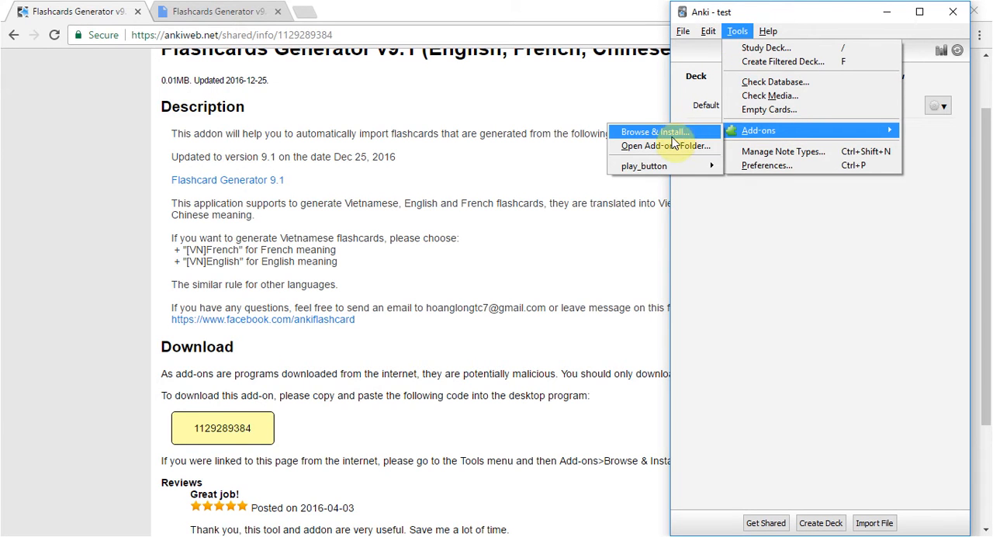
{"action": "left_click", "coordinate": [653, 131]}
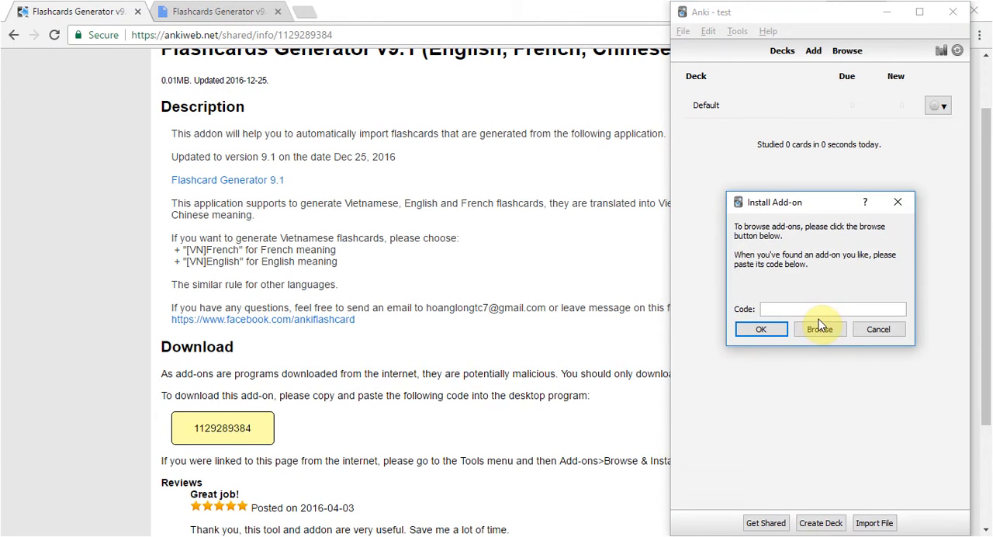
{"action": "type", "text": "1129289384"}
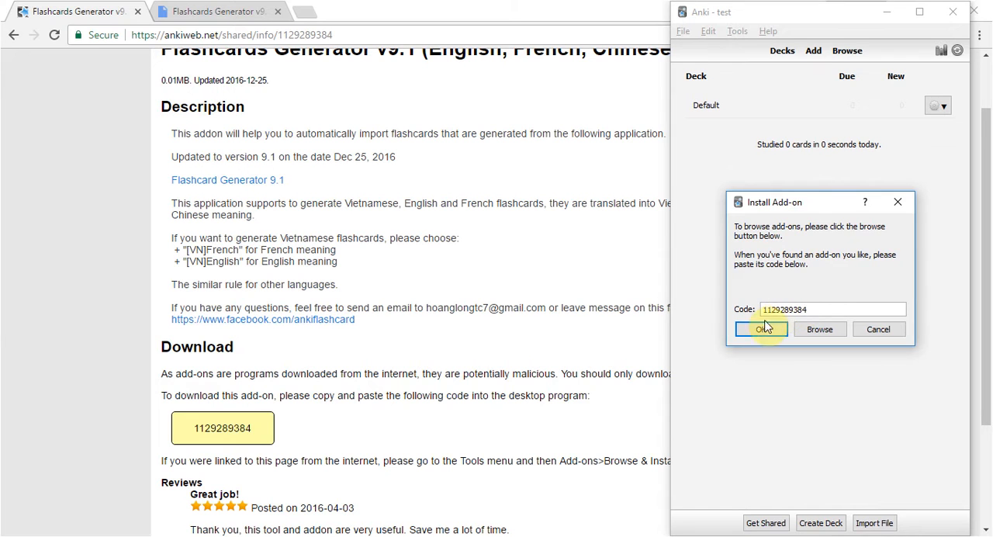
{"action": "left_click", "coordinate": [760, 329]}
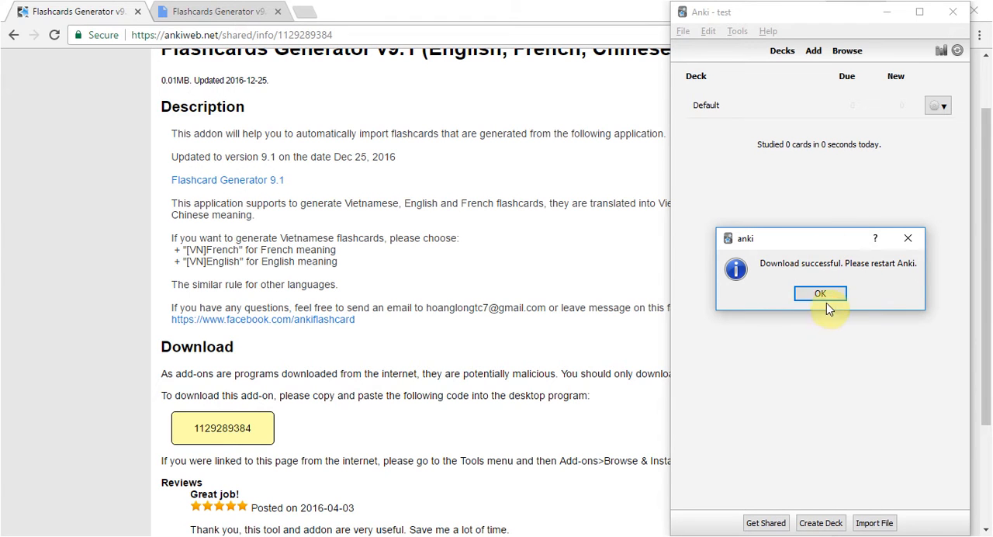
{"action": "mouse_move", "coordinate": [903, 270]}
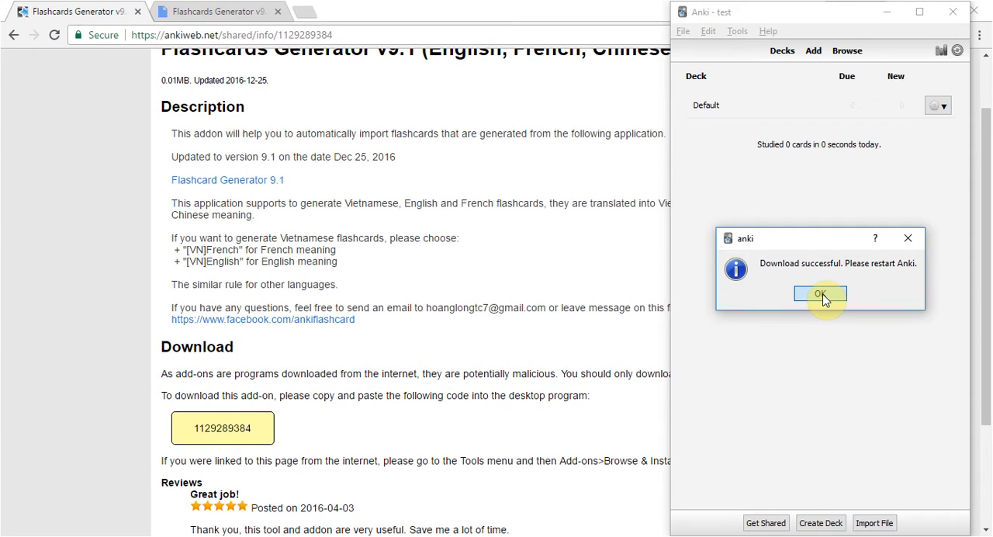
{"action": "left_click", "coordinate": [819, 293]}
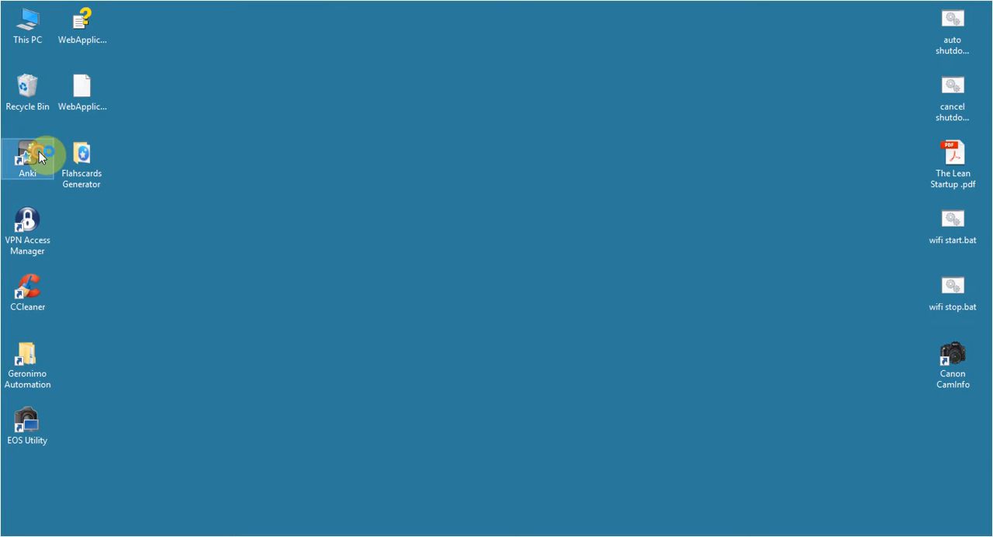
Relaunch Anki and bring up Auto Import Flashcards V9 from the Tools menu
{"action": "double_click", "coordinate": [28, 158]}
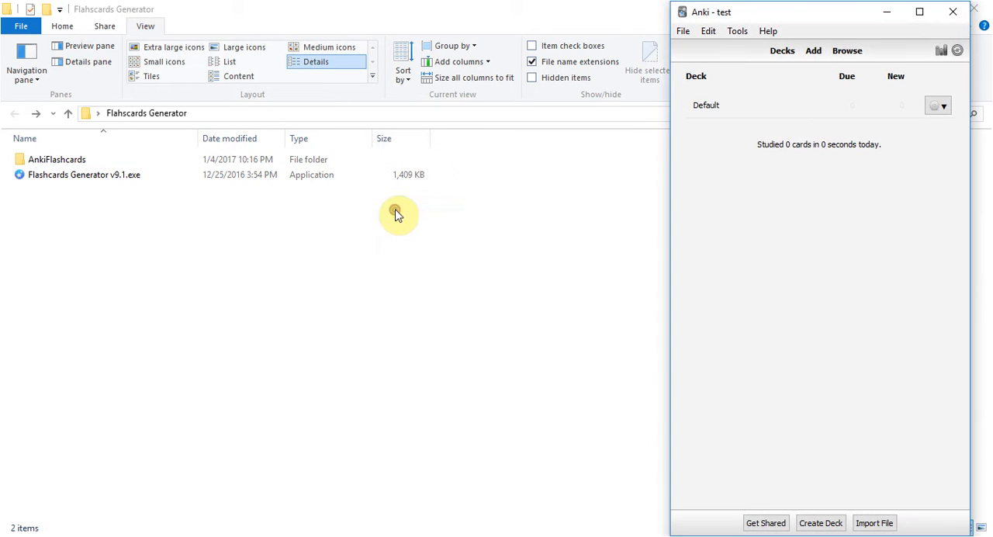
{"action": "left_click", "coordinate": [735, 31]}
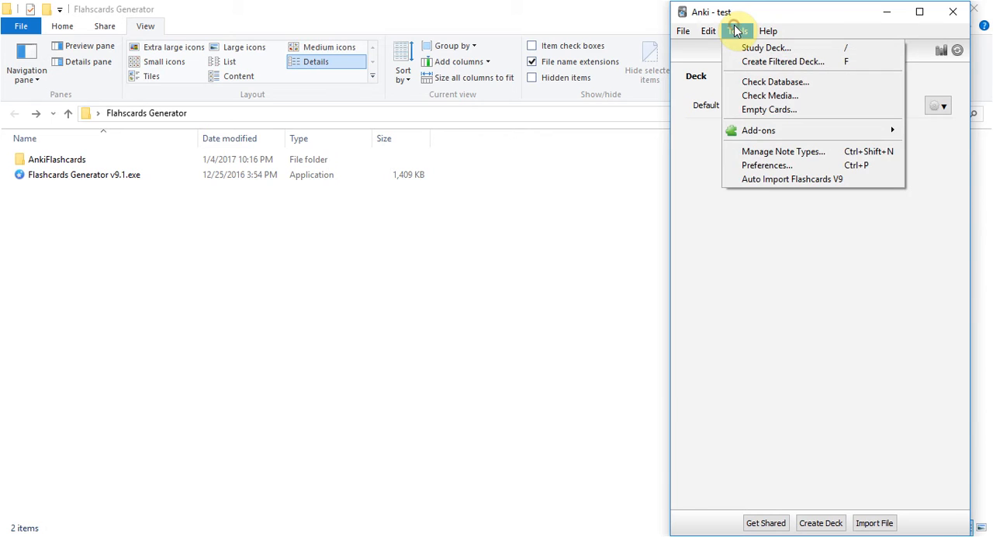
{"action": "mouse_move", "coordinate": [792, 180]}
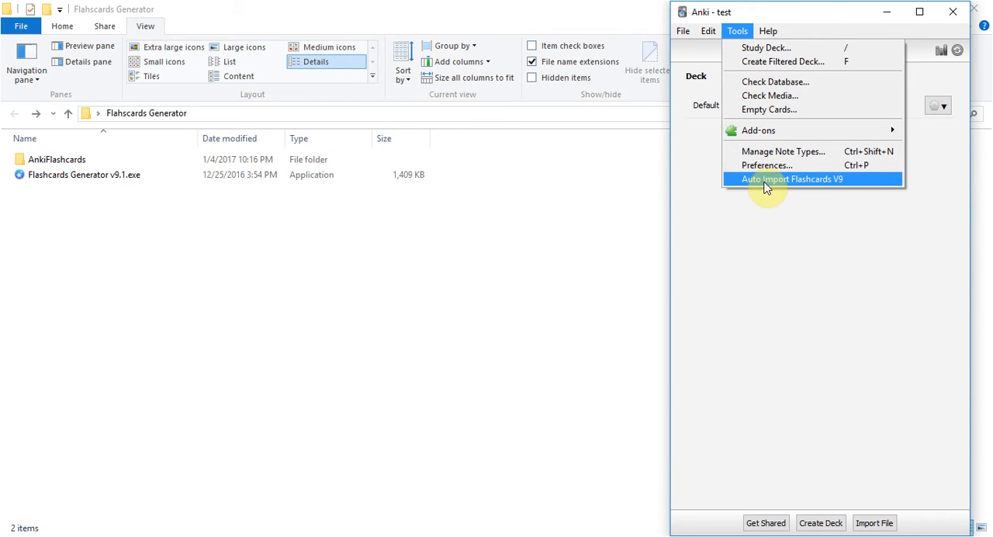
{"action": "mouse_move", "coordinate": [803, 187]}
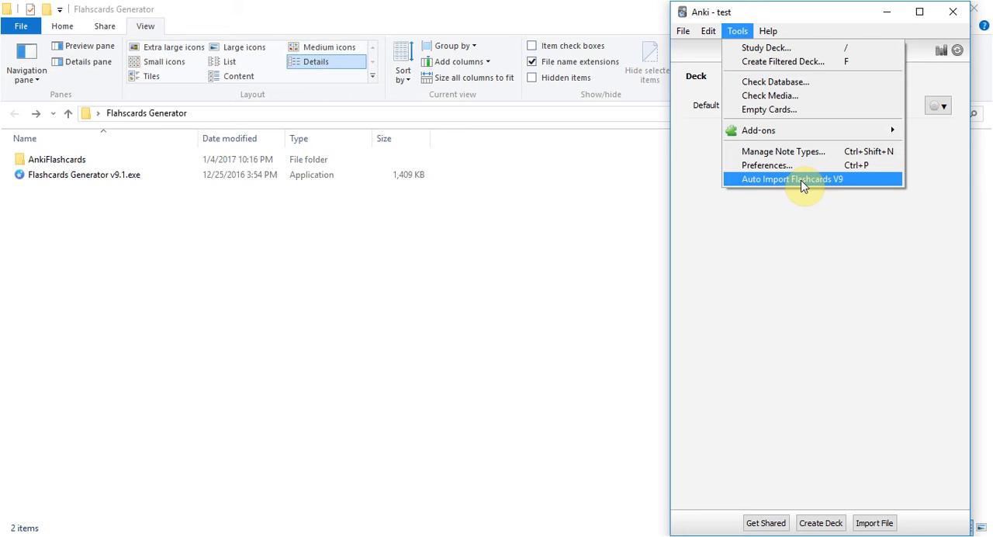
{"action": "left_click", "coordinate": [791, 179]}
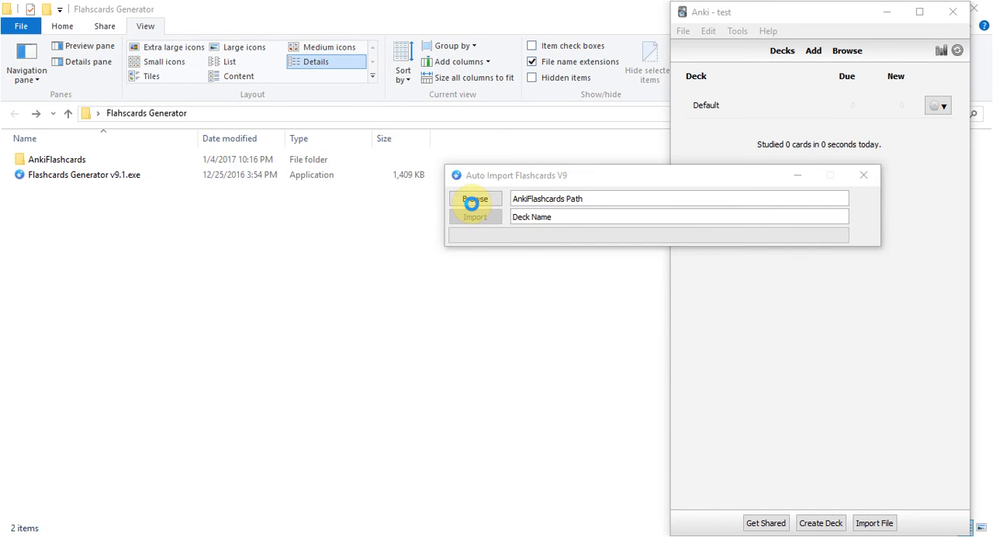
Import the AnkiFlashcards folder as a deck named TestDeck with 7 new cards
{"action": "left_click", "coordinate": [474, 198]}
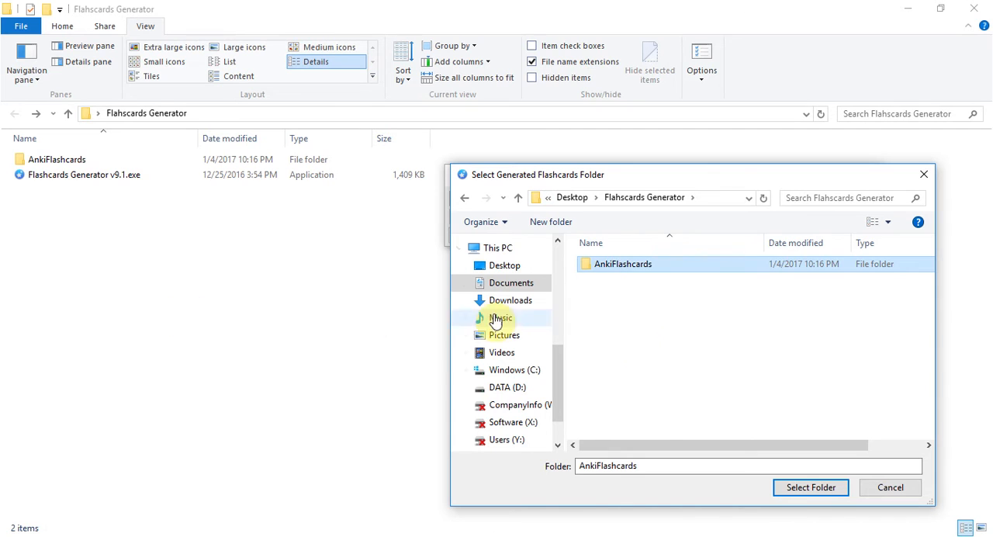
{"action": "mouse_move", "coordinate": [684, 287]}
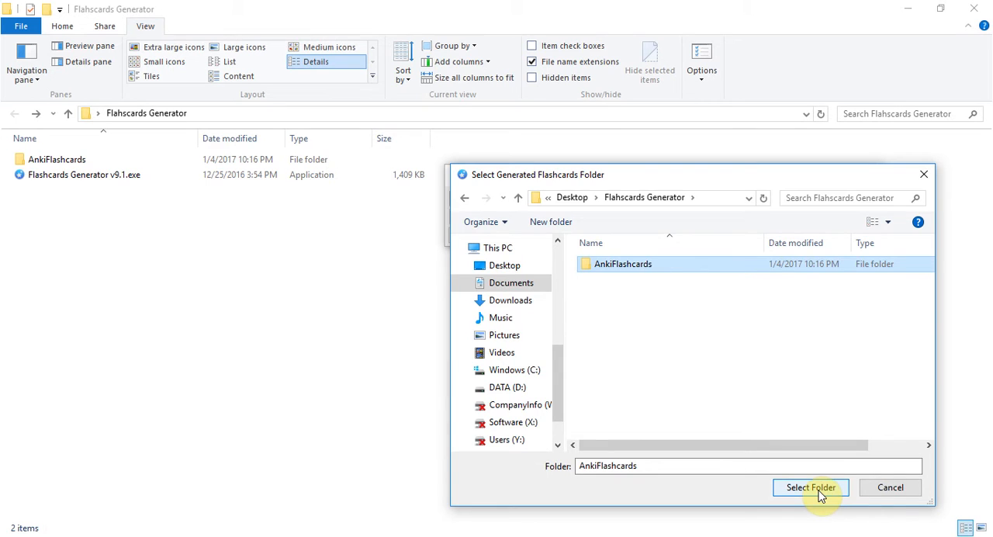
{"action": "left_click", "coordinate": [809, 487]}
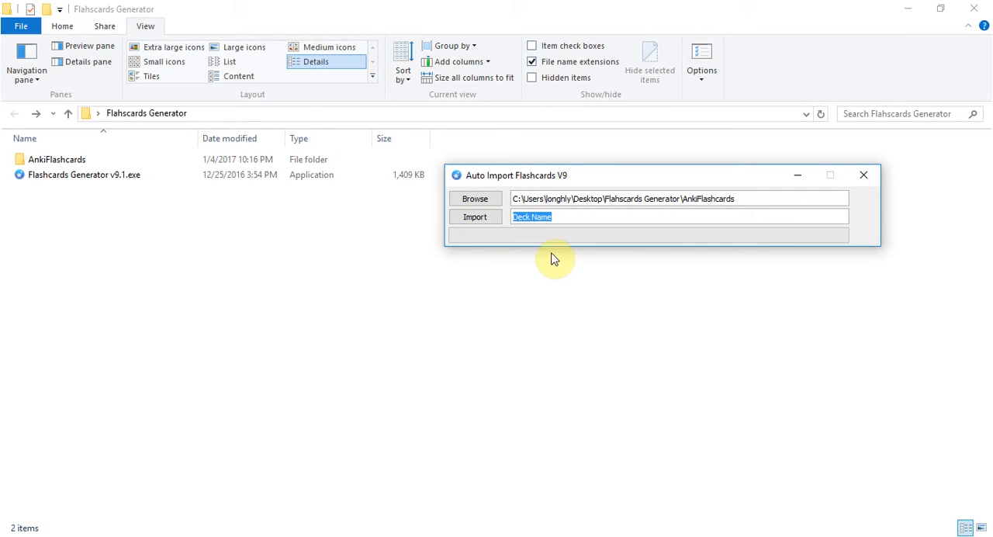
{"action": "mouse_move", "coordinate": [560, 269]}
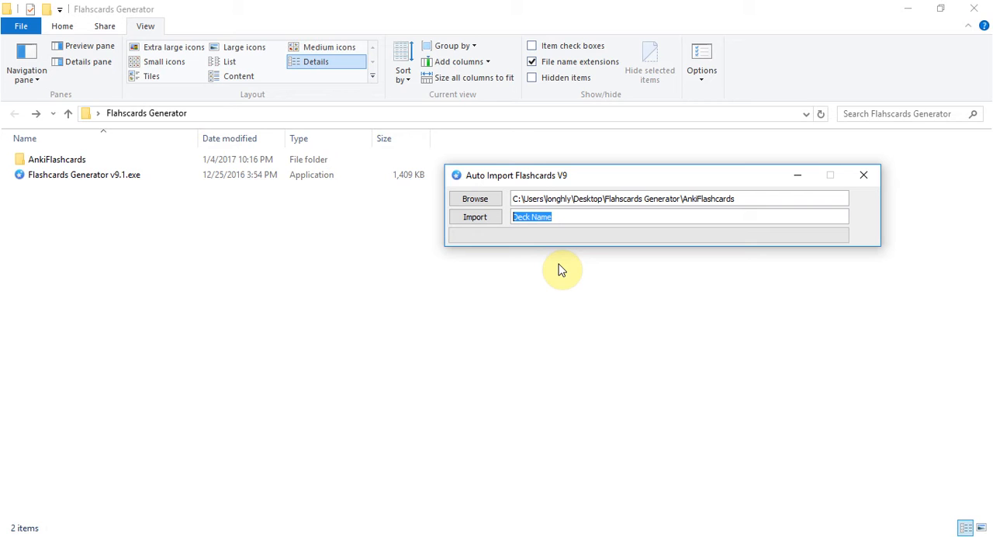
{"action": "type", "text": "Test"}
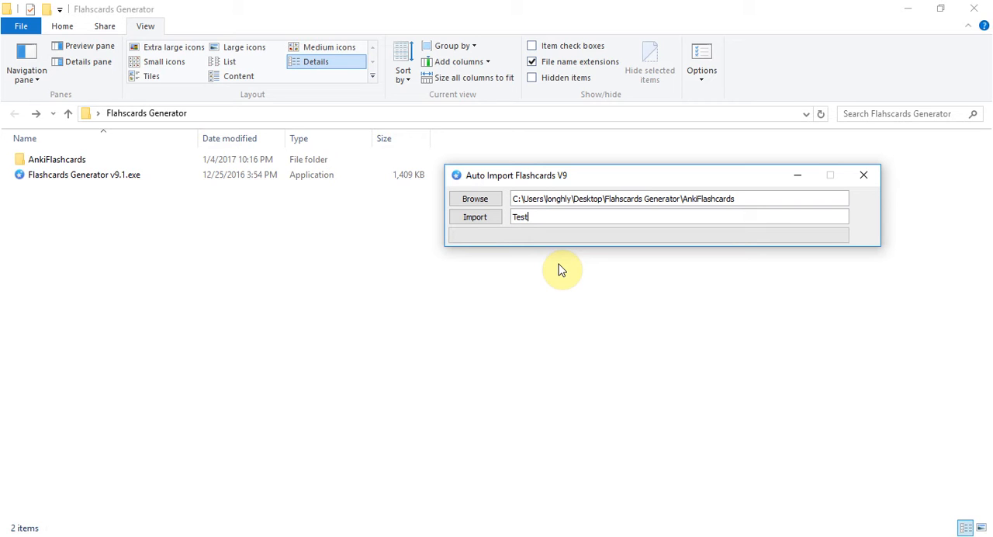
{"action": "type", "text": "Deck"}
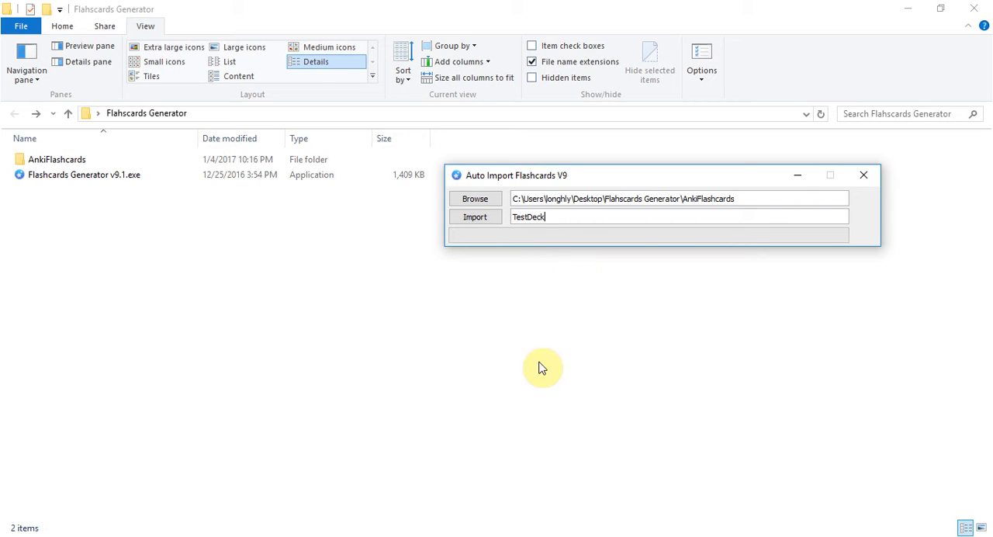
{"action": "left_click", "coordinate": [475, 217]}
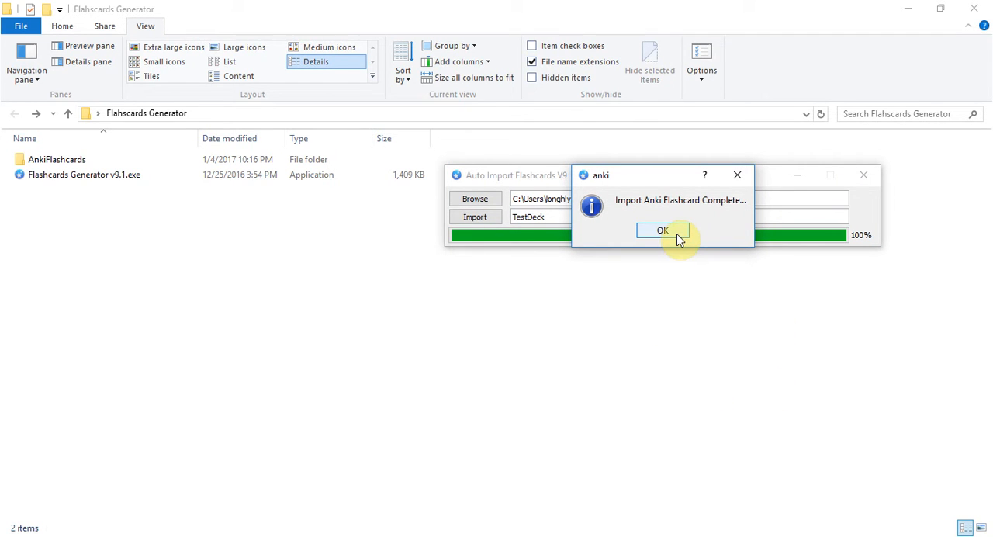
{"action": "left_click", "coordinate": [661, 229]}
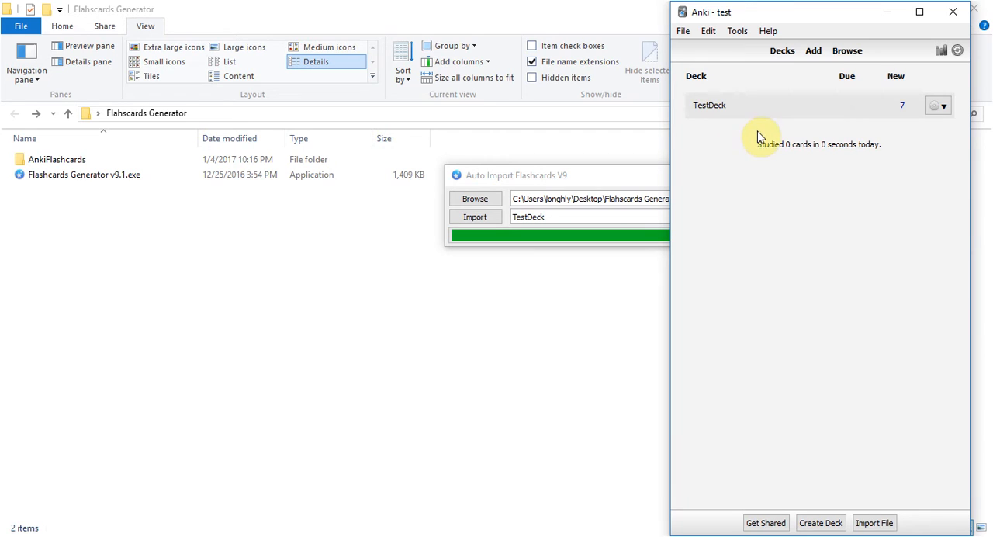
Start studying TestDeck, show the first card's examples and reveal its answer 'you' with dictionary entry
{"action": "left_click", "coordinate": [709, 105]}
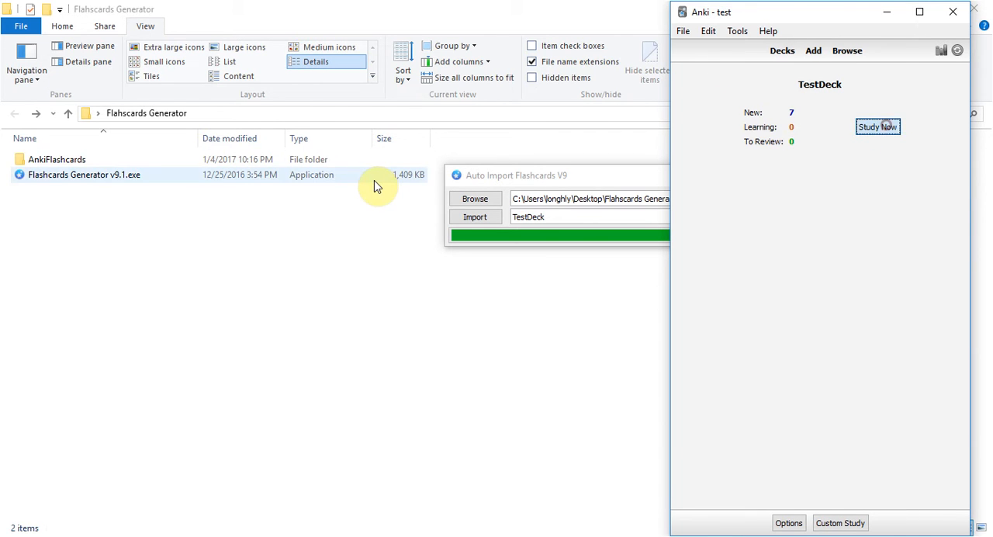
{"action": "left_click", "coordinate": [877, 127]}
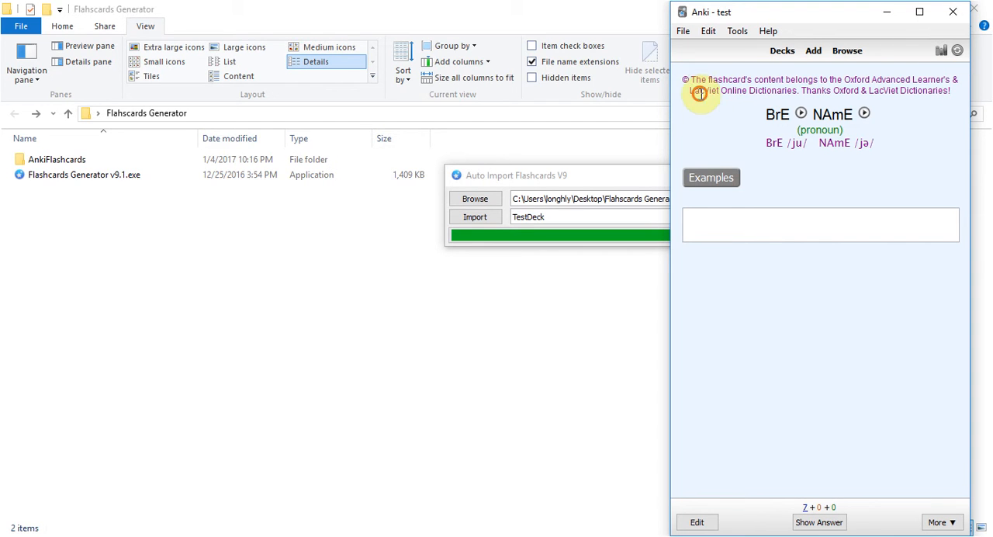
{"action": "left_click_drag", "start_coordinate": [689, 91], "coordinate": [799, 92]}
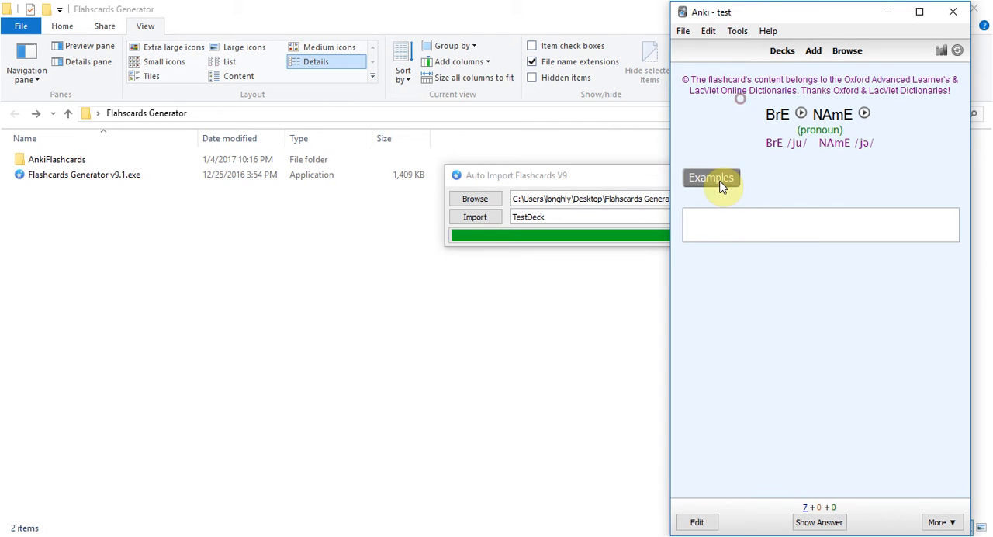
{"action": "left_click", "coordinate": [710, 177]}
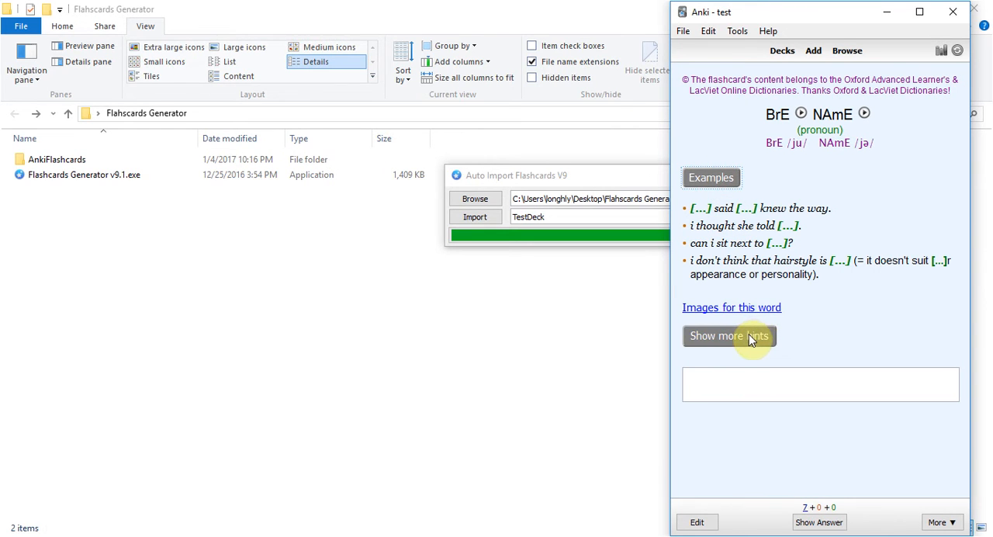
{"action": "left_click", "coordinate": [729, 335]}
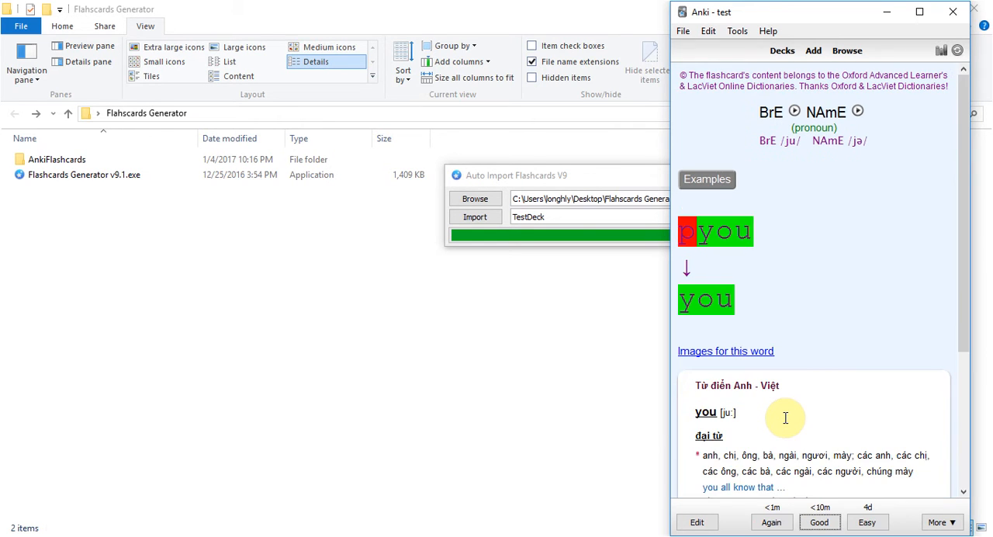
{"action": "scroll", "scroll_direction": "down", "scroll_amount": 3}
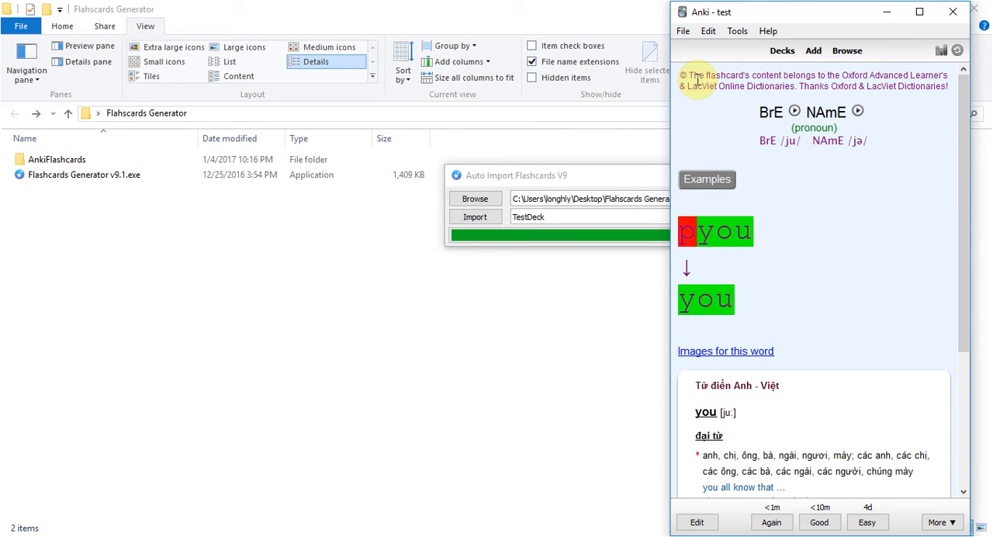
{"action": "scroll", "scroll_direction": "down", "scroll_amount": 3}
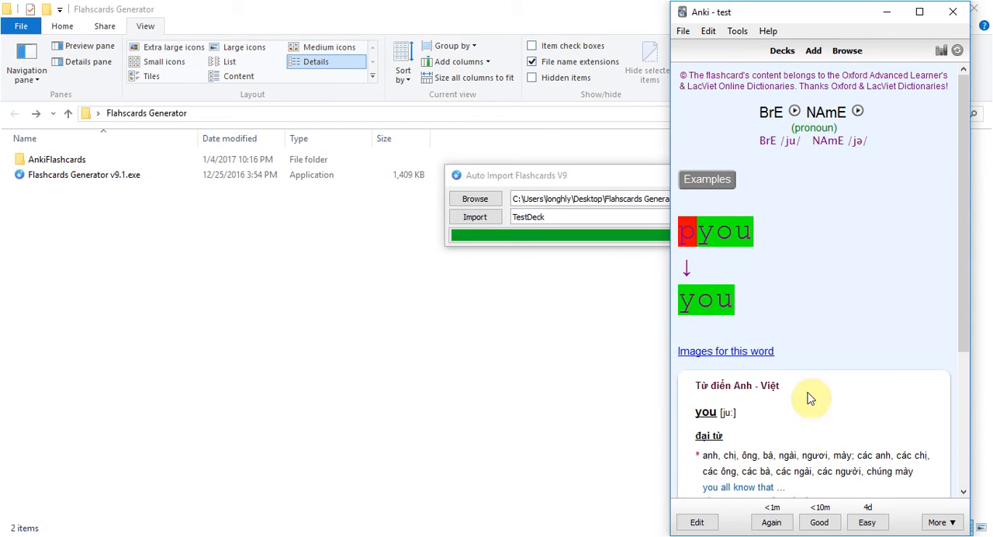
{"action": "mouse_move", "coordinate": [809, 188]}
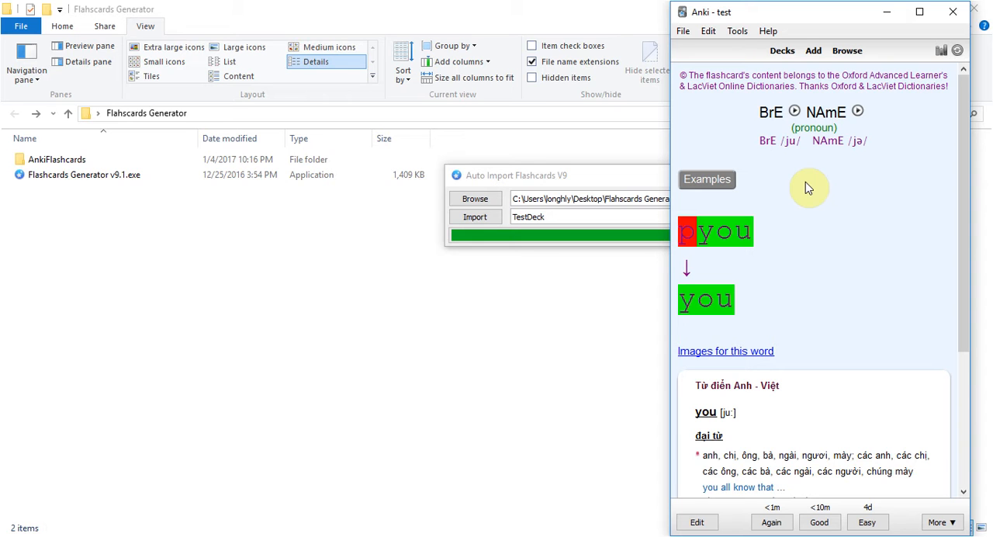
{"action": "mouse_move", "coordinate": [732, 99]}
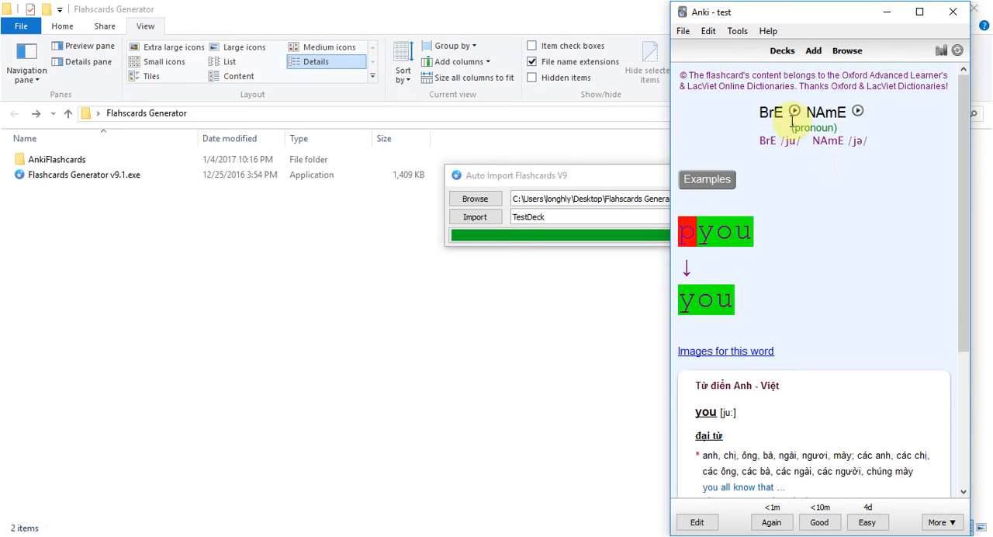
{"action": "mouse_move", "coordinate": [860, 163]}
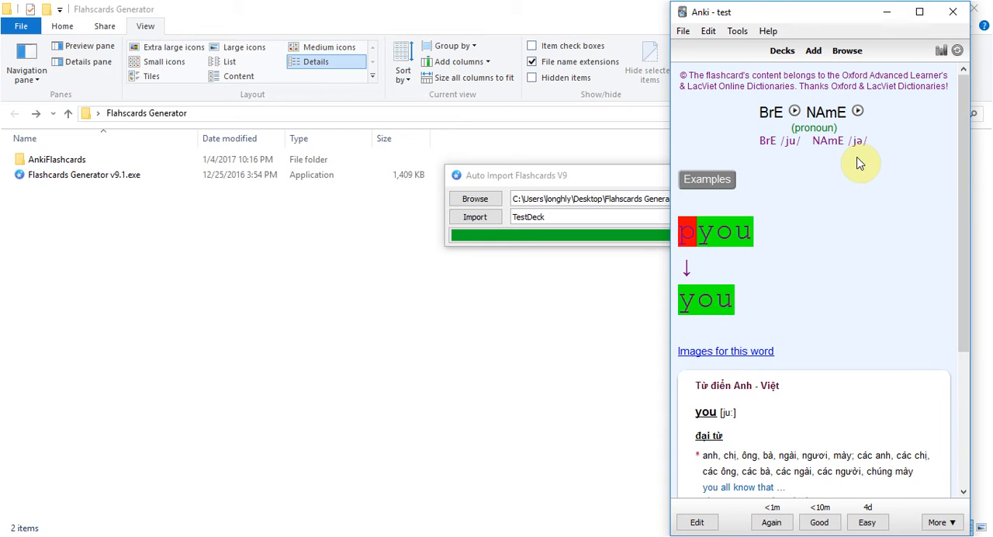
{"action": "scroll", "scroll_direction": "down", "scroll_amount": 3}
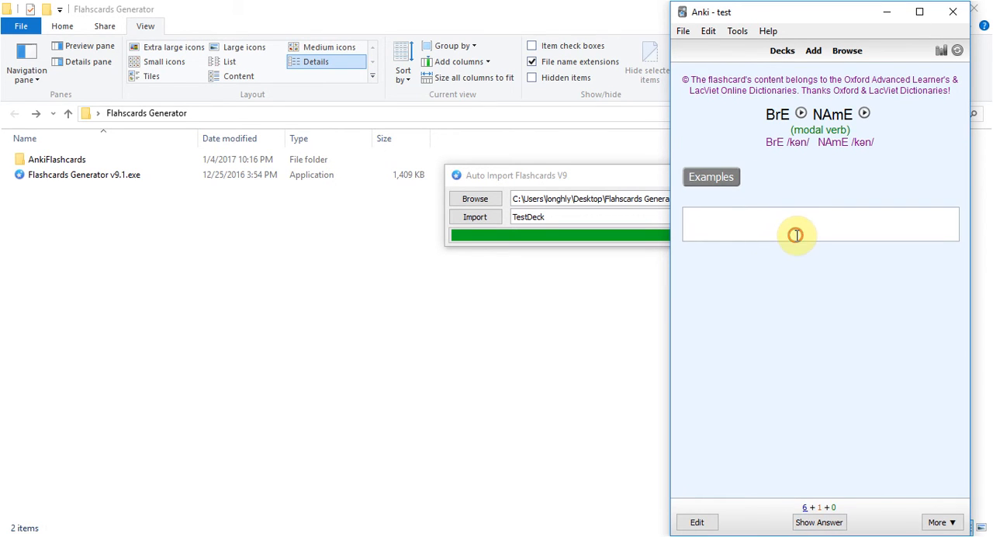
Answer the next card by typing 'can', check it and read through the revealed entry
{"action": "type", "text": "can"}
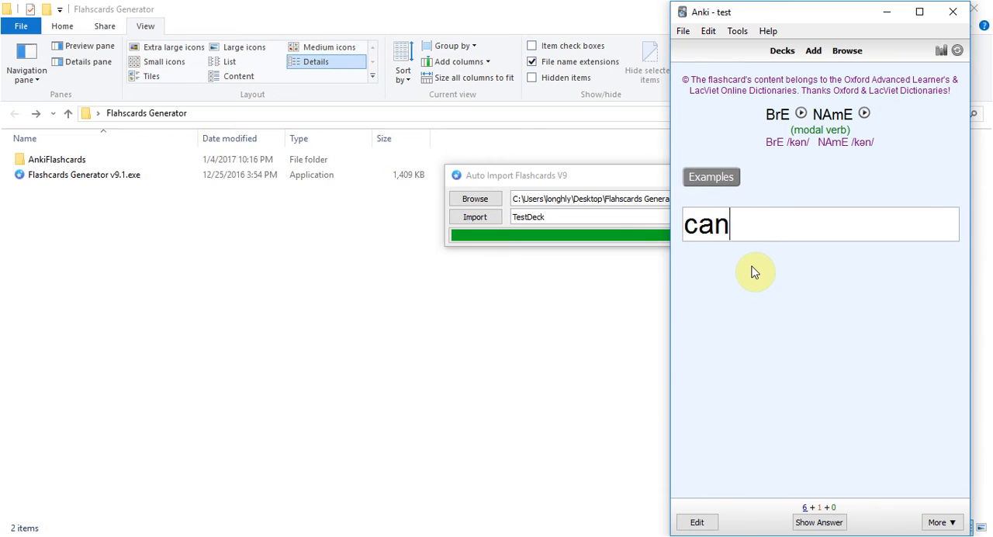
{"action": "left_click", "coordinate": [819, 522]}
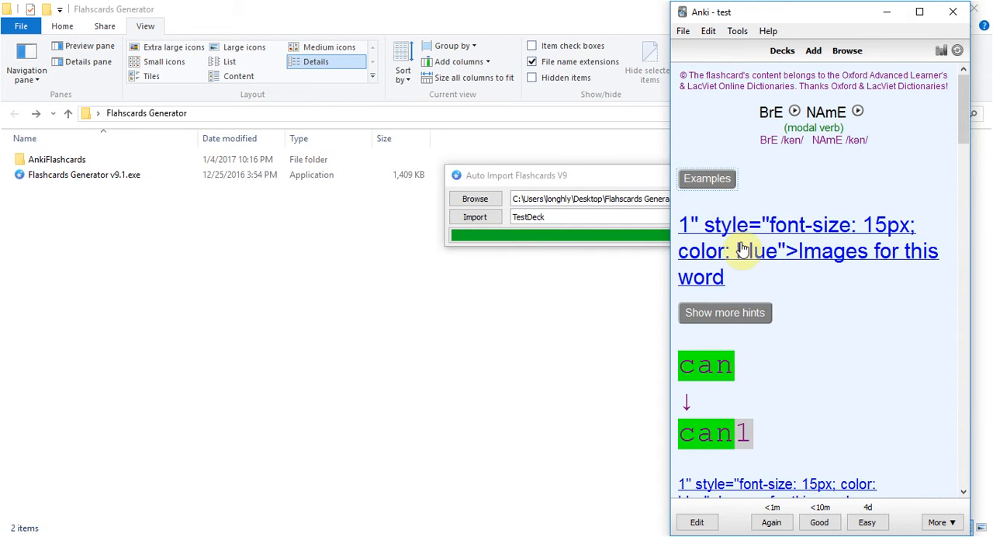
{"action": "scroll", "scroll_direction": "down", "scroll_amount": 3}
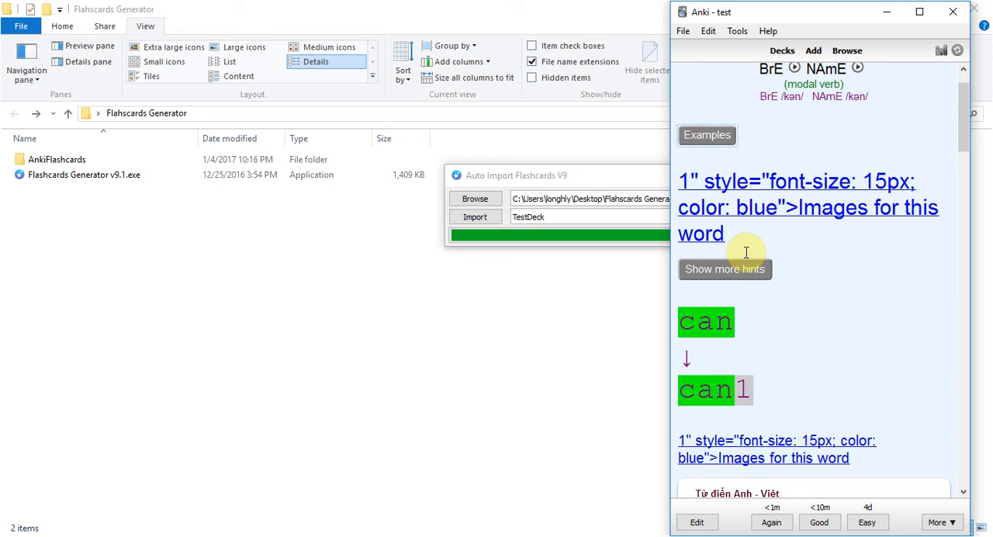
{"action": "scroll", "scroll_direction": "down", "scroll_amount": 3}
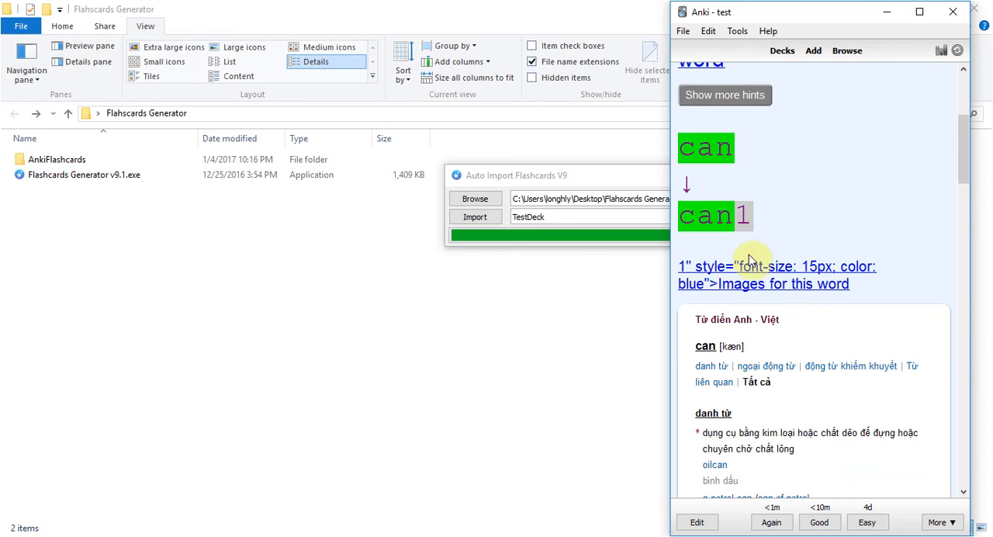
{"action": "scroll", "scroll_direction": "down", "scroll_amount": 3}
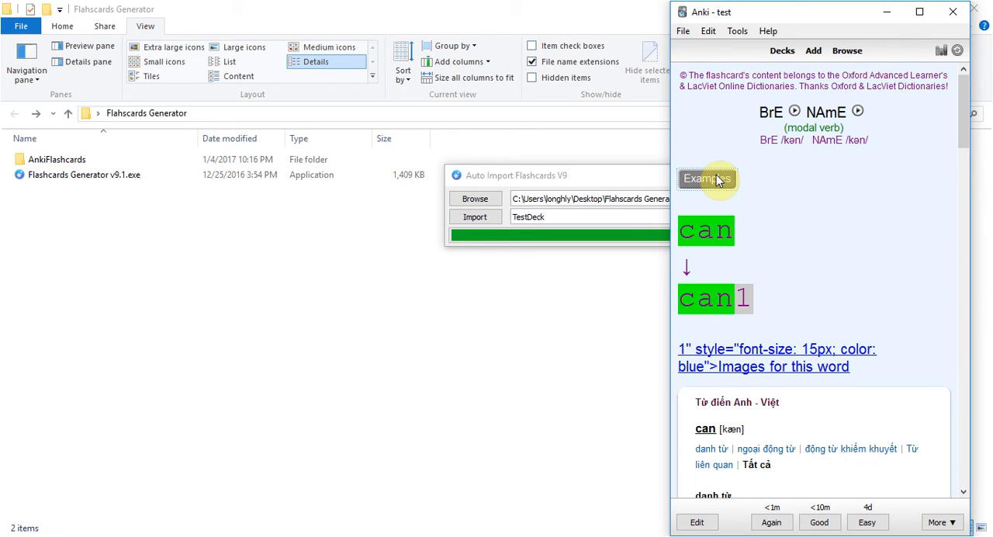
{"action": "scroll", "scroll_direction": "down", "scroll_amount": 3}
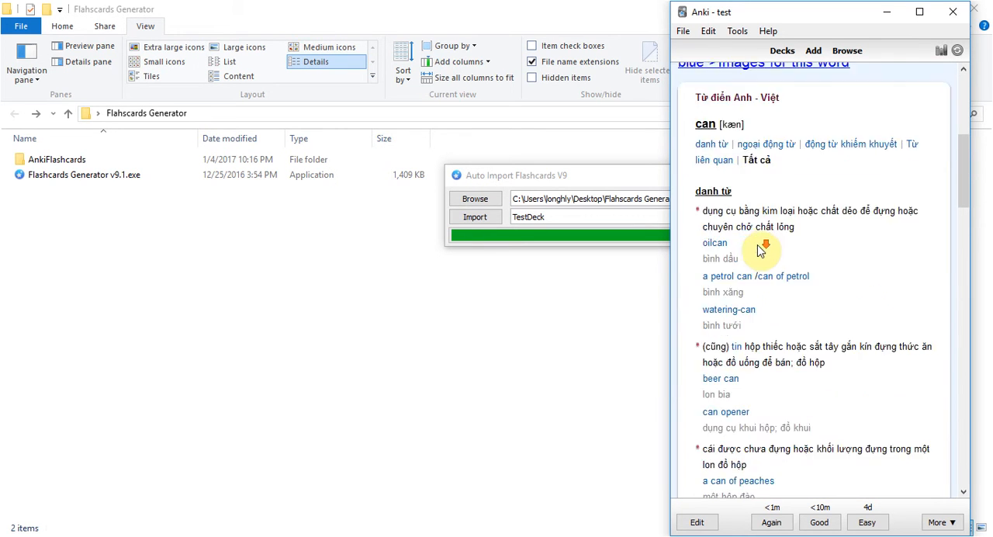
{"action": "scroll", "scroll_direction": "down", "scroll_amount": 3}
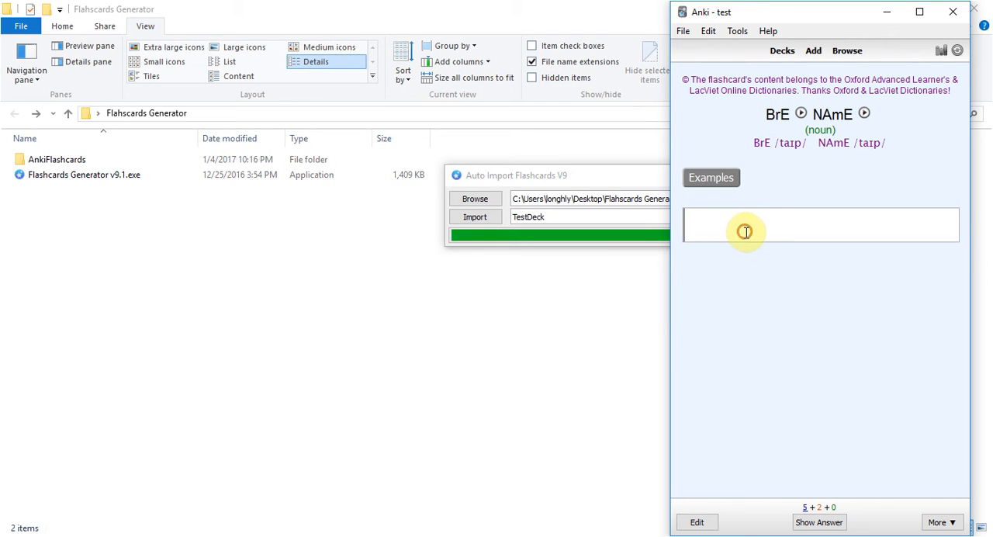
Check the 'type' card's answer, view its extra hints and grade it
{"action": "left_click", "coordinate": [819, 521]}
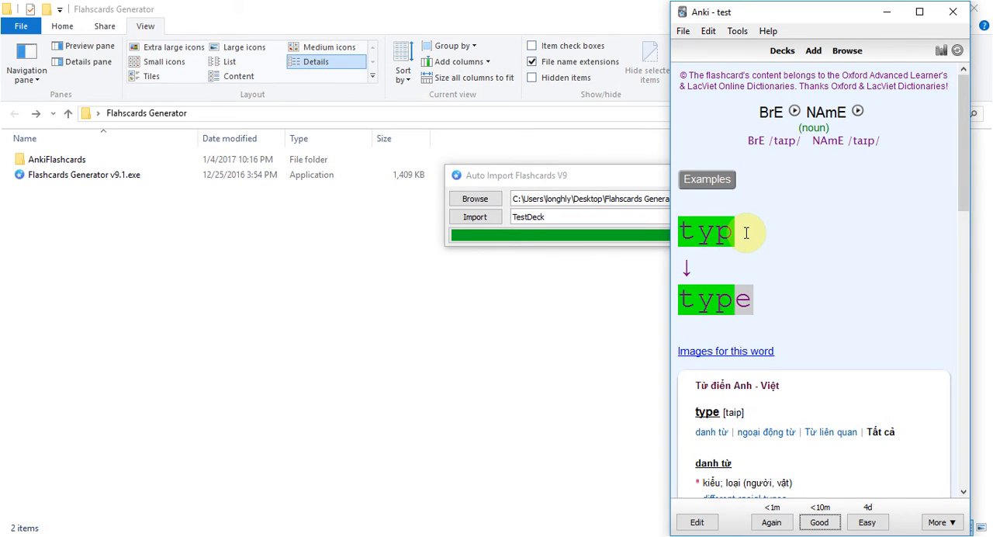
{"action": "left_click", "coordinate": [706, 180]}
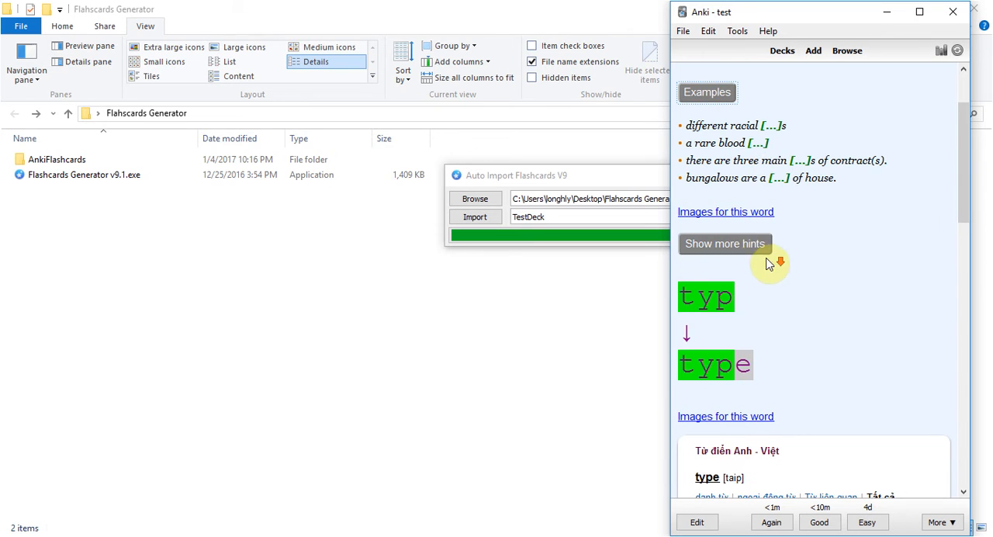
{"action": "scroll", "scroll_direction": "down", "scroll_amount": 3}
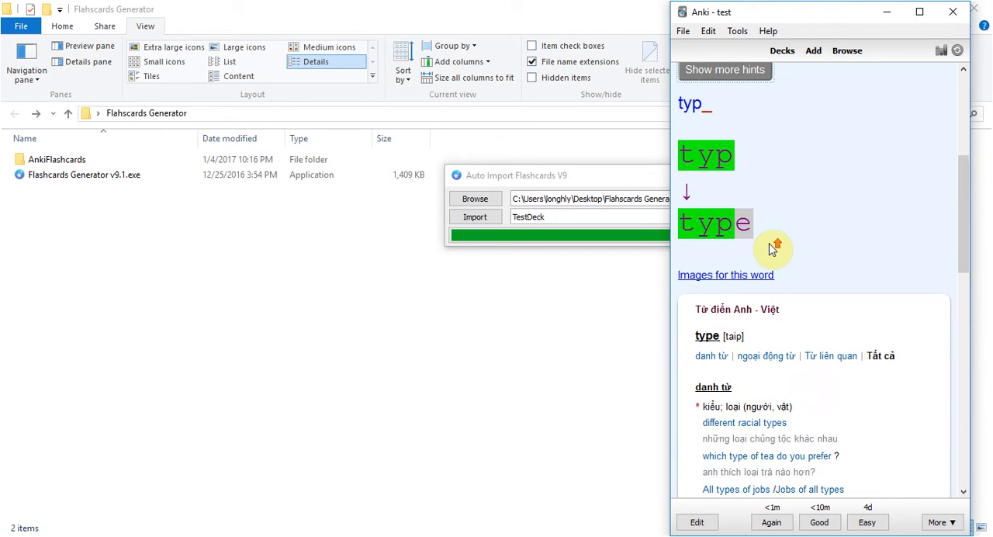
{"action": "scroll", "scroll_direction": "down", "scroll_amount": 3}
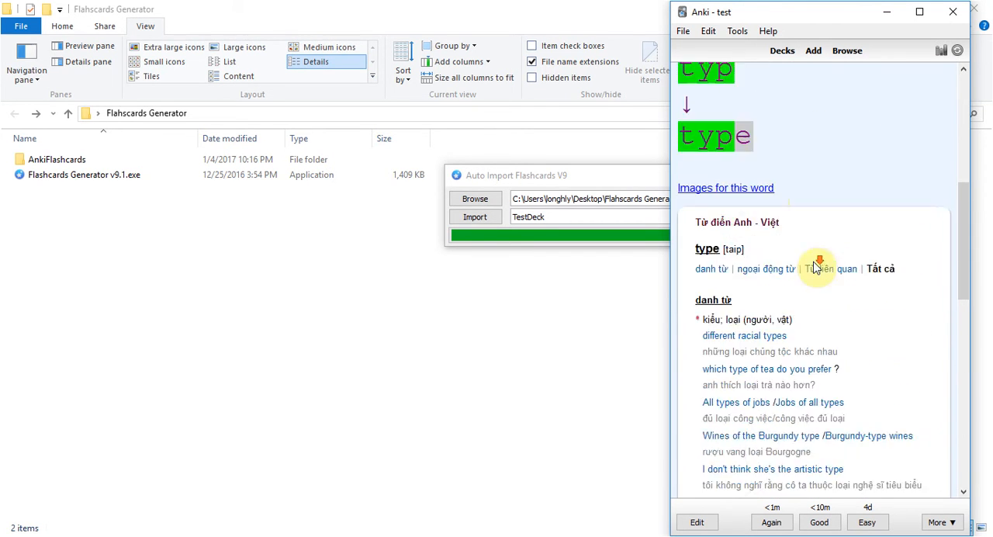
{"action": "left_click", "coordinate": [819, 521]}
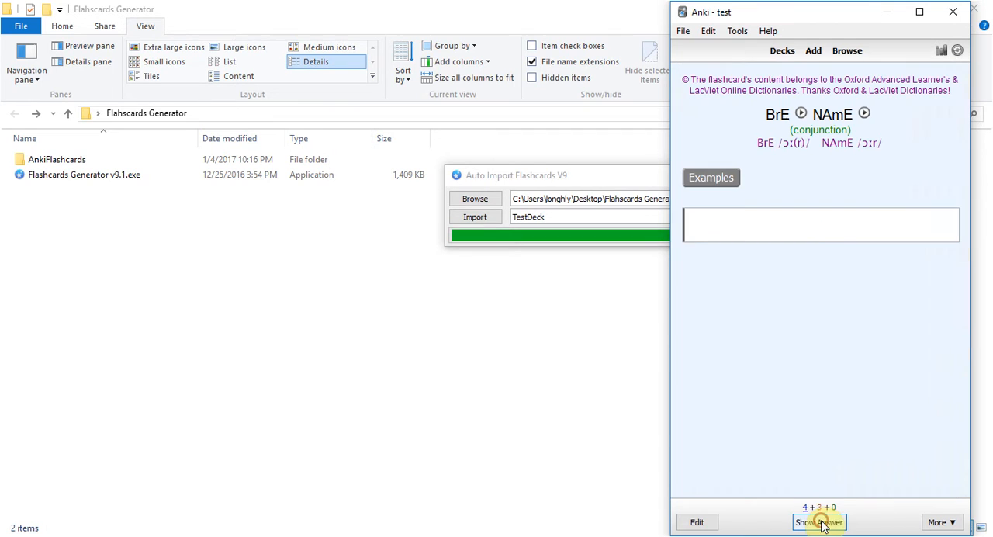
Show examples, answer the 'or' card by typing 'or', then briefly view the Add window
{"action": "left_click", "coordinate": [711, 177]}
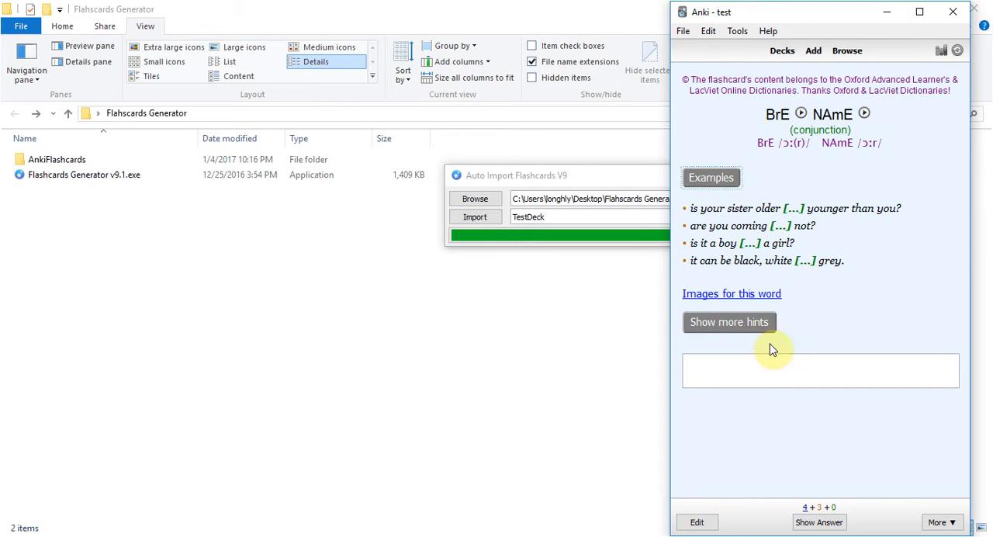
{"action": "type", "text": "or"}
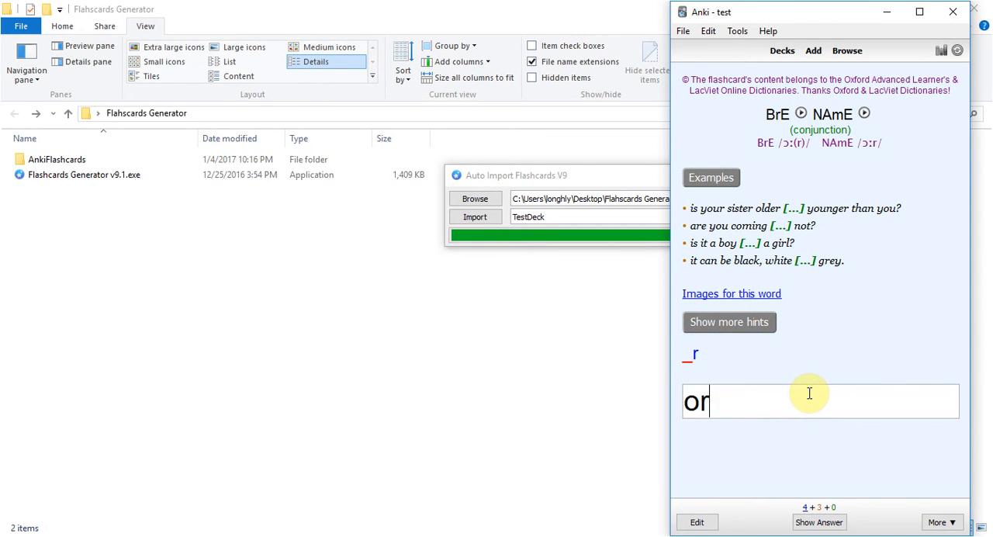
{"action": "left_click", "coordinate": [819, 521]}
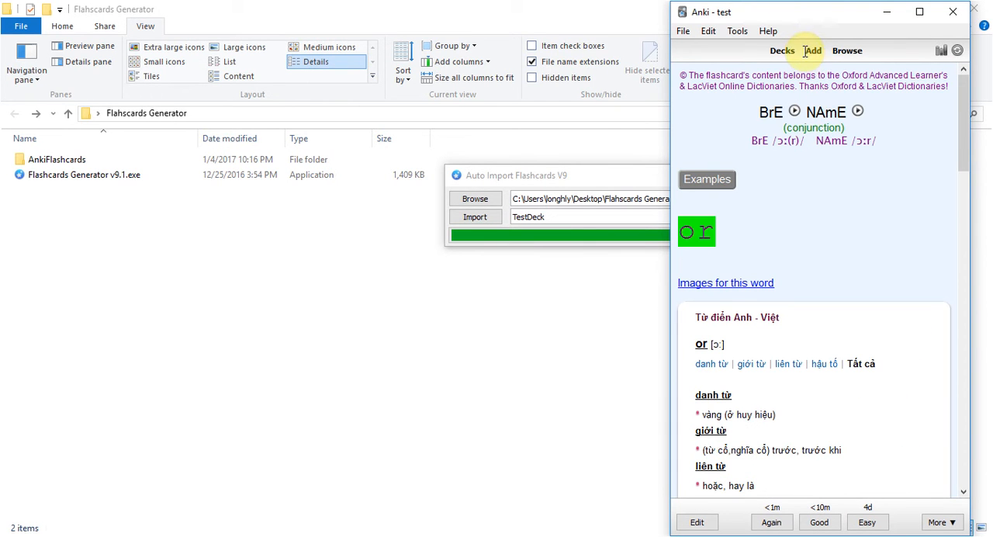
{"action": "left_click", "coordinate": [813, 50]}
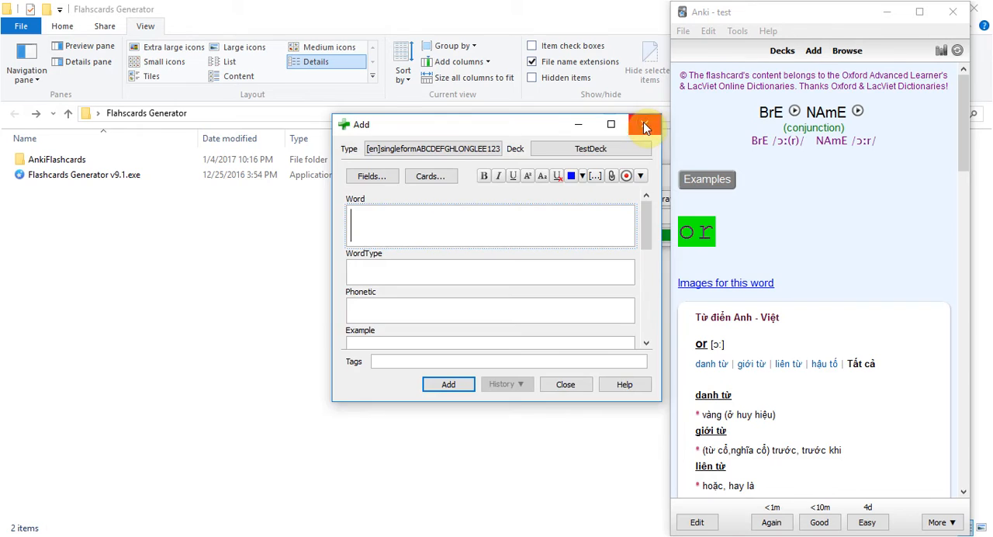
{"action": "left_click", "coordinate": [646, 124]}
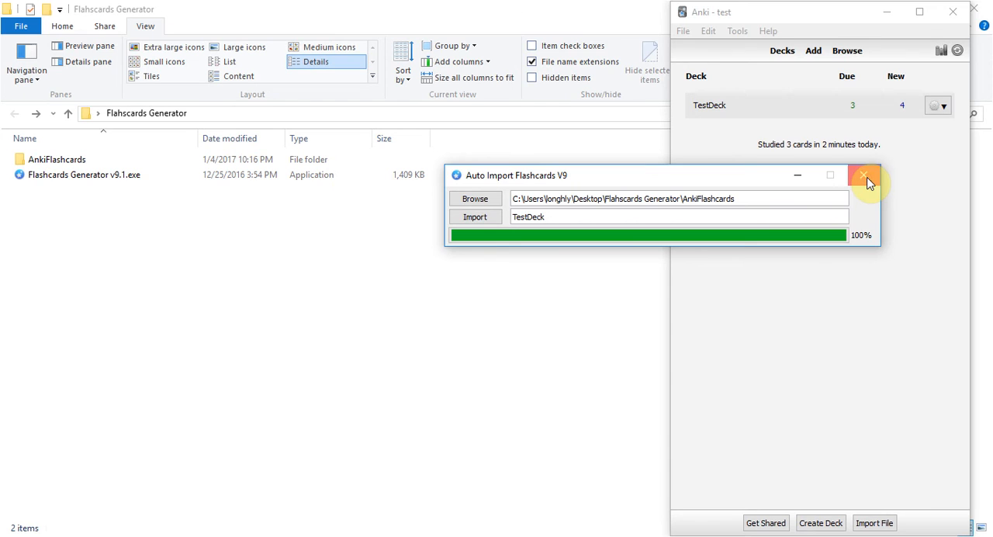
Close Auto Import, rerun the word list with [EN] English and dismiss the Completed message
{"action": "left_click", "coordinate": [864, 174]}
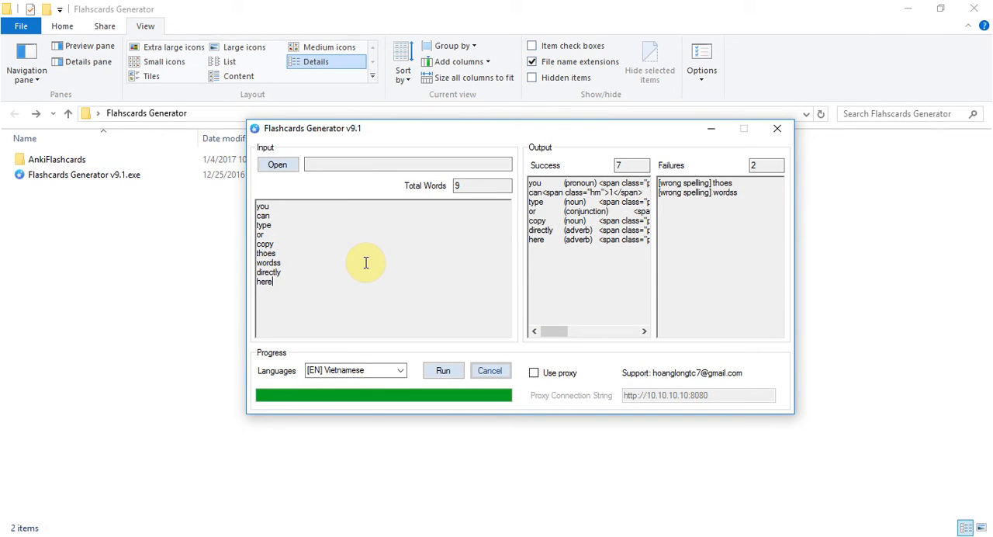
{"action": "left_click", "coordinate": [400, 369]}
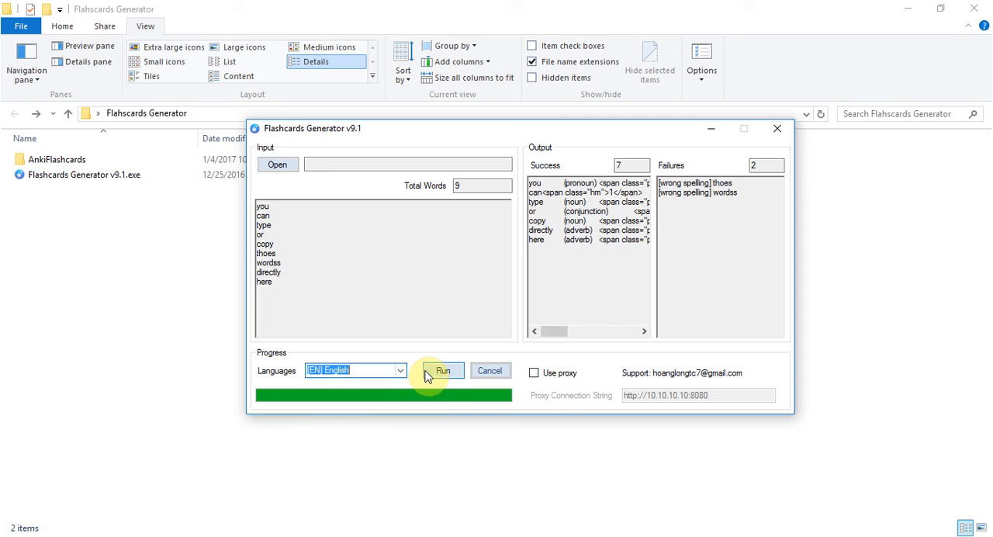
{"action": "left_click", "coordinate": [442, 369]}
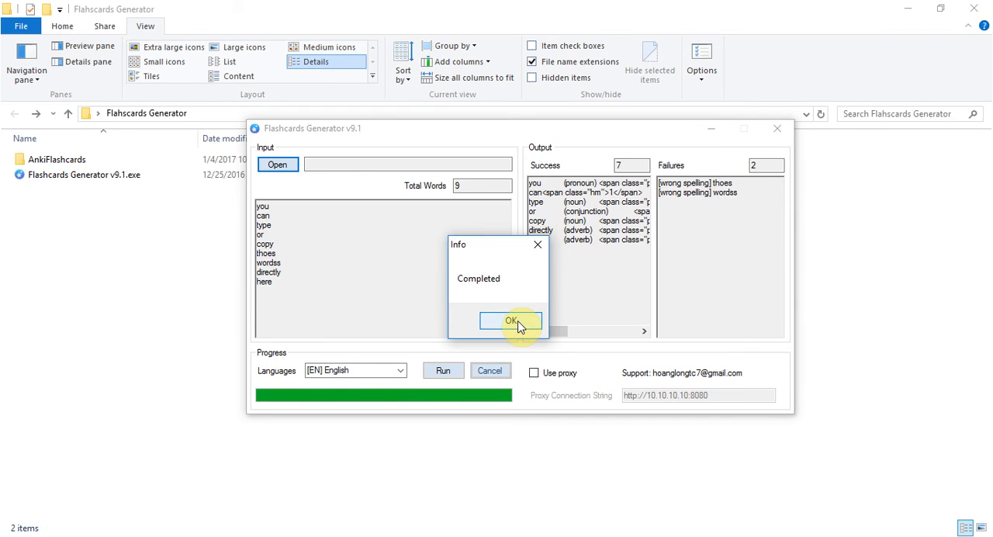
{"action": "left_click", "coordinate": [511, 322]}
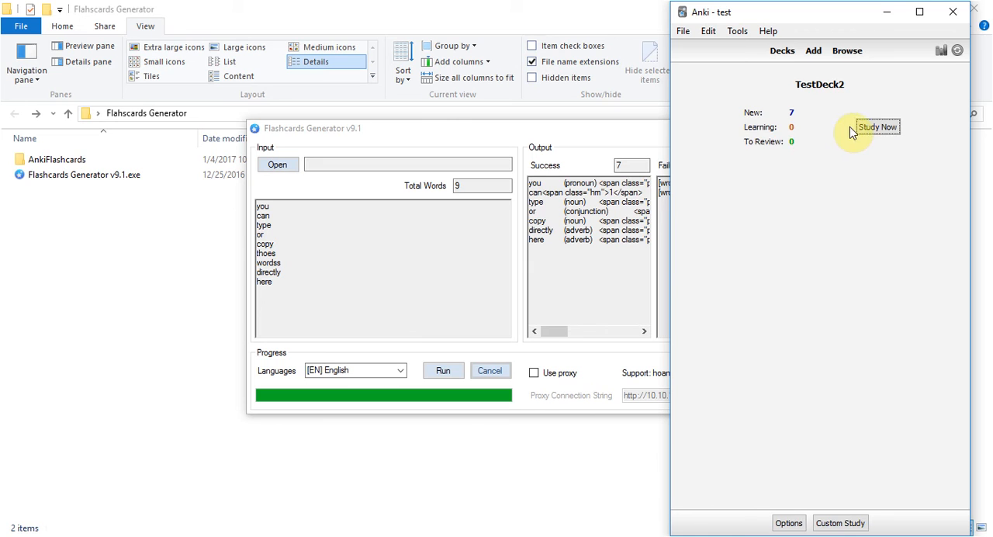
Start studying TestDeck2 and go through the 'you' card's examples and answer
{"action": "left_click", "coordinate": [876, 128]}
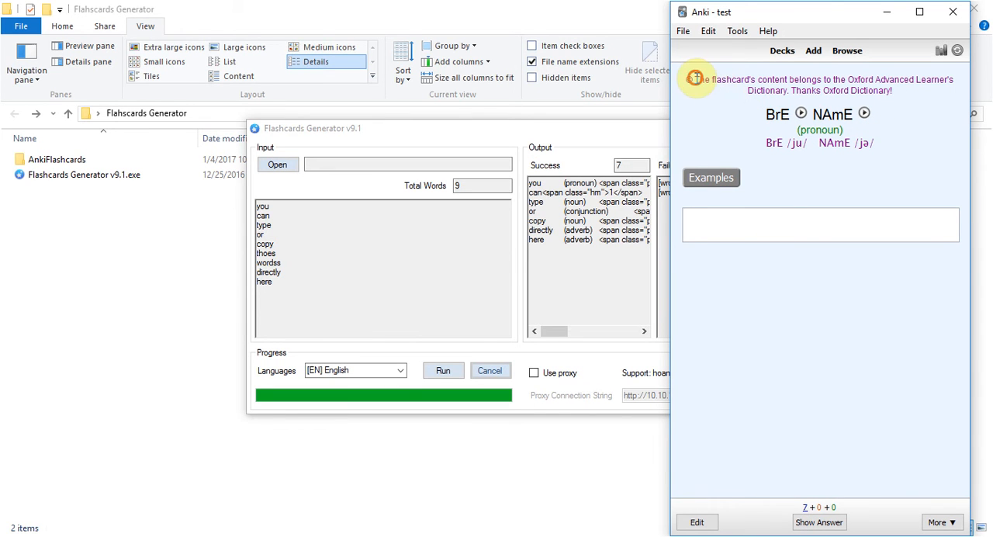
{"action": "left_click_drag", "start_coordinate": [695, 79], "coordinate": [834, 79]}
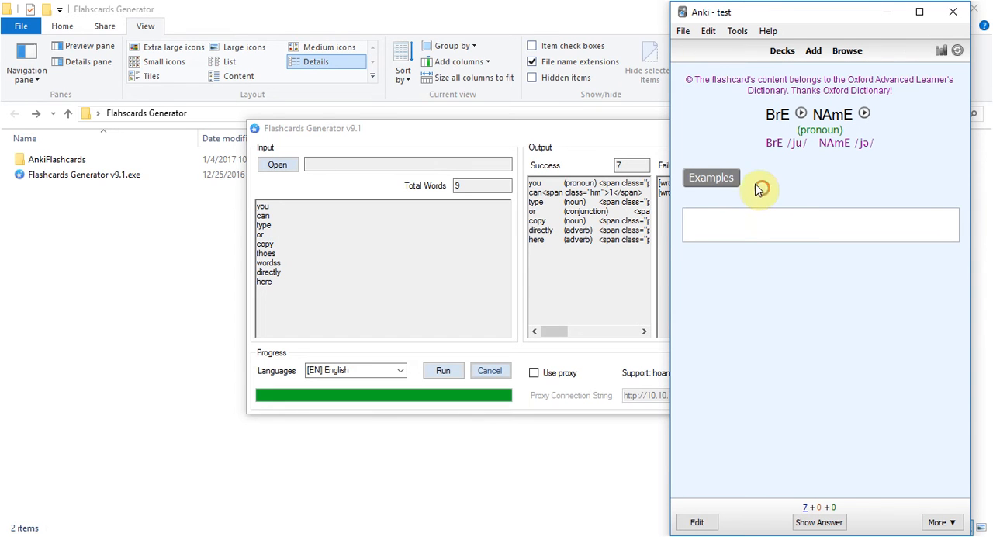
{"action": "left_click", "coordinate": [711, 177]}
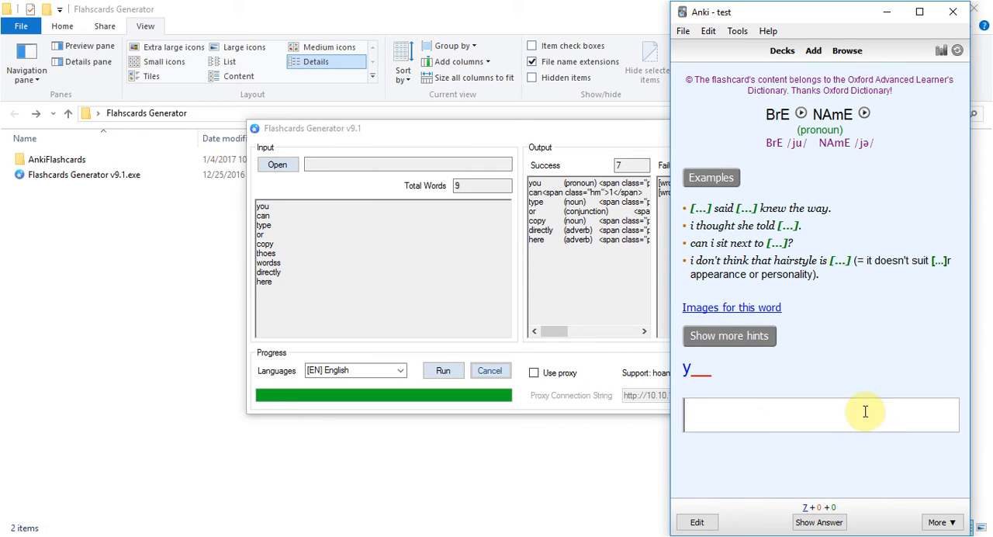
{"action": "mouse_move", "coordinate": [869, 399]}
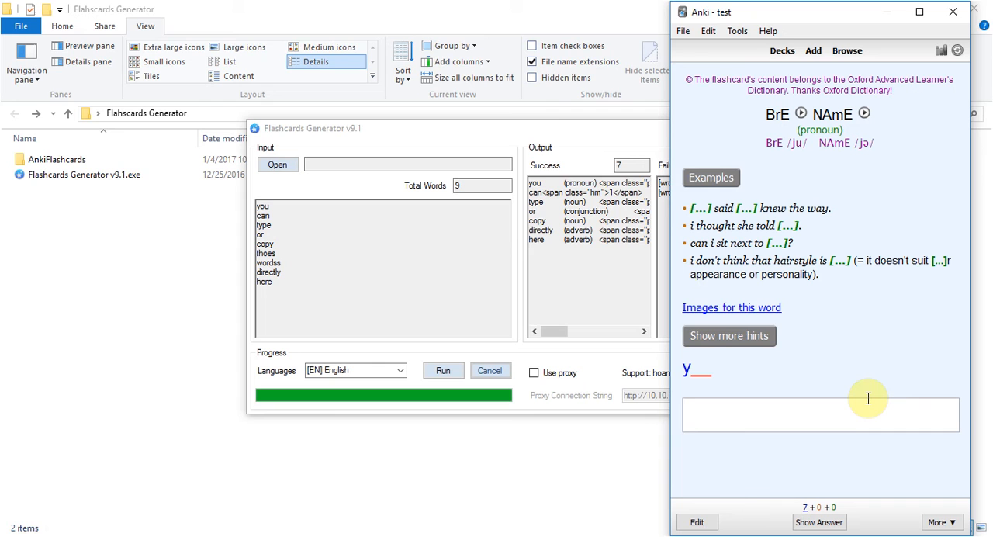
{"action": "mouse_move", "coordinate": [834, 419]}
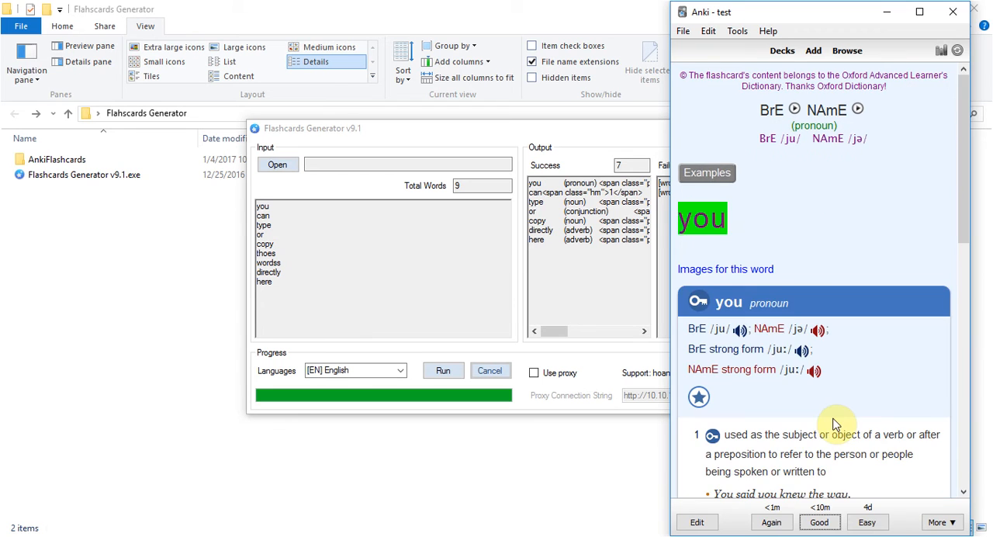
{"action": "scroll", "scroll_direction": "down", "scroll_amount": 3}
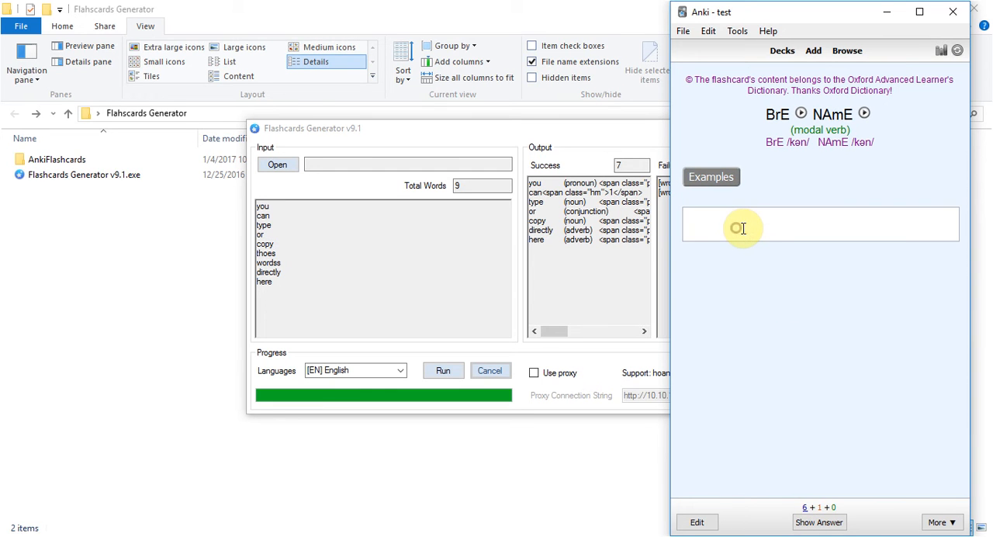
Check the 'can' card's answer and read through the revealed entry
{"action": "left_click", "coordinate": [819, 522]}
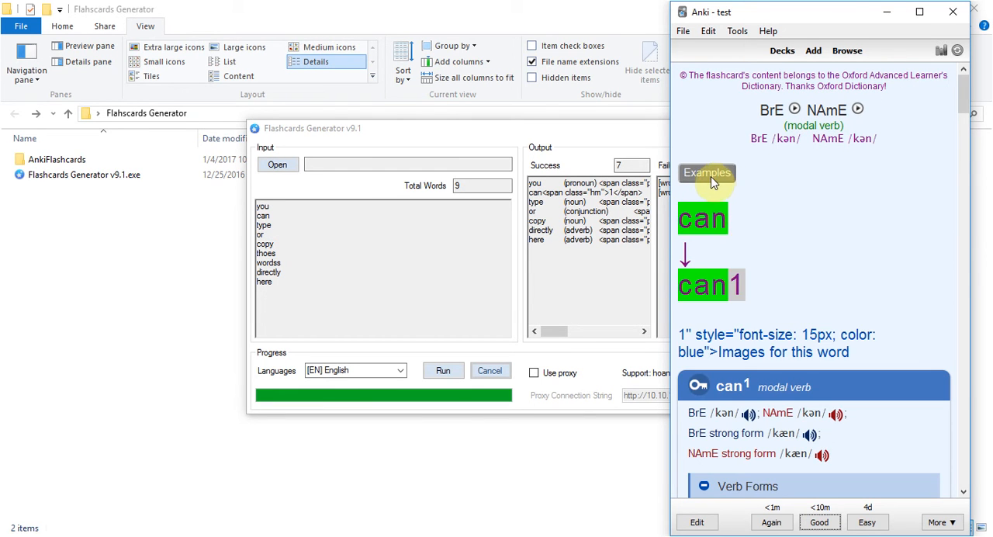
{"action": "scroll", "scroll_direction": "down", "scroll_amount": 3}
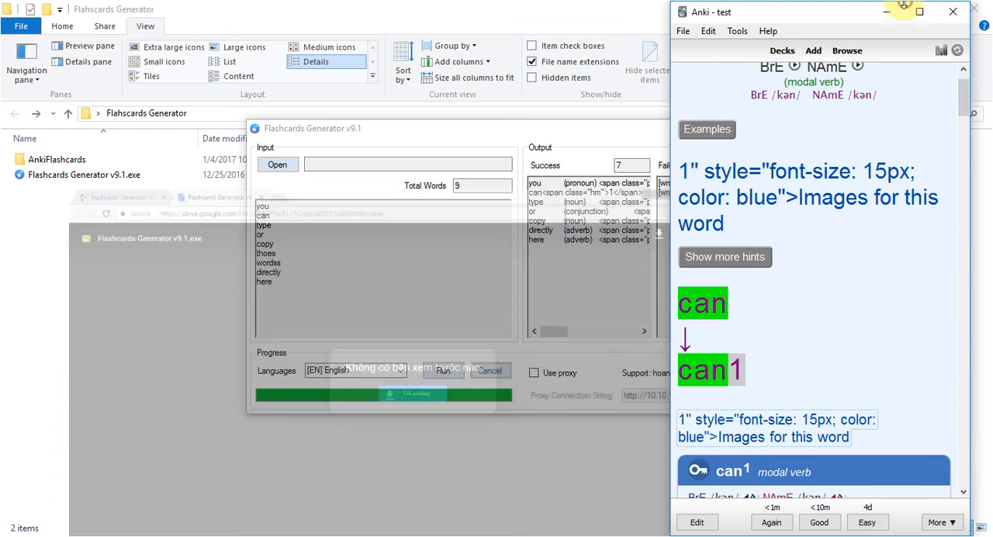
{"action": "scroll", "scroll_direction": "down", "scroll_amount": 3}
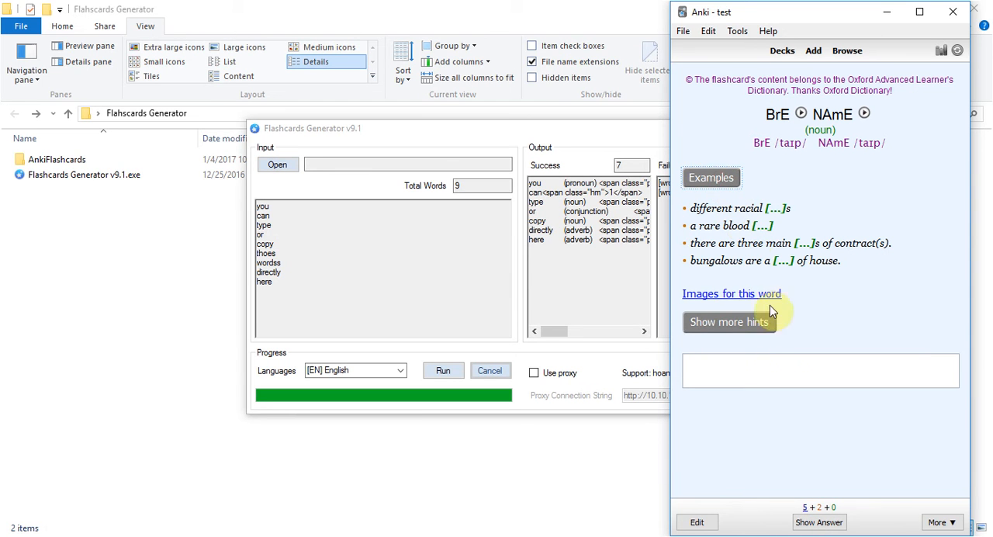
Answer the 'type' card with typed 'ty', compare it, grade it and return to the deck list
{"action": "type", "text": "ty"}
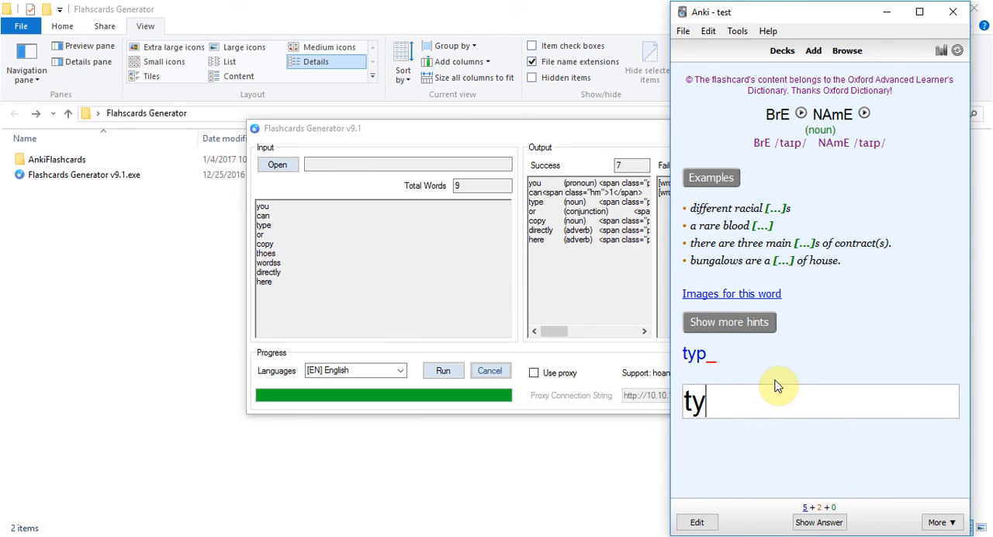
{"action": "left_click", "coordinate": [819, 521]}
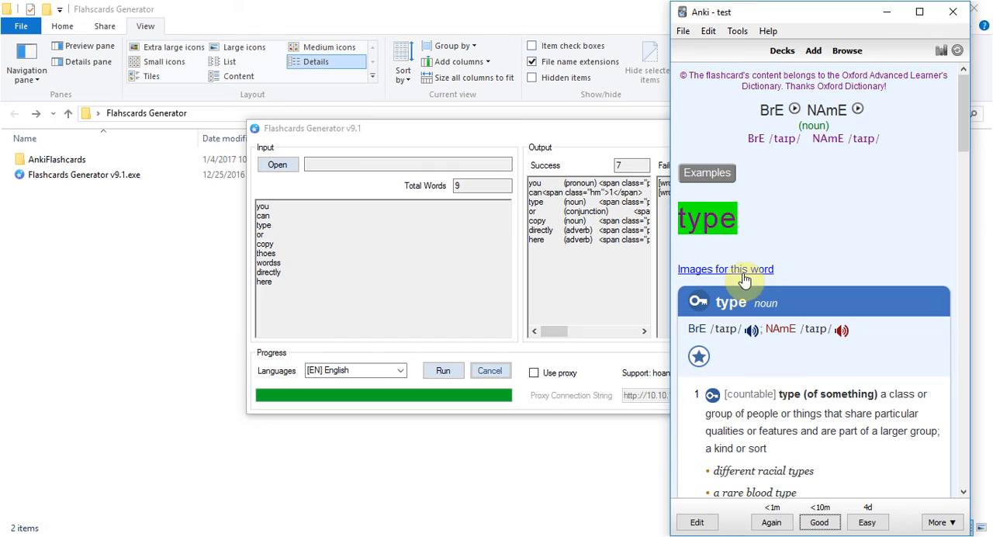
{"action": "left_click", "coordinate": [705, 172]}
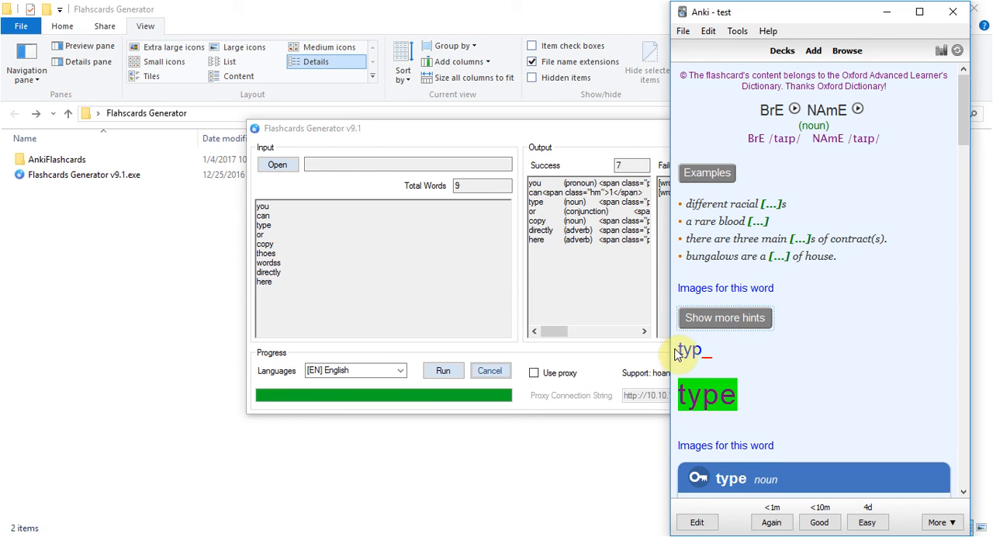
{"action": "double_click", "coordinate": [689, 350]}
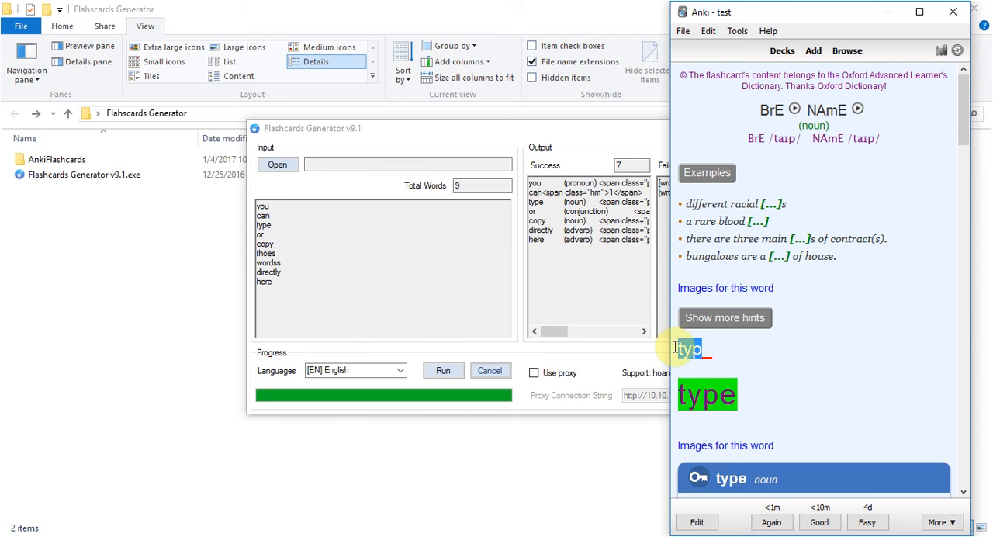
{"action": "left_click", "coordinate": [819, 521]}
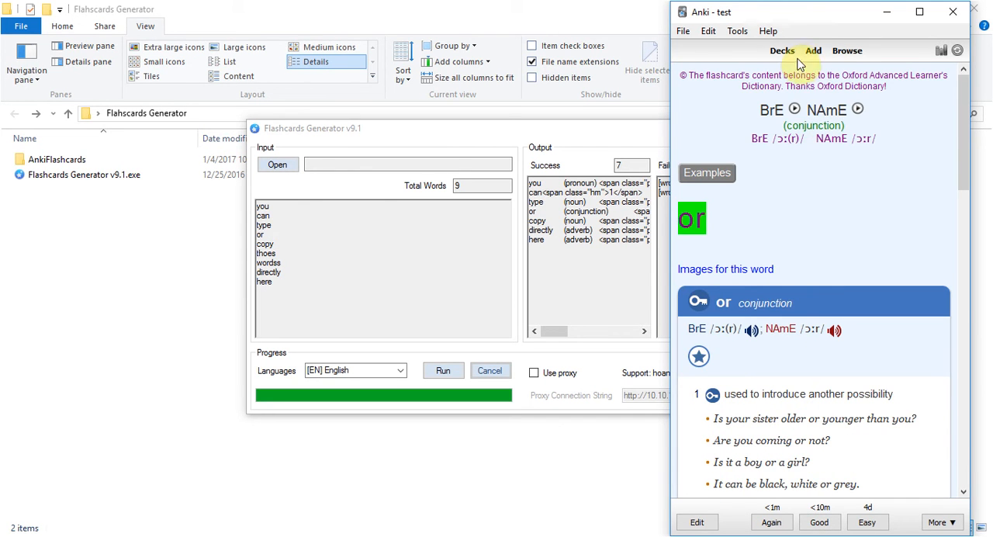
{"action": "left_click", "coordinate": [782, 50]}
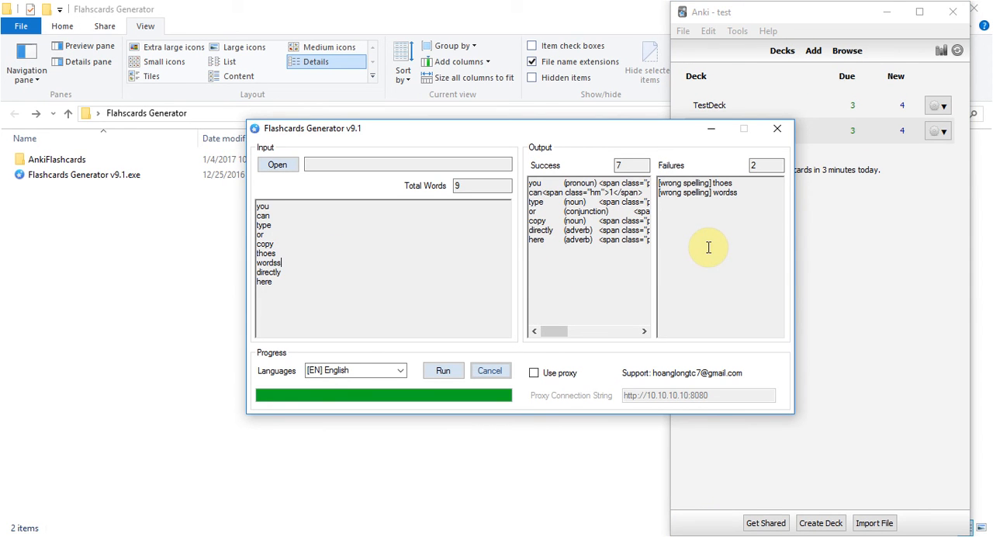
{"action": "mouse_move", "coordinate": [383, 344]}
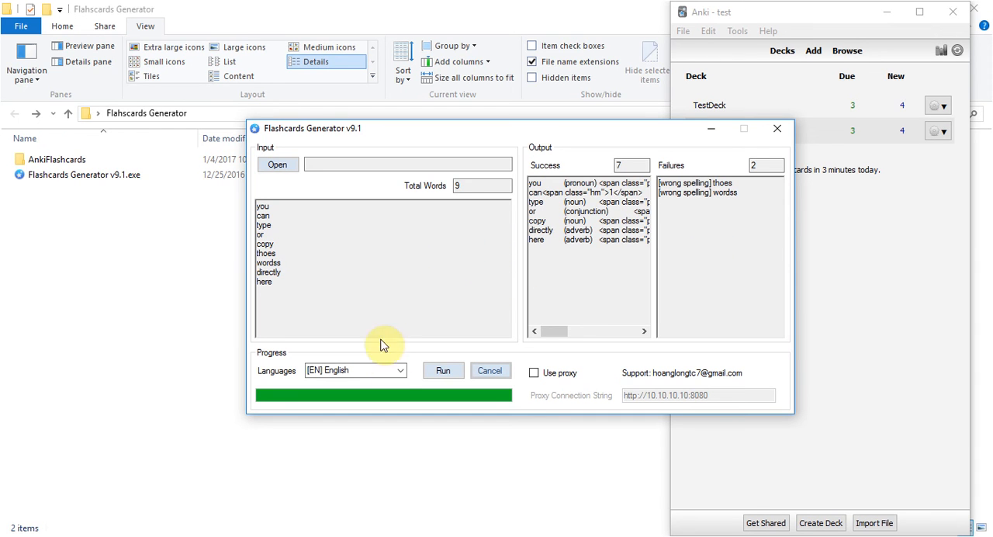
{"action": "left_click", "coordinate": [400, 370]}
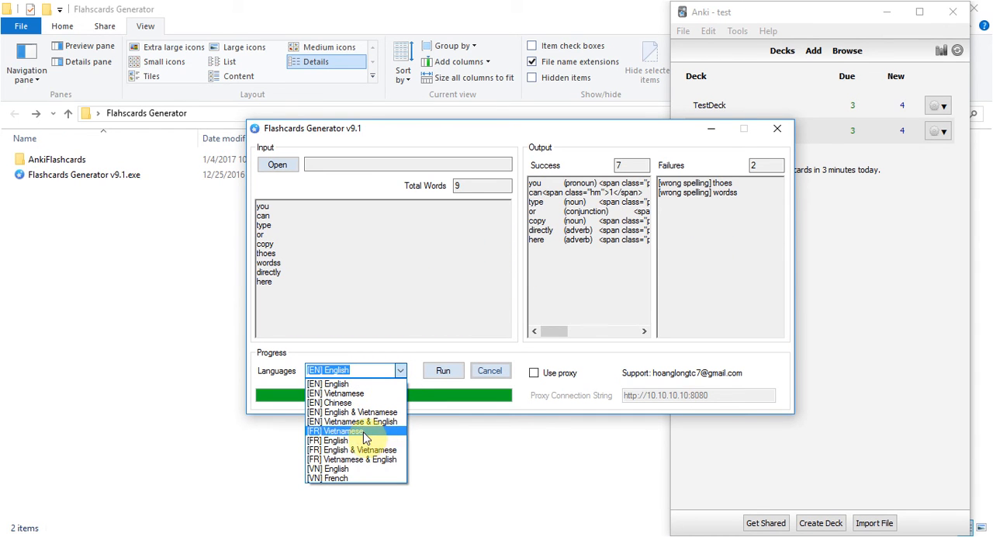
{"action": "mouse_move", "coordinate": [351, 440]}
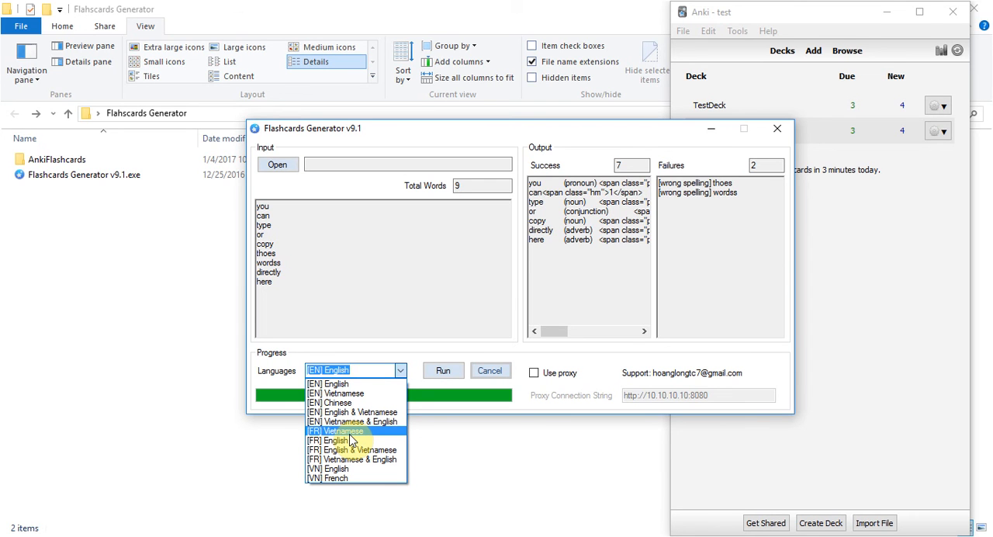
{"action": "mouse_move", "coordinate": [349, 440]}
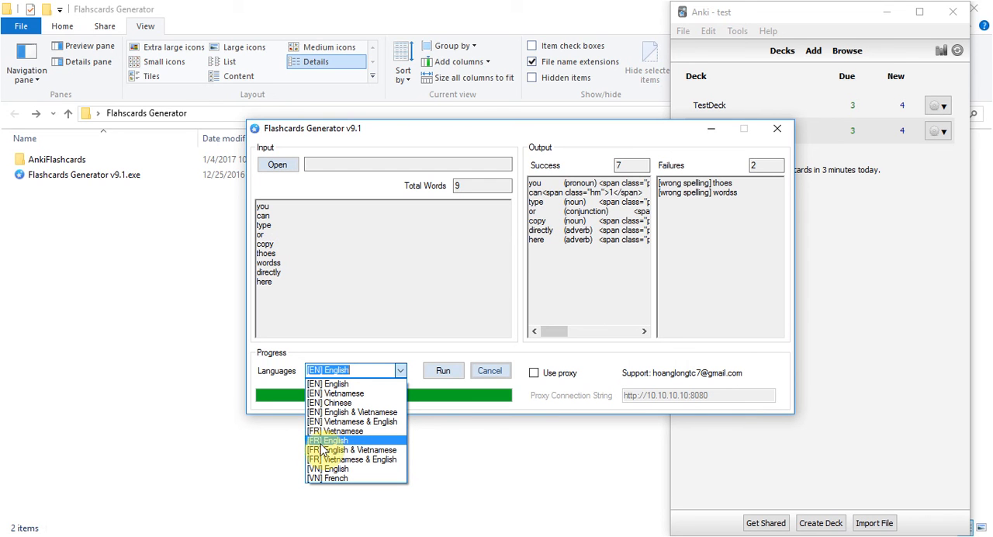
{"action": "mouse_move", "coordinate": [334, 450]}
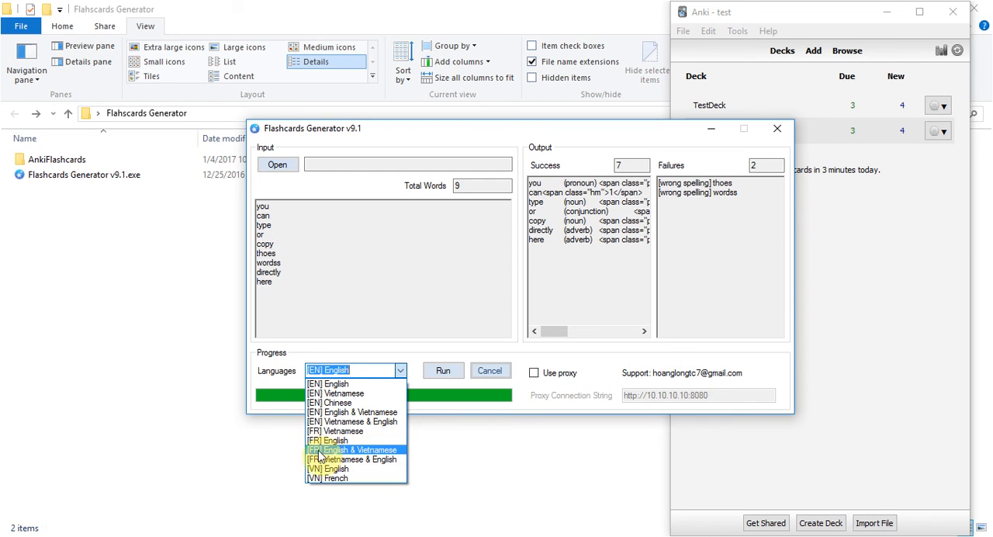
{"action": "mouse_move", "coordinate": [329, 441]}
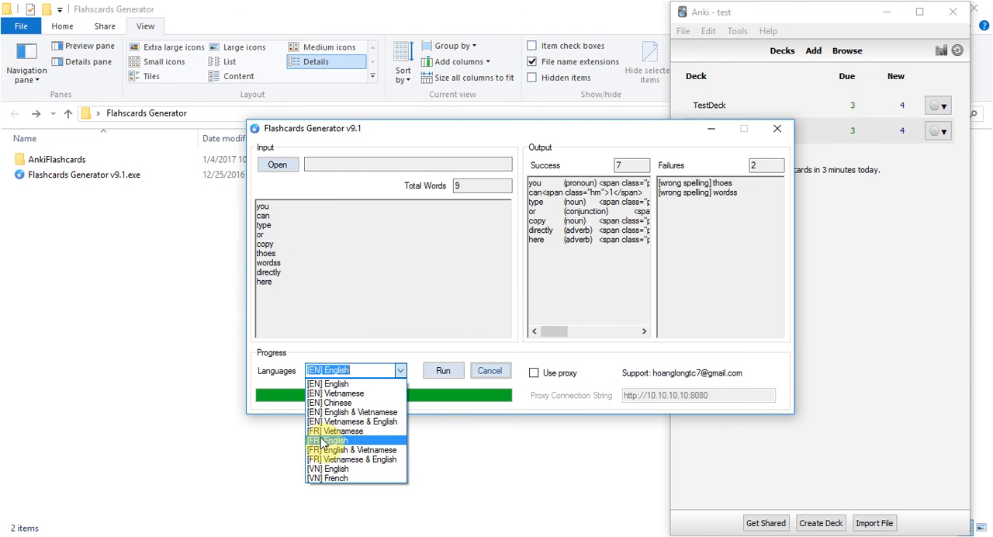
{"action": "mouse_move", "coordinate": [349, 431]}
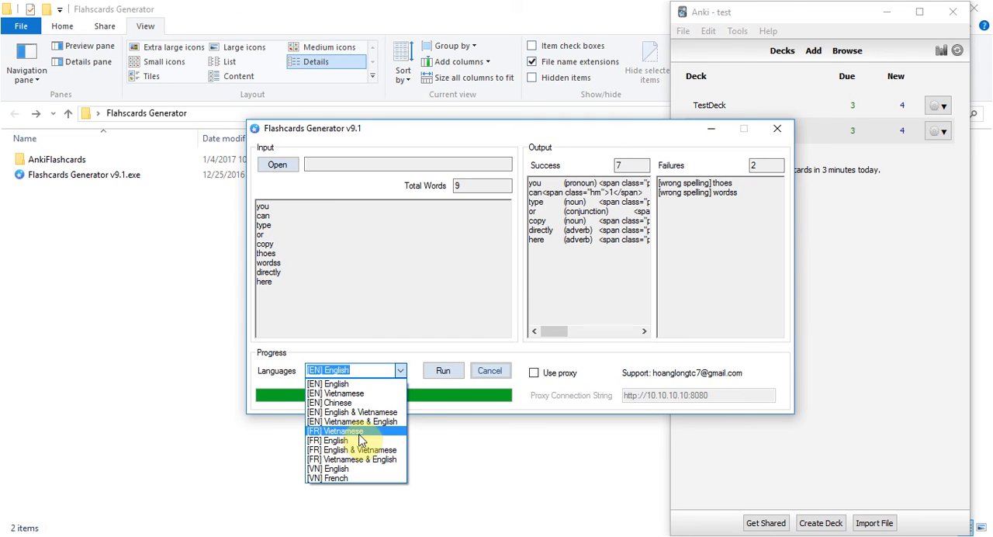
{"action": "mouse_move", "coordinate": [328, 441]}
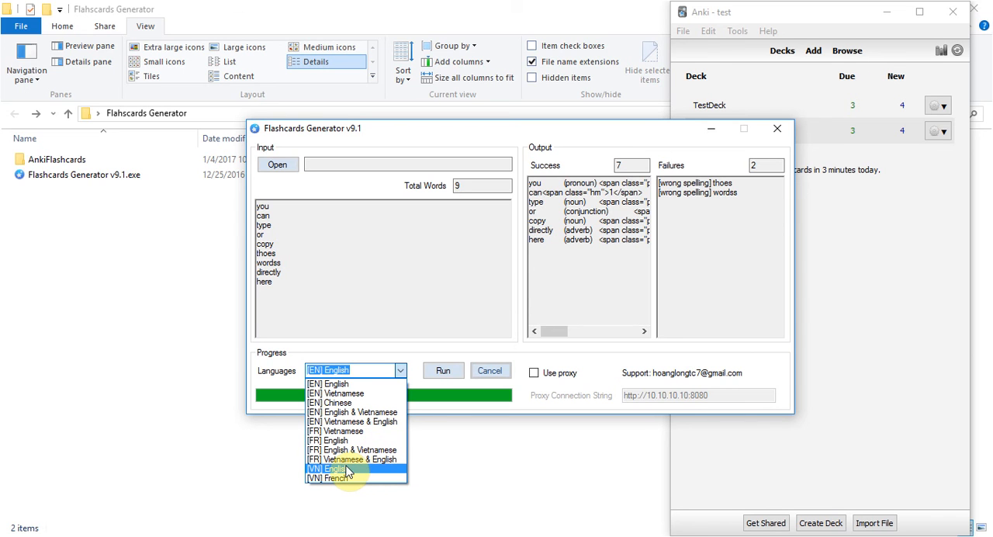
{"action": "mouse_move", "coordinate": [344, 478]}
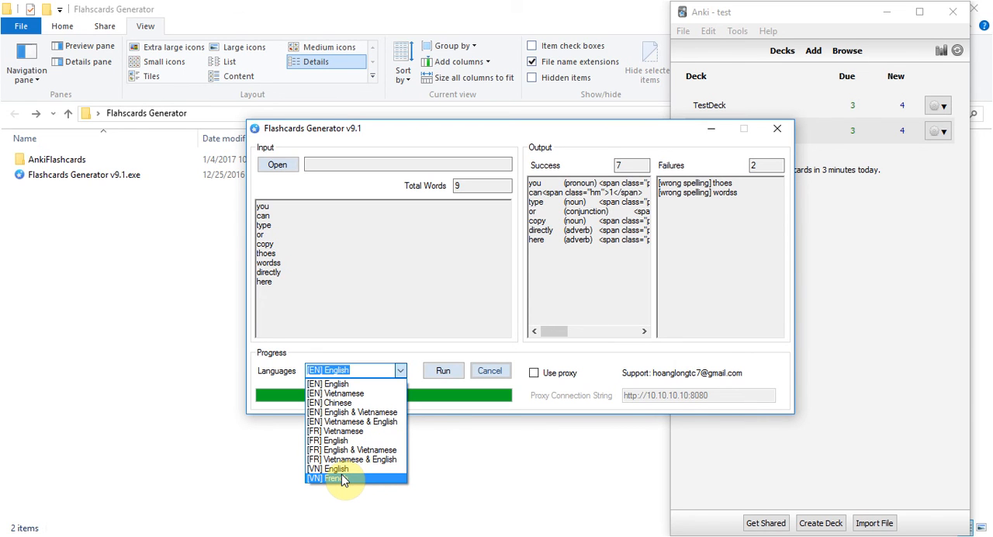
{"action": "mouse_move", "coordinate": [334, 469]}
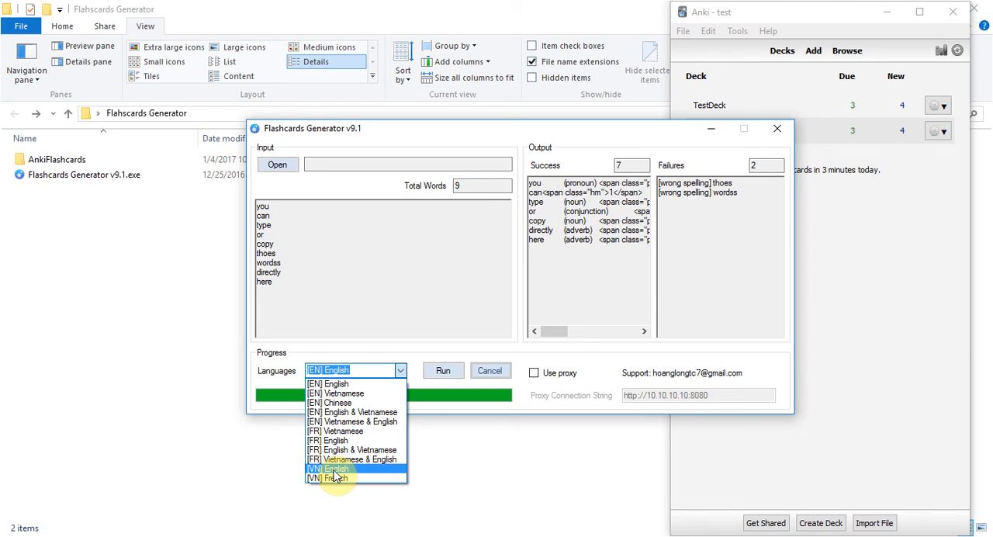
{"action": "mouse_move", "coordinate": [329, 478]}
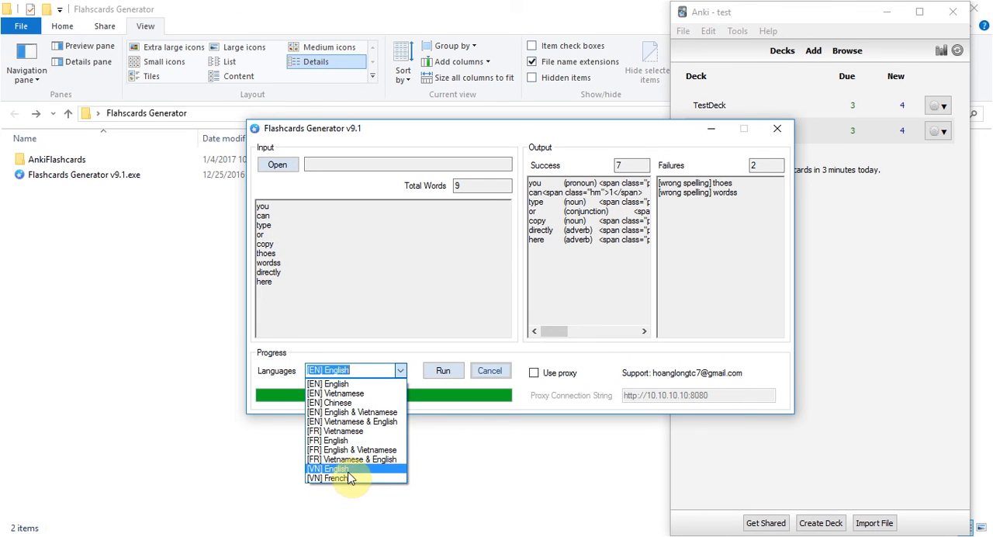
{"action": "mouse_move", "coordinate": [363, 478]}
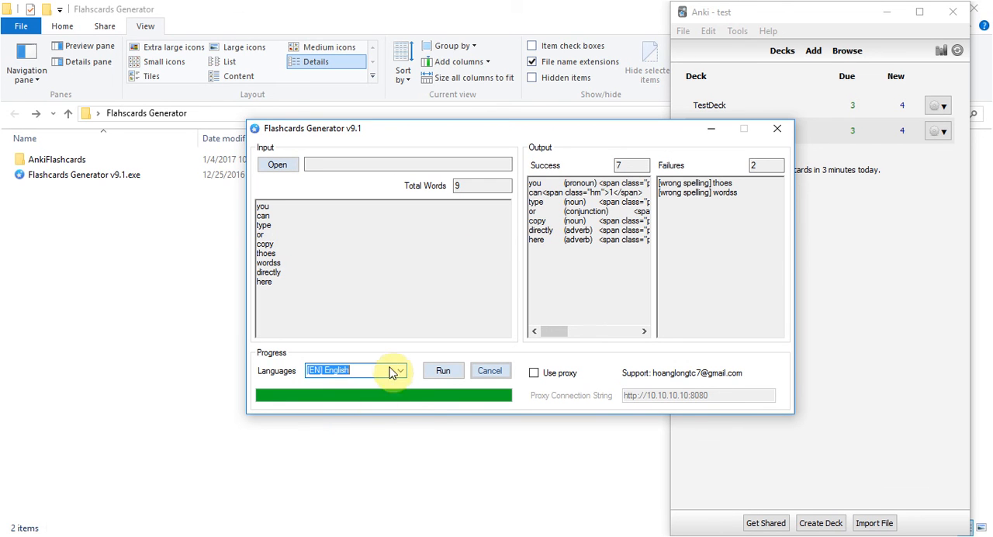
Close Flashcards Generator and the finished Auto Import window for TestDeck2
{"action": "left_click", "coordinate": [397, 369]}
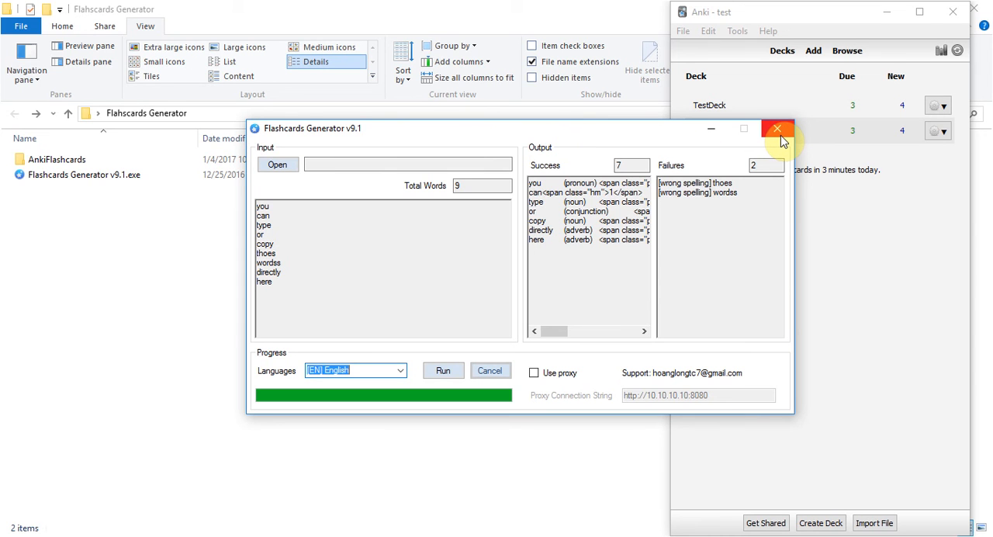
{"action": "mouse_move", "coordinate": [777, 129]}
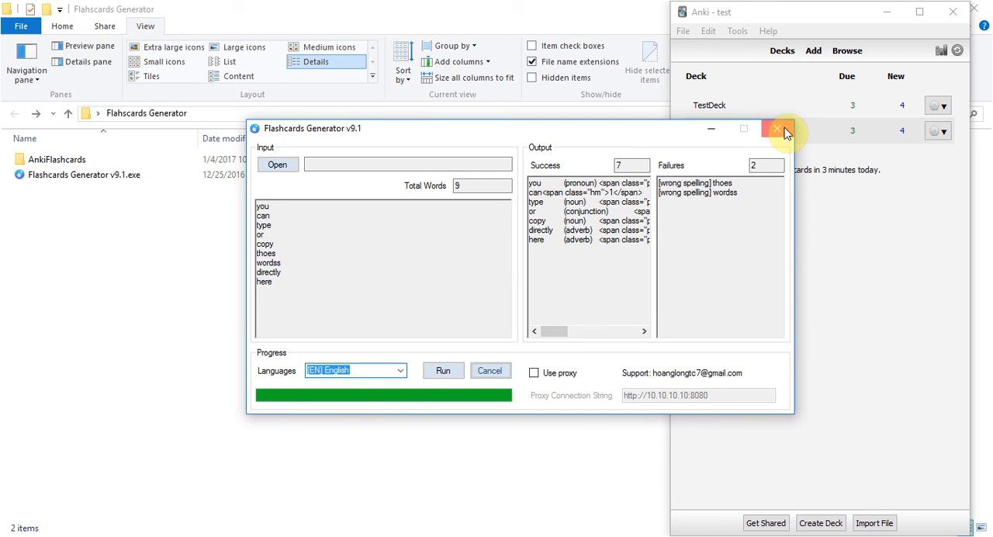
{"action": "left_click", "coordinate": [775, 127]}
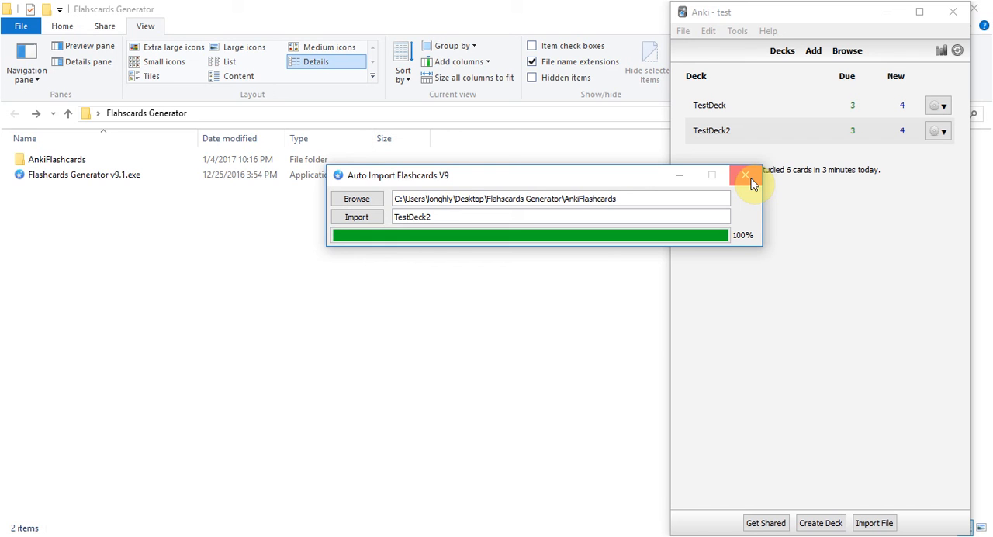
{"action": "left_click", "coordinate": [745, 174]}
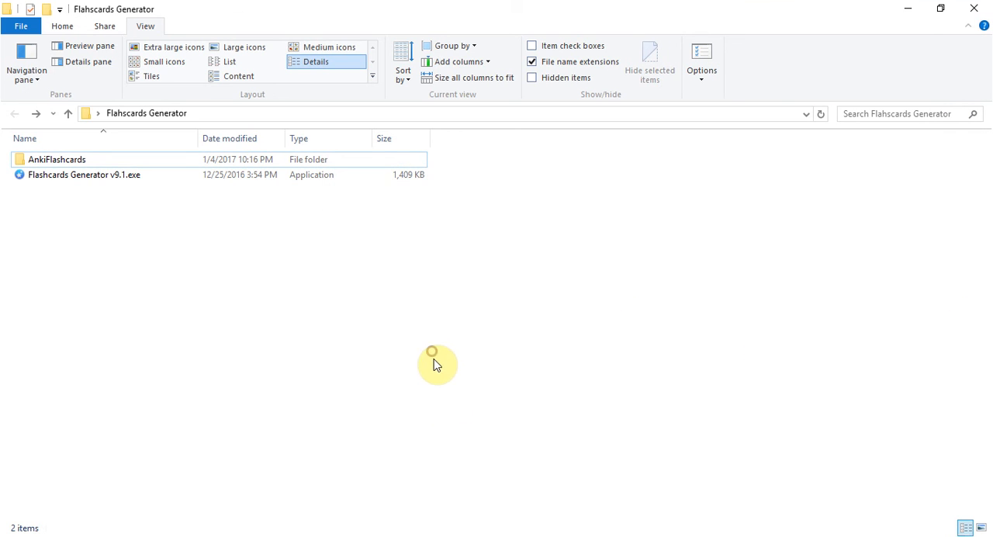